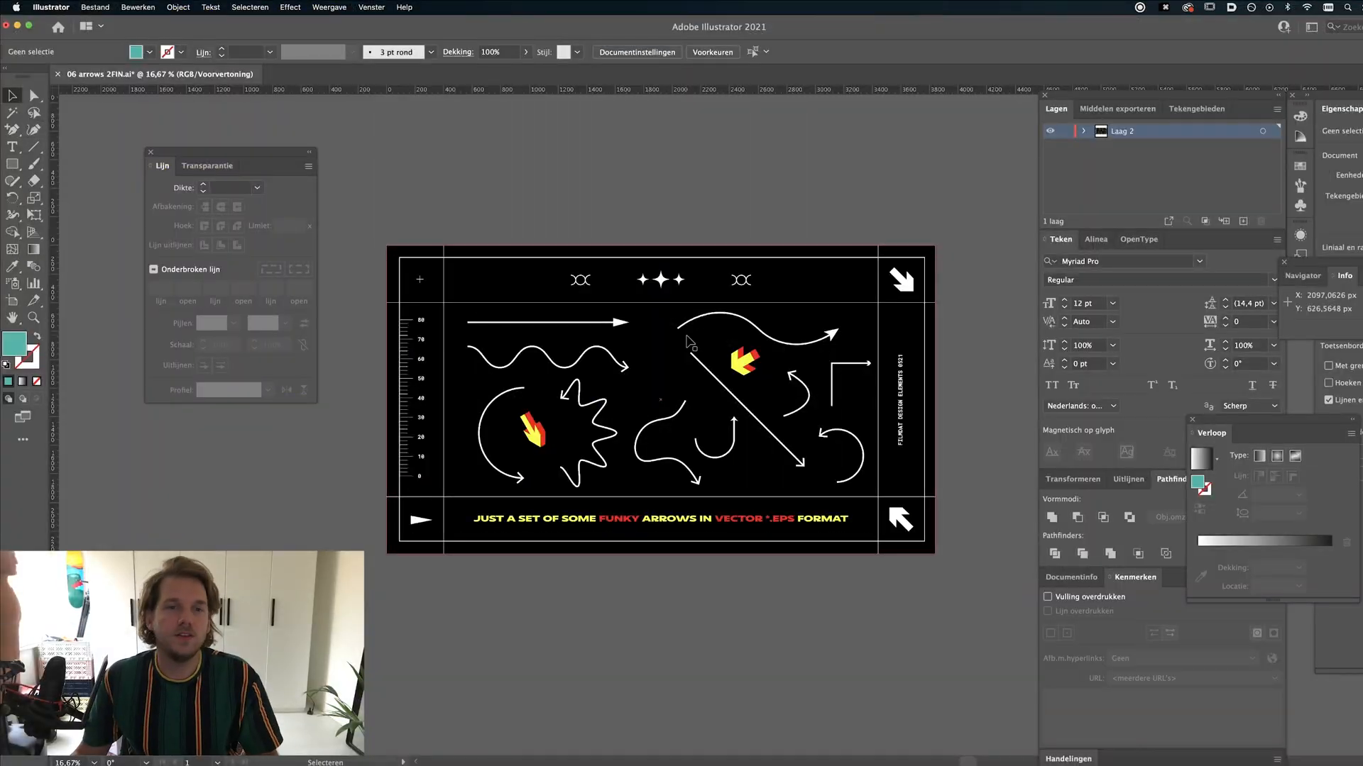
{"action": "mouse_move", "coordinate": [713, 324]}
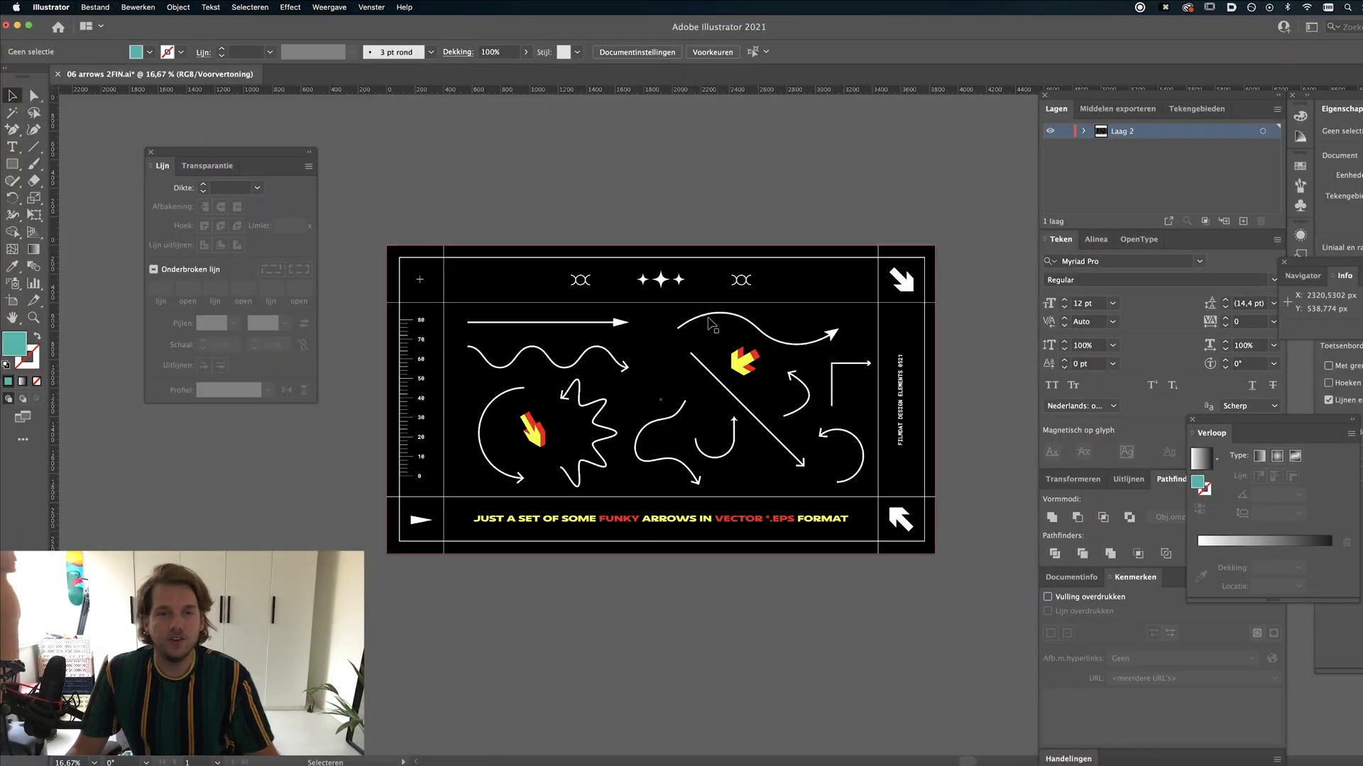
{"action": "mouse_move", "coordinate": [609, 365]}
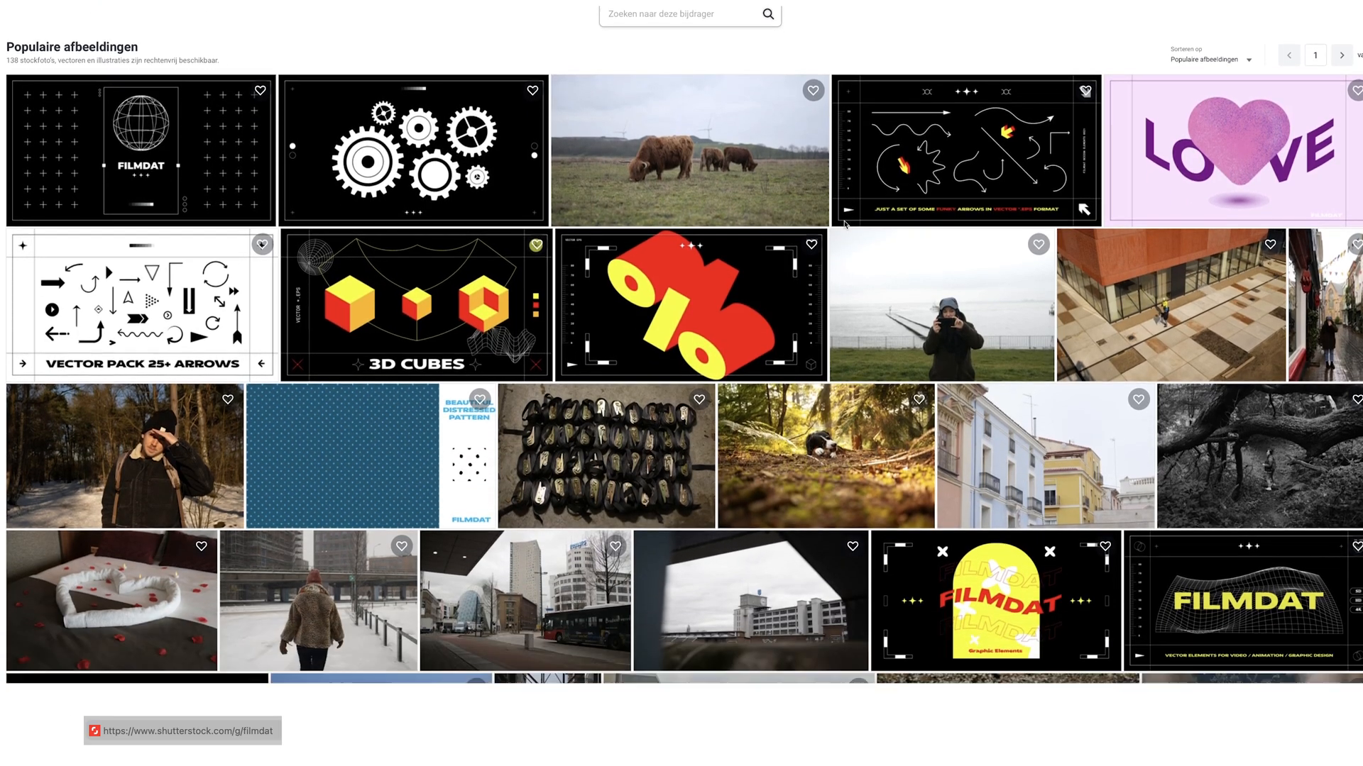
- Scroll through the contributor's popular images on Shutterstock
{"action": "scroll", "scroll_direction": "down", "scroll_amount": 3}
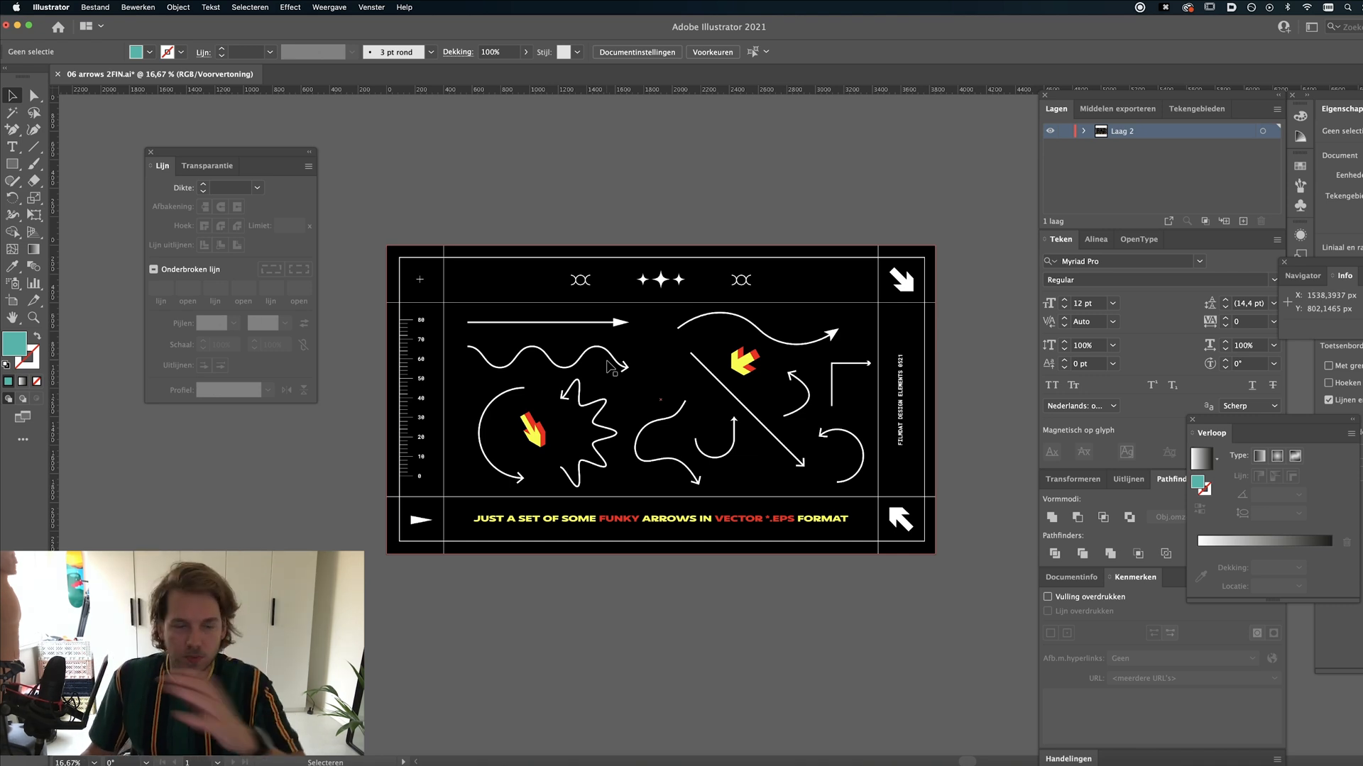
{"action": "mouse_move", "coordinate": [717, 324]}
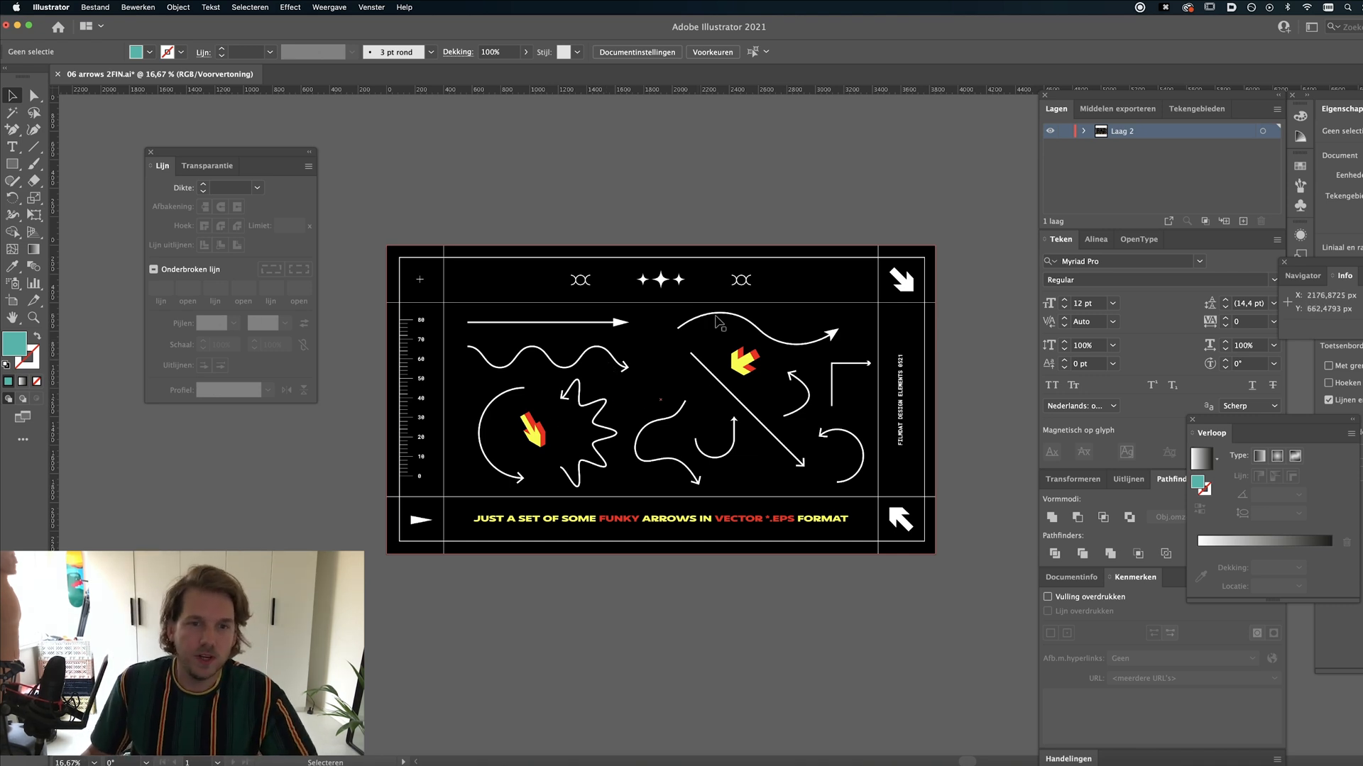
- Zoom in on the arrows artboard and pick the Ellipse tool
{"action": "key", "text": "cmd+="}
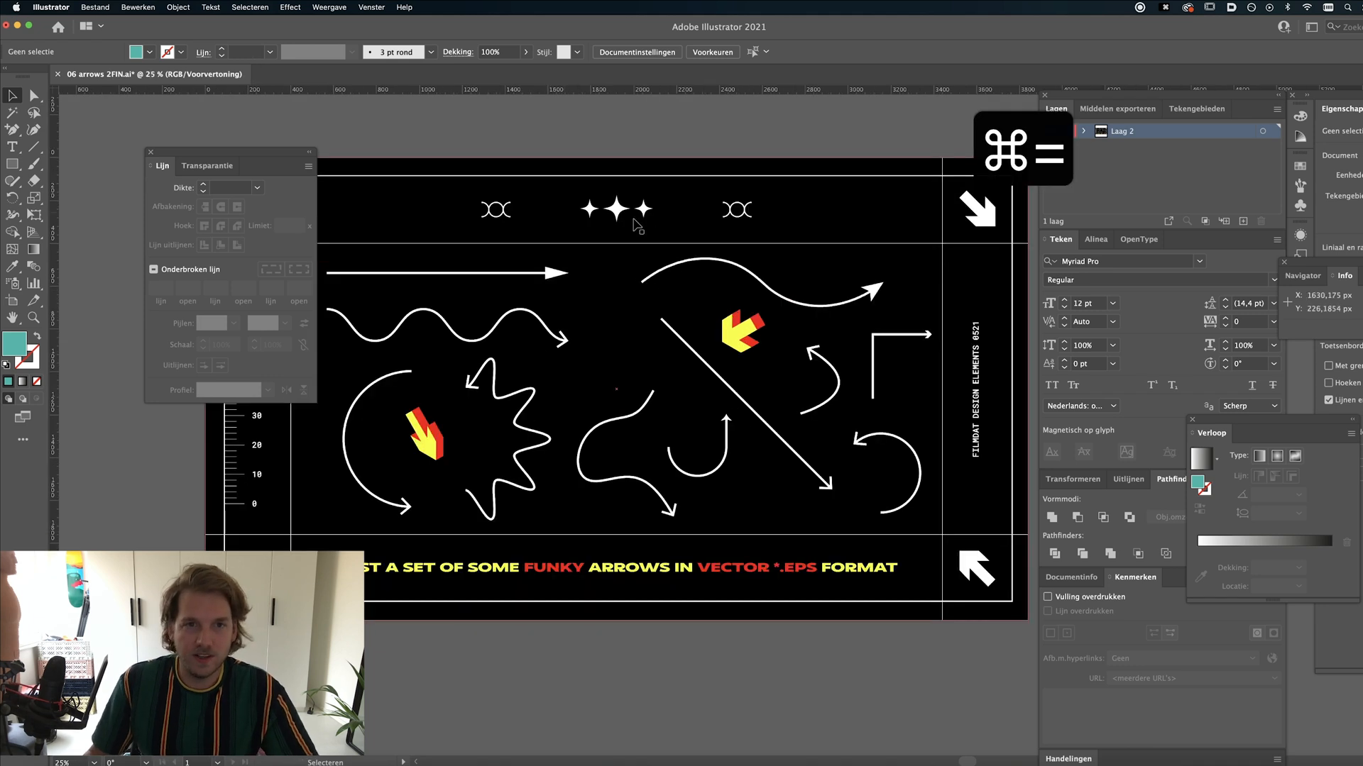
{"action": "left_click", "coordinate": [15, 163]}
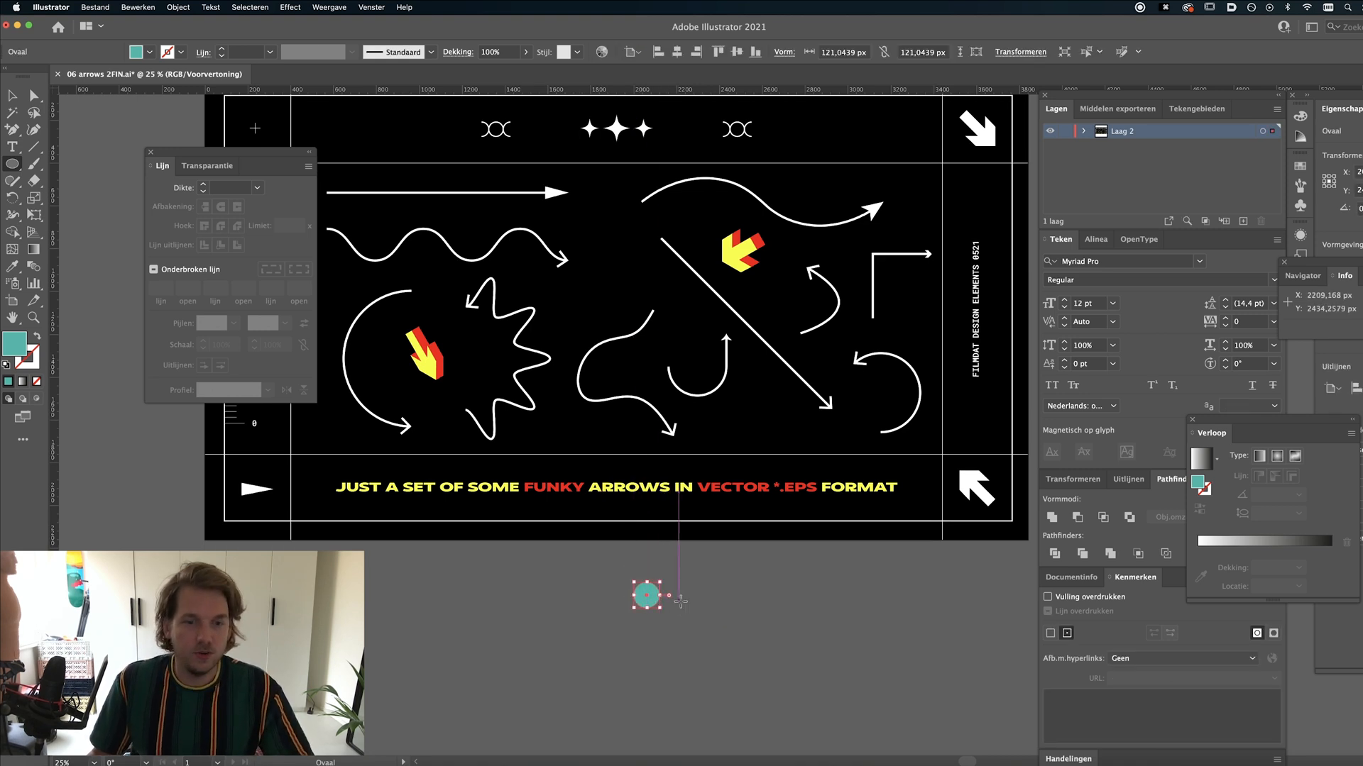
- Apply a Pucker & Bloat distortion to the teal circle, making it a four-pointed star
{"action": "left_click", "coordinate": [290, 7]}
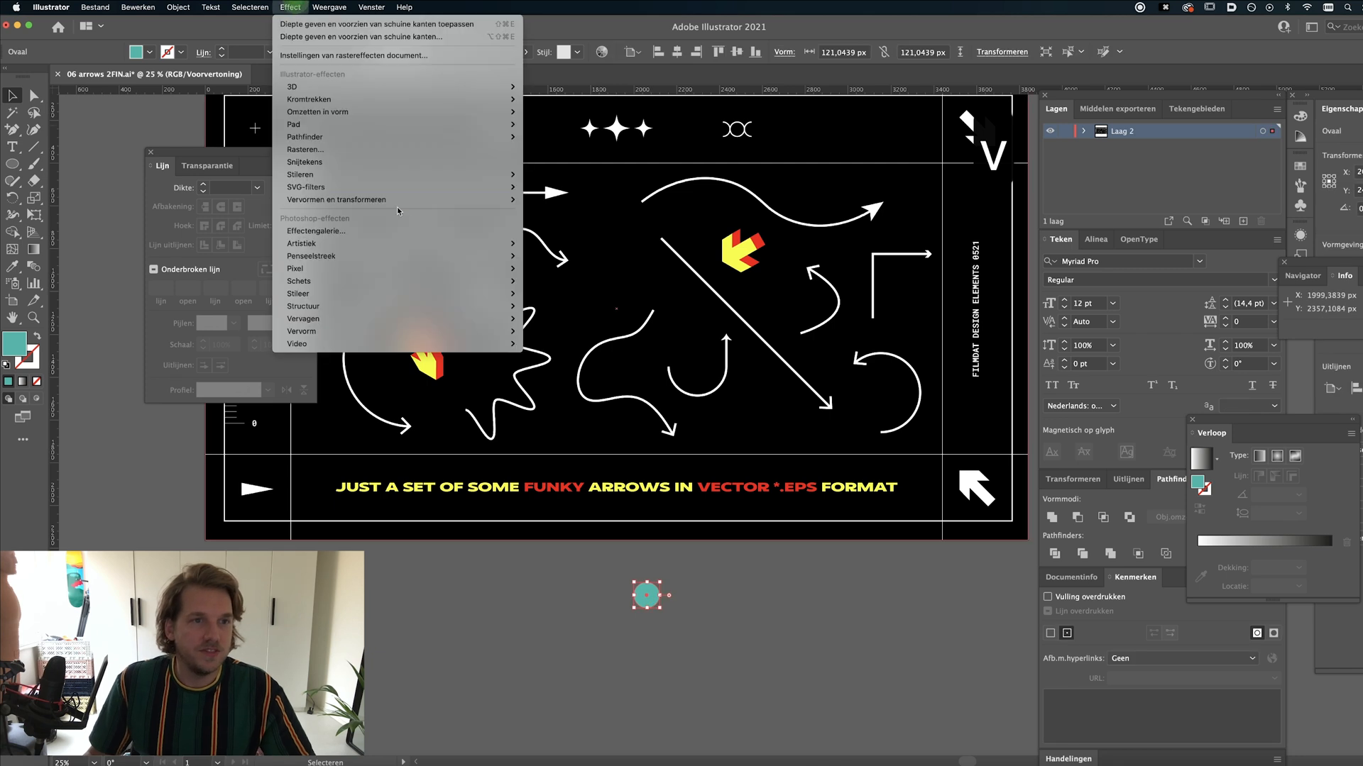
{"action": "mouse_move", "coordinate": [336, 198]}
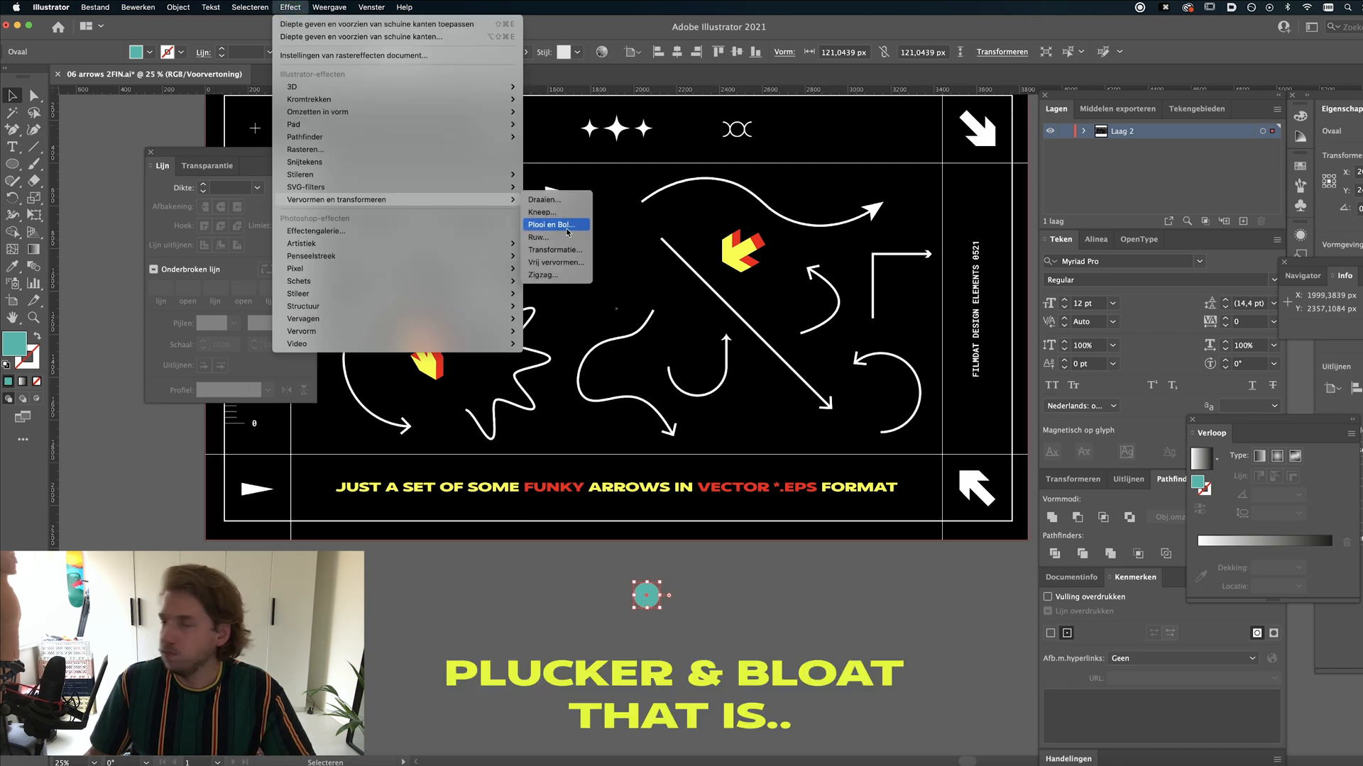
{"action": "left_click", "coordinate": [549, 224]}
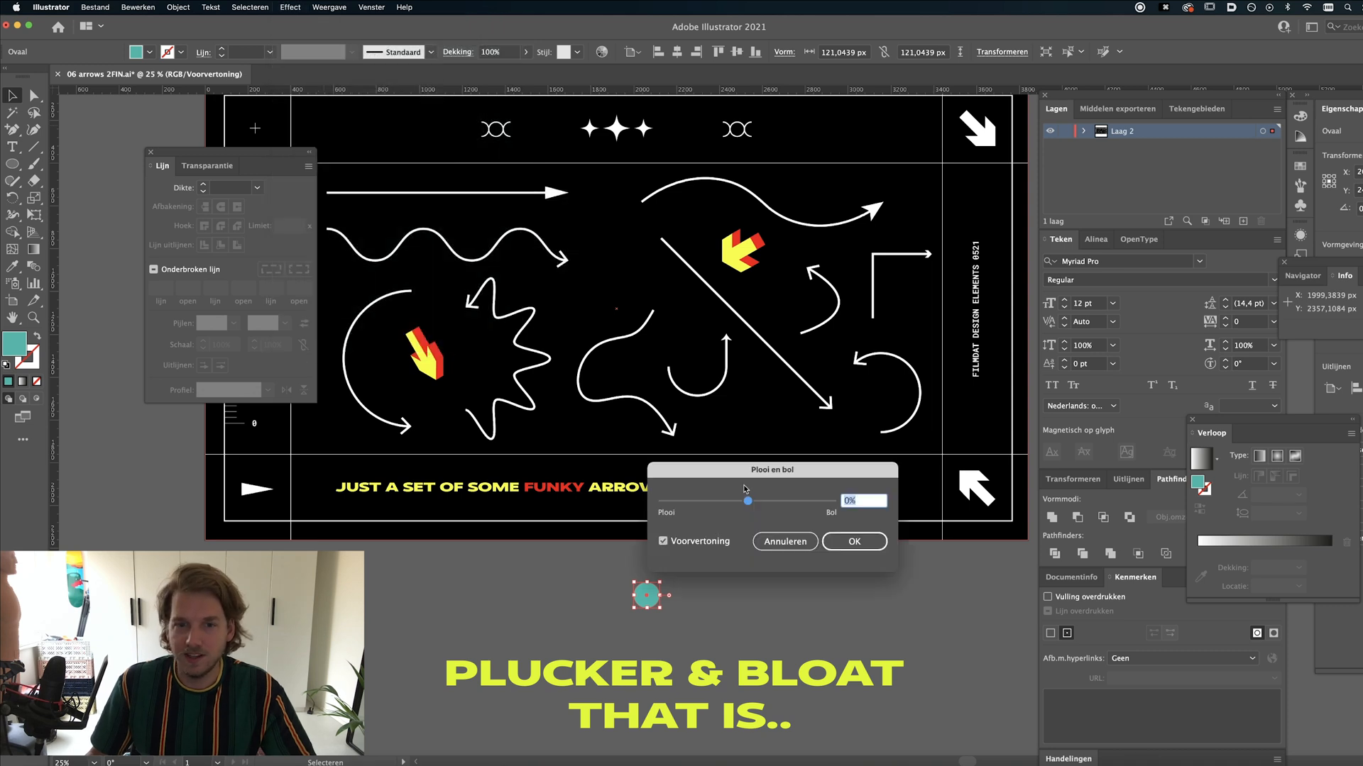
{"action": "left_click", "coordinate": [853, 541]}
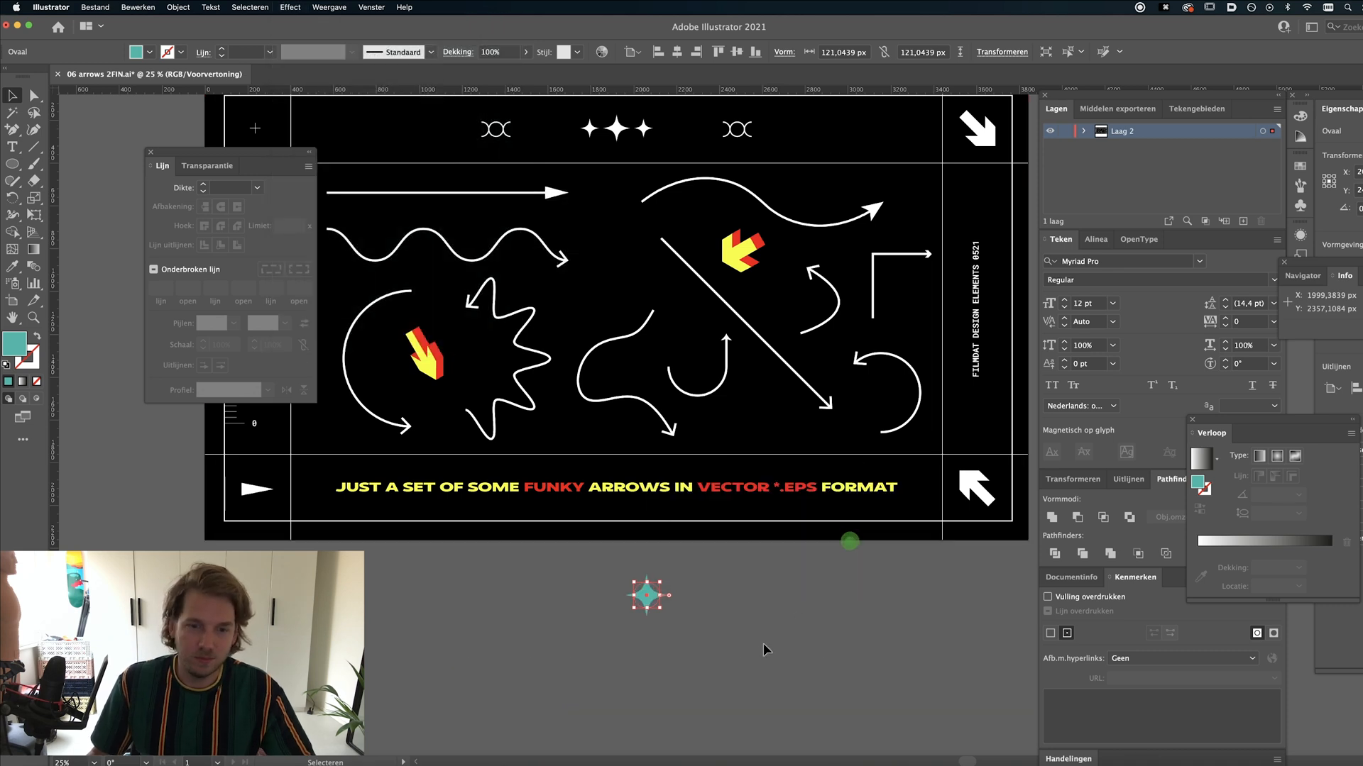
{"action": "left_click", "coordinate": [765, 650]}
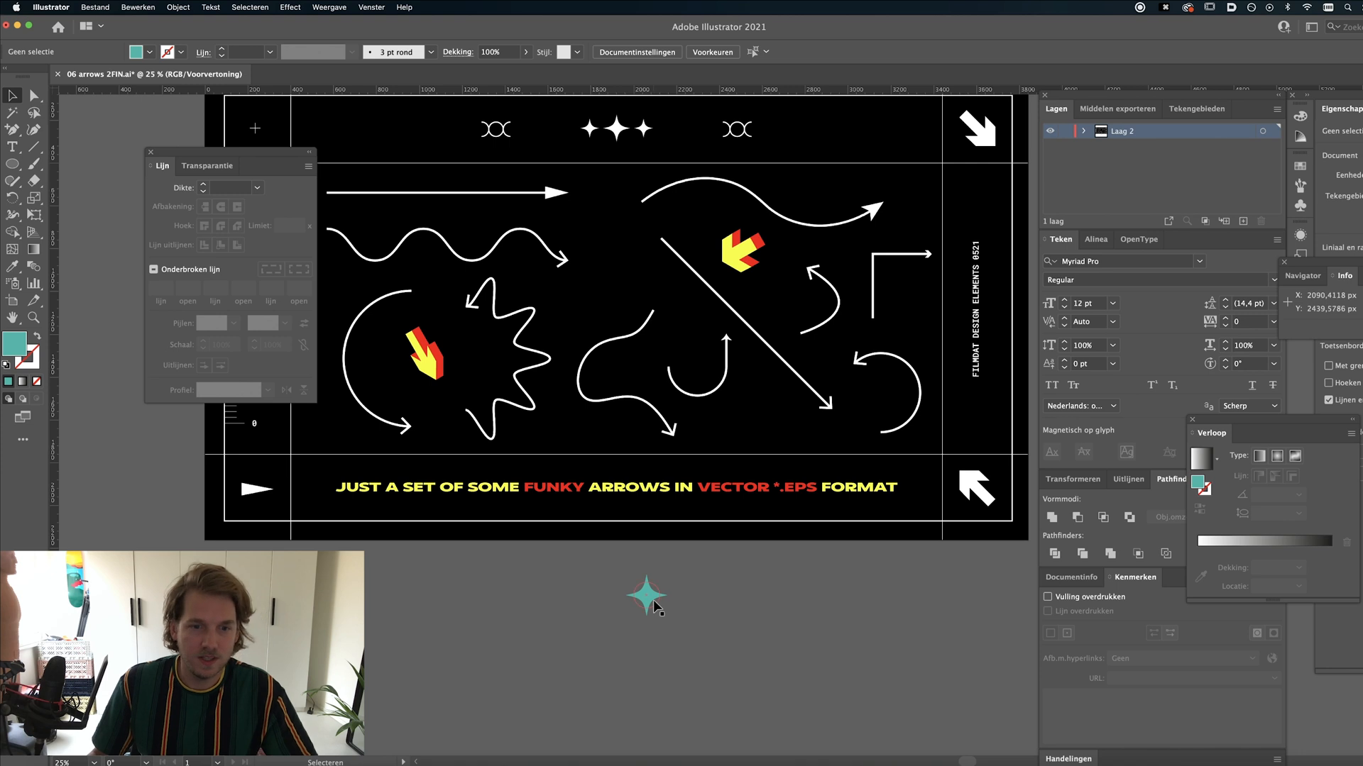
{"action": "mouse_move", "coordinate": [477, 144]}
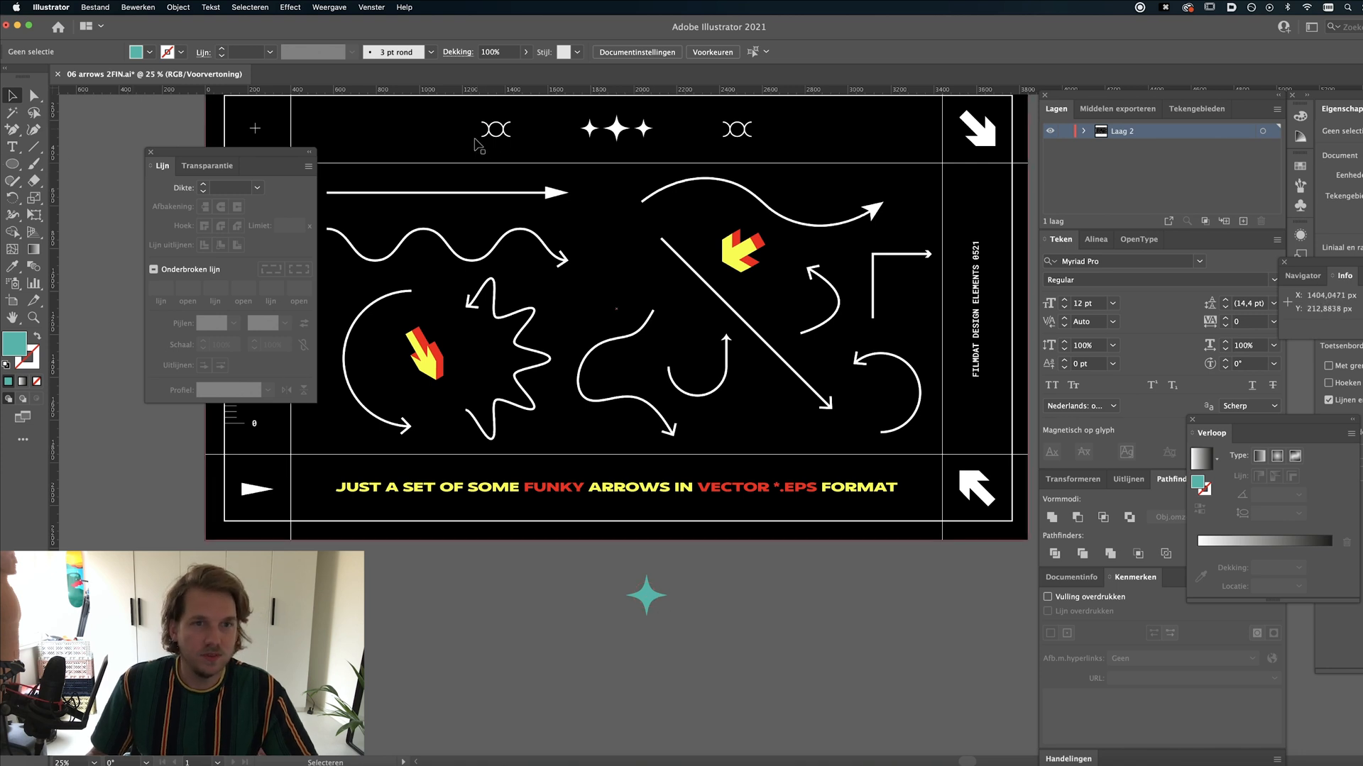
{"action": "mouse_move", "coordinate": [16, 164]}
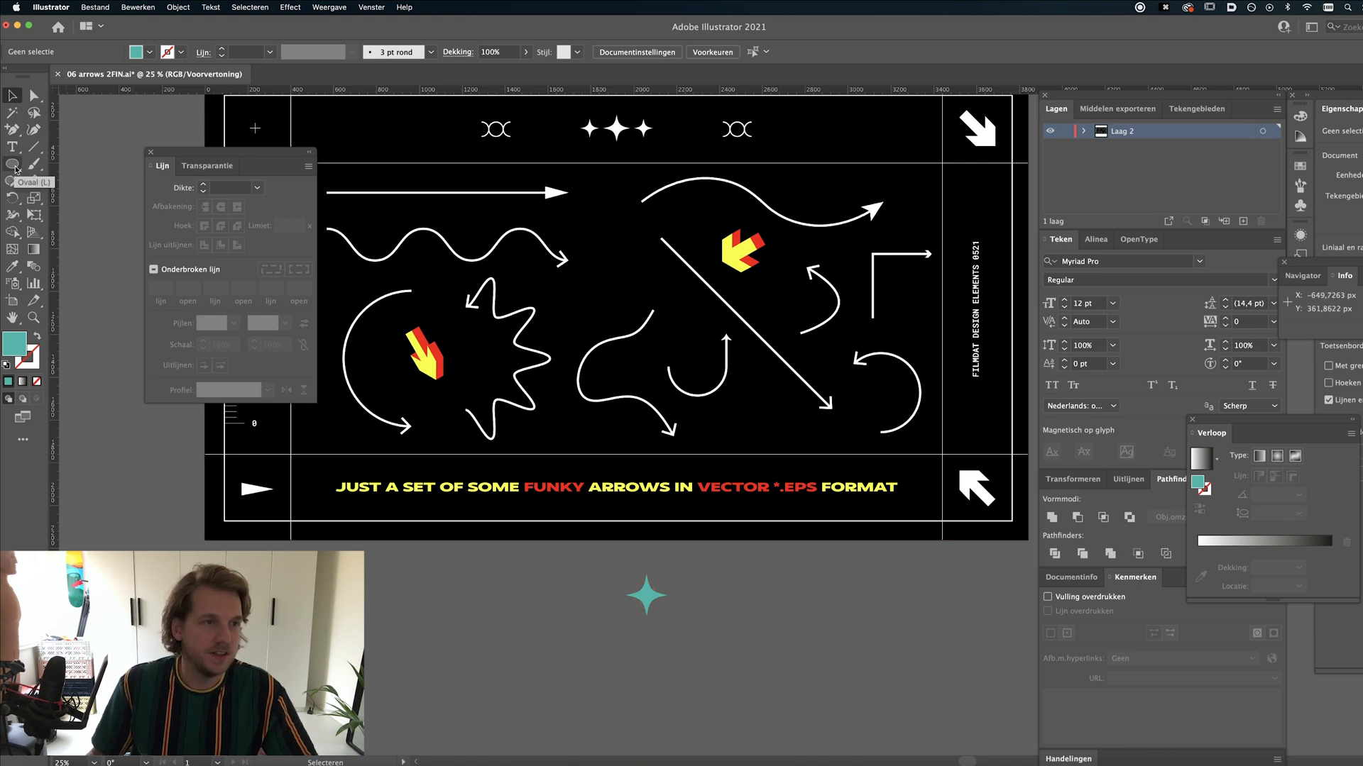
- Draw a teal-stroked, unfilled circle with the Ellipse tool and duplicate it into a row of three
{"action": "left_click", "coordinate": [14, 165]}
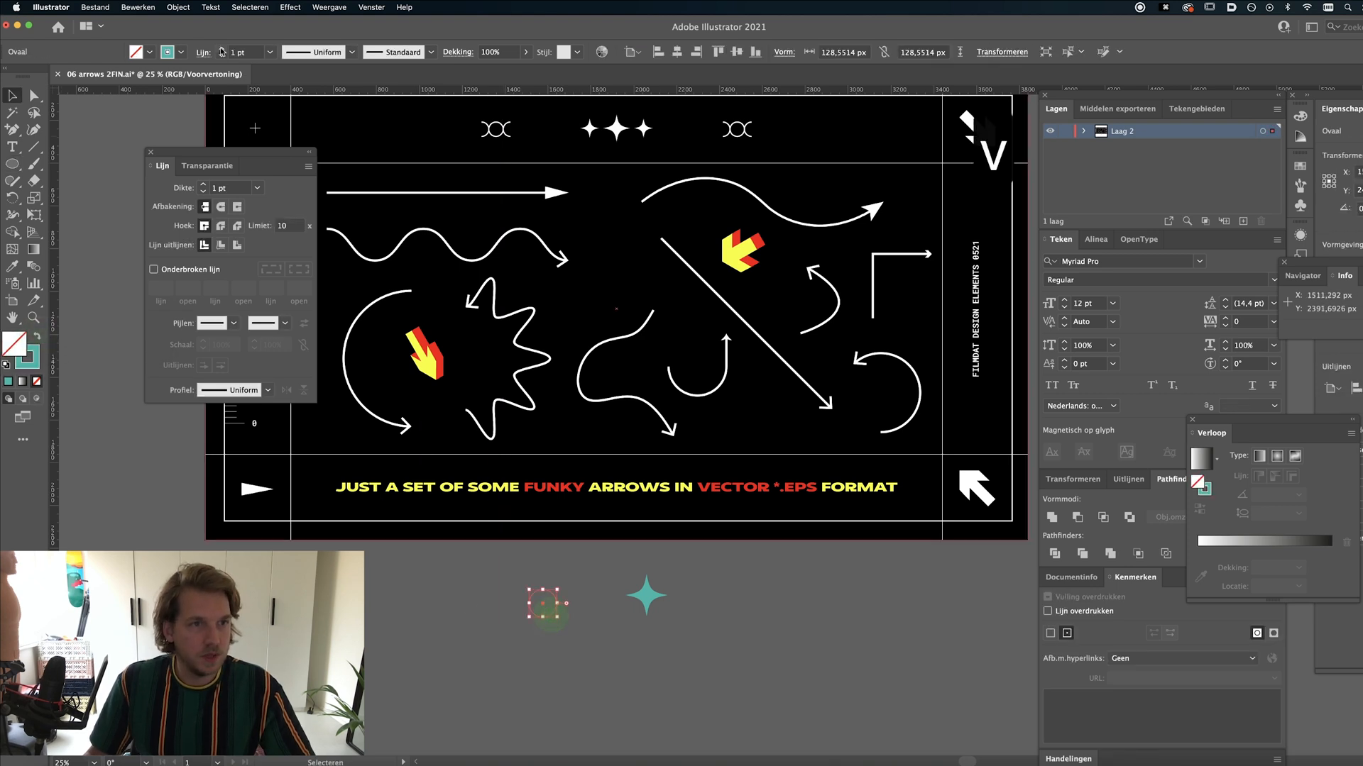
{"action": "left_click", "coordinate": [543, 604]}
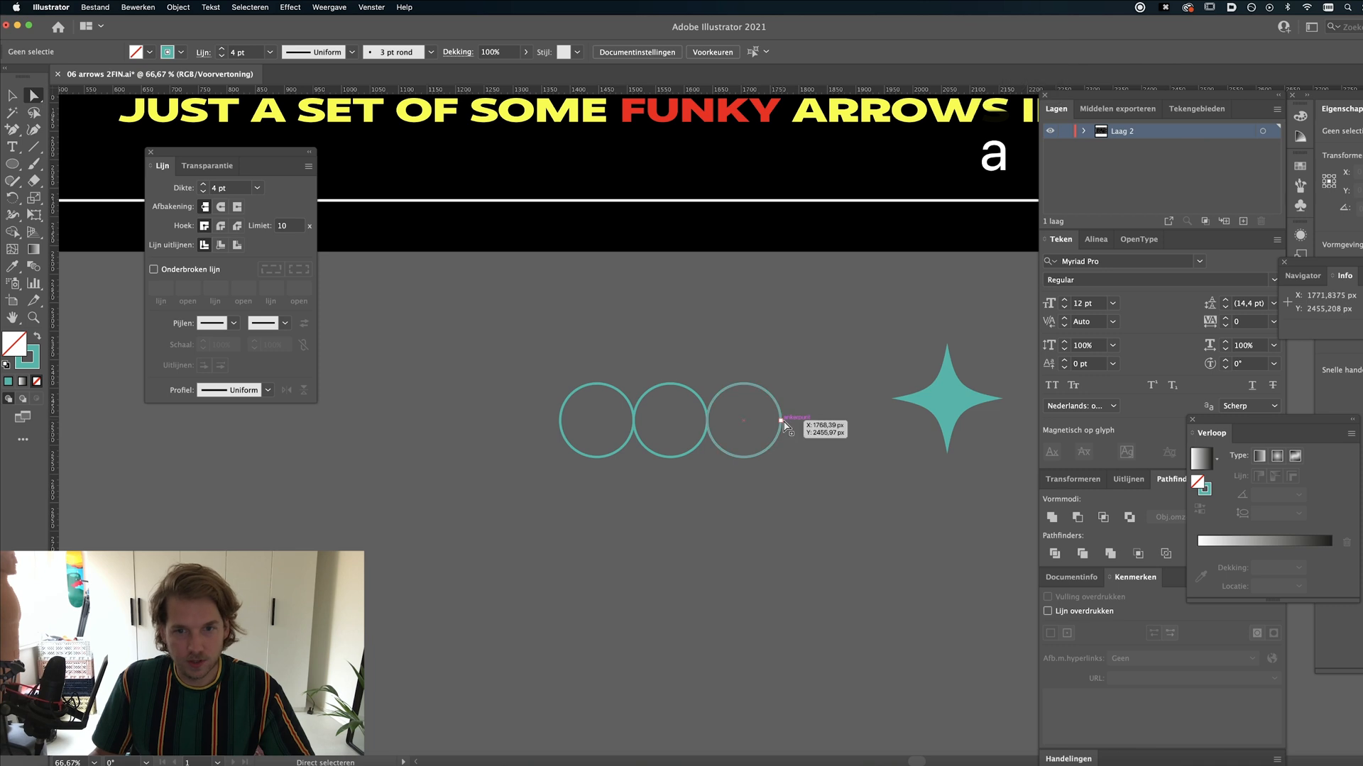
{"action": "left_click", "coordinate": [781, 421]}
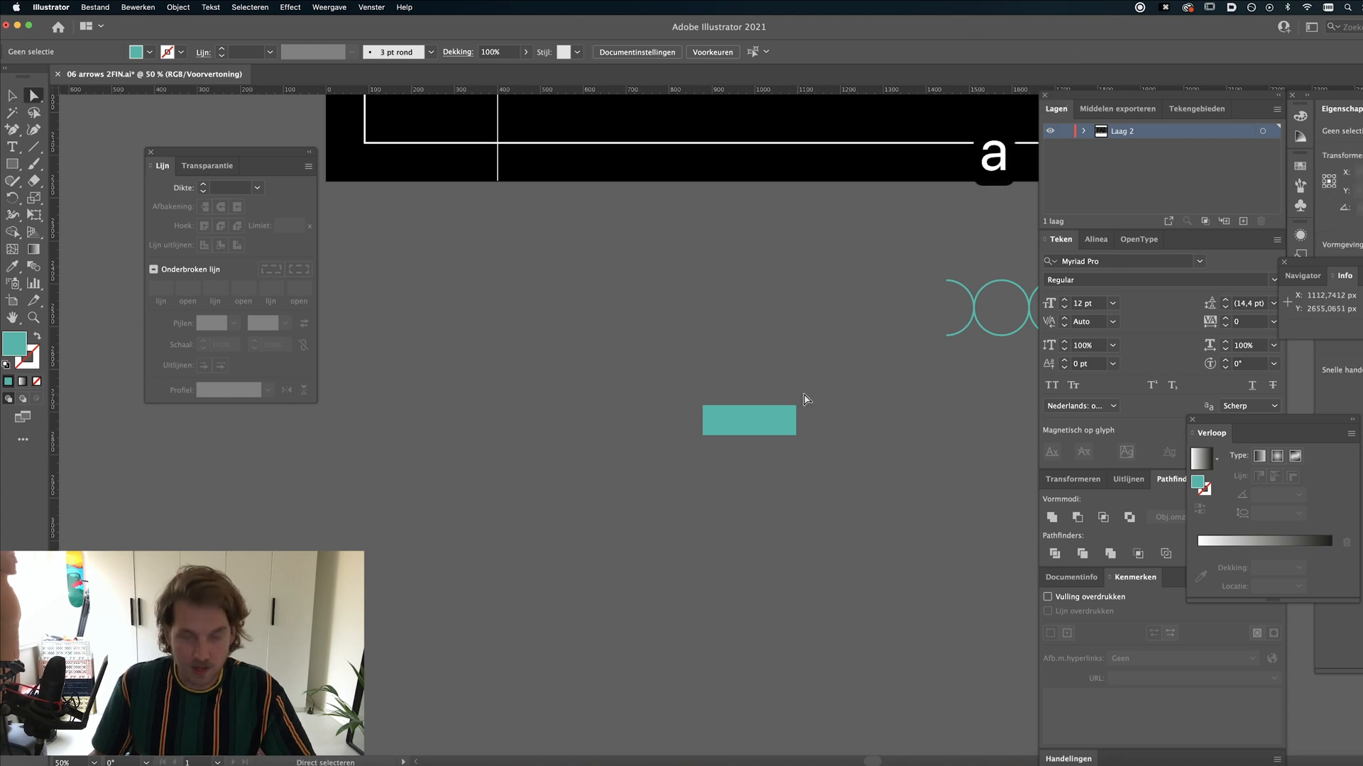
- Shape the teal rectangle into a triangular arrowhead and place it below the artboard
{"action": "left_click", "coordinate": [748, 421]}
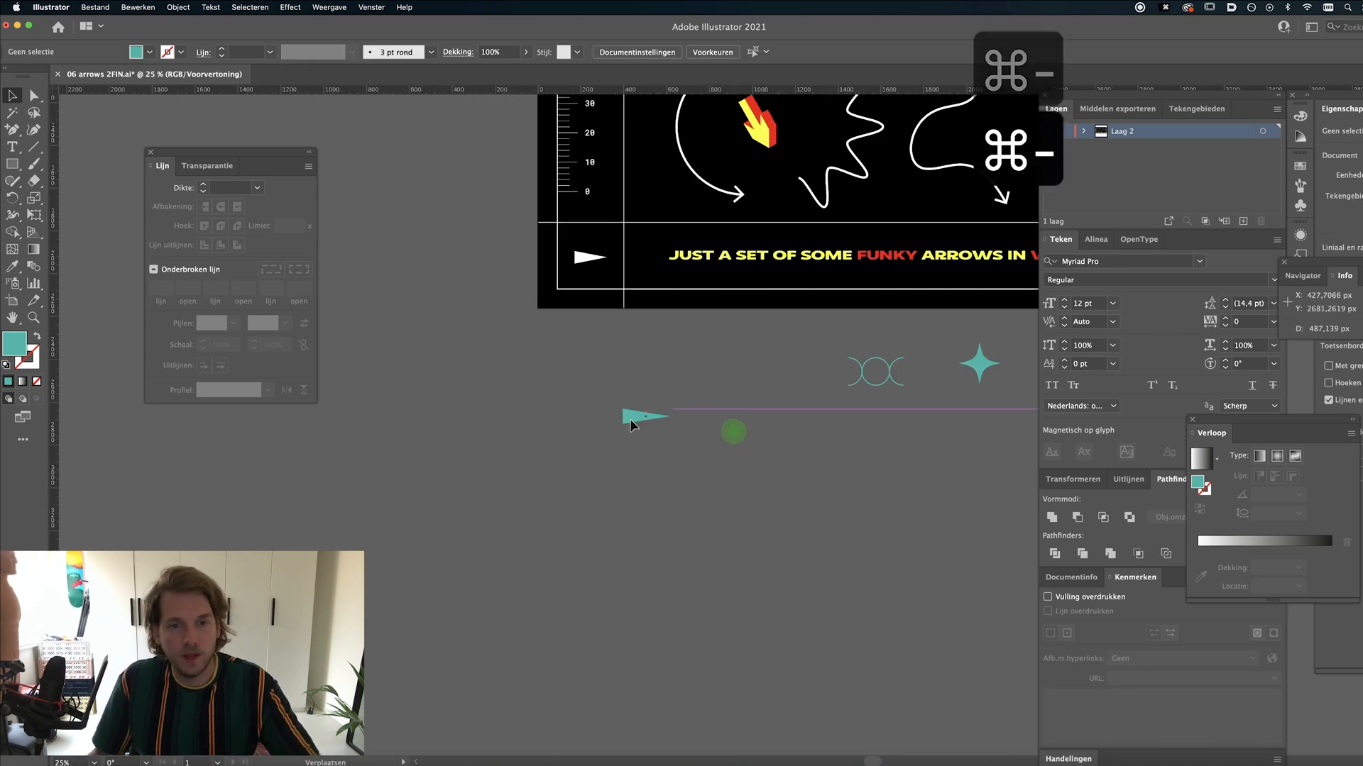
{"action": "left_click", "coordinate": [643, 417]}
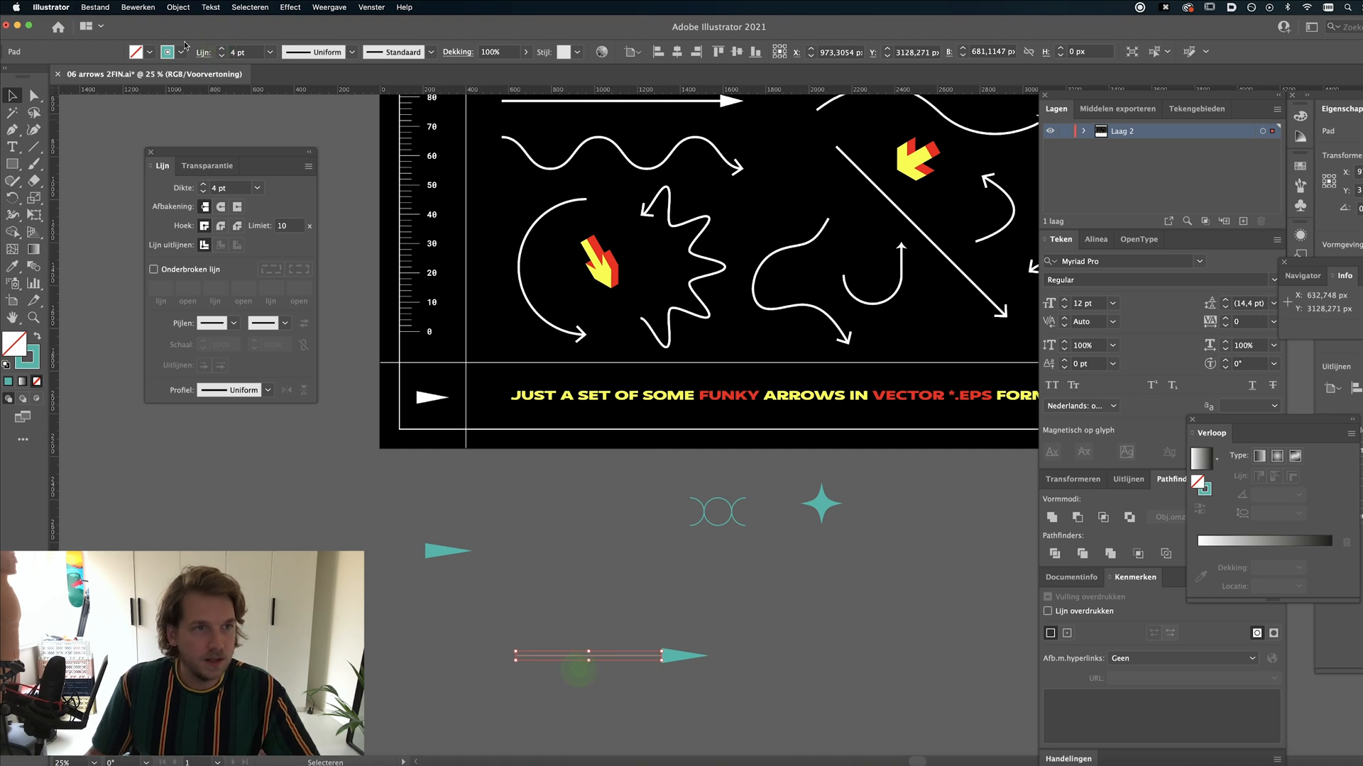
- Raise the straight arrow's stroke weight to 9 pt for a thick teal arrow
{"action": "left_click", "coordinate": [613, 572]}
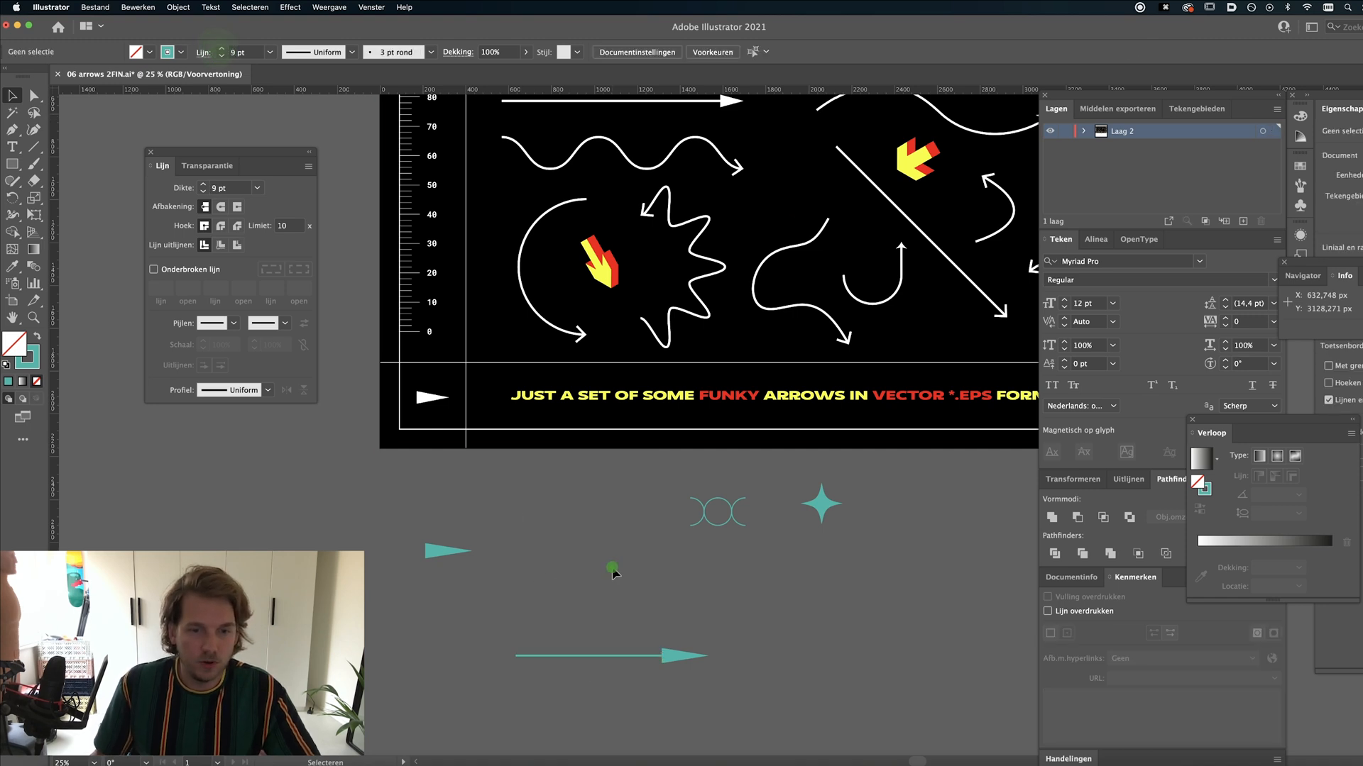
{"action": "mouse_move", "coordinate": [565, 631]}
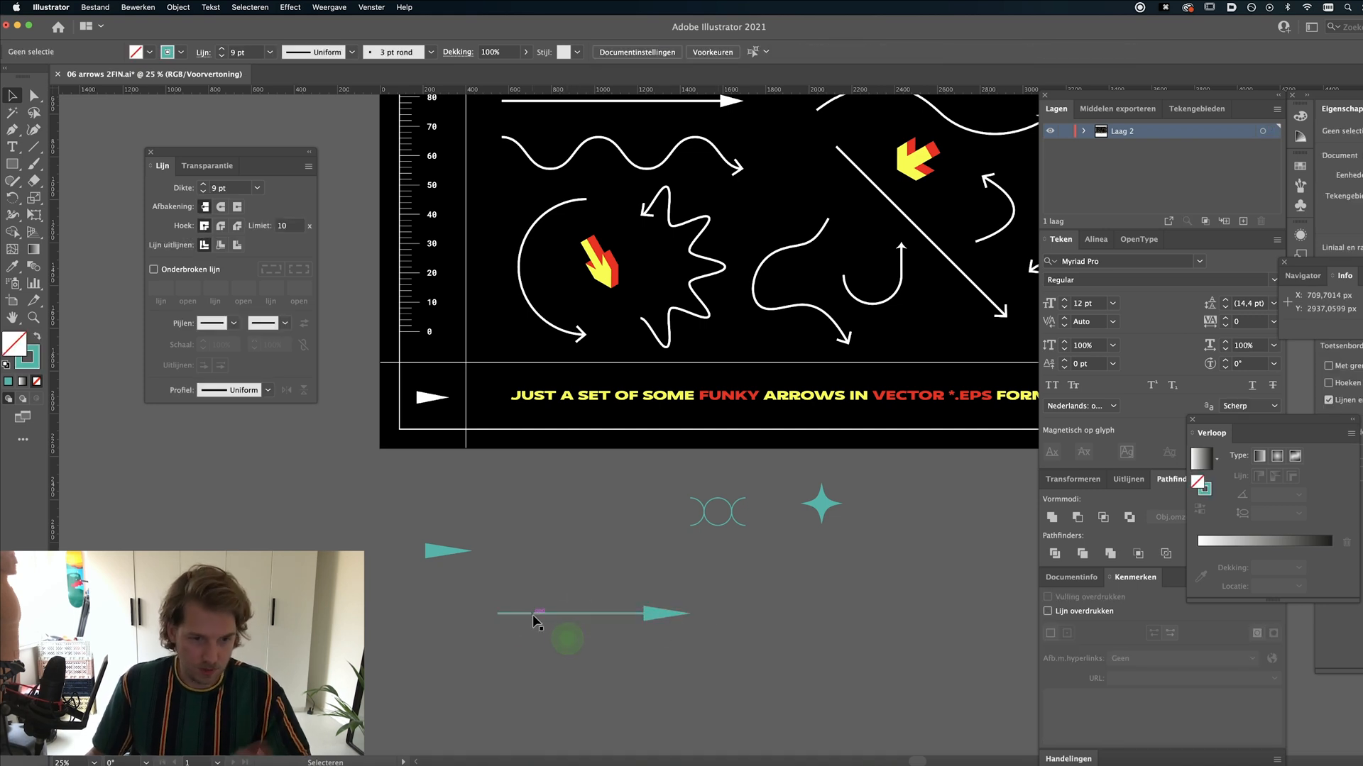
{"action": "left_click", "coordinate": [570, 615]}
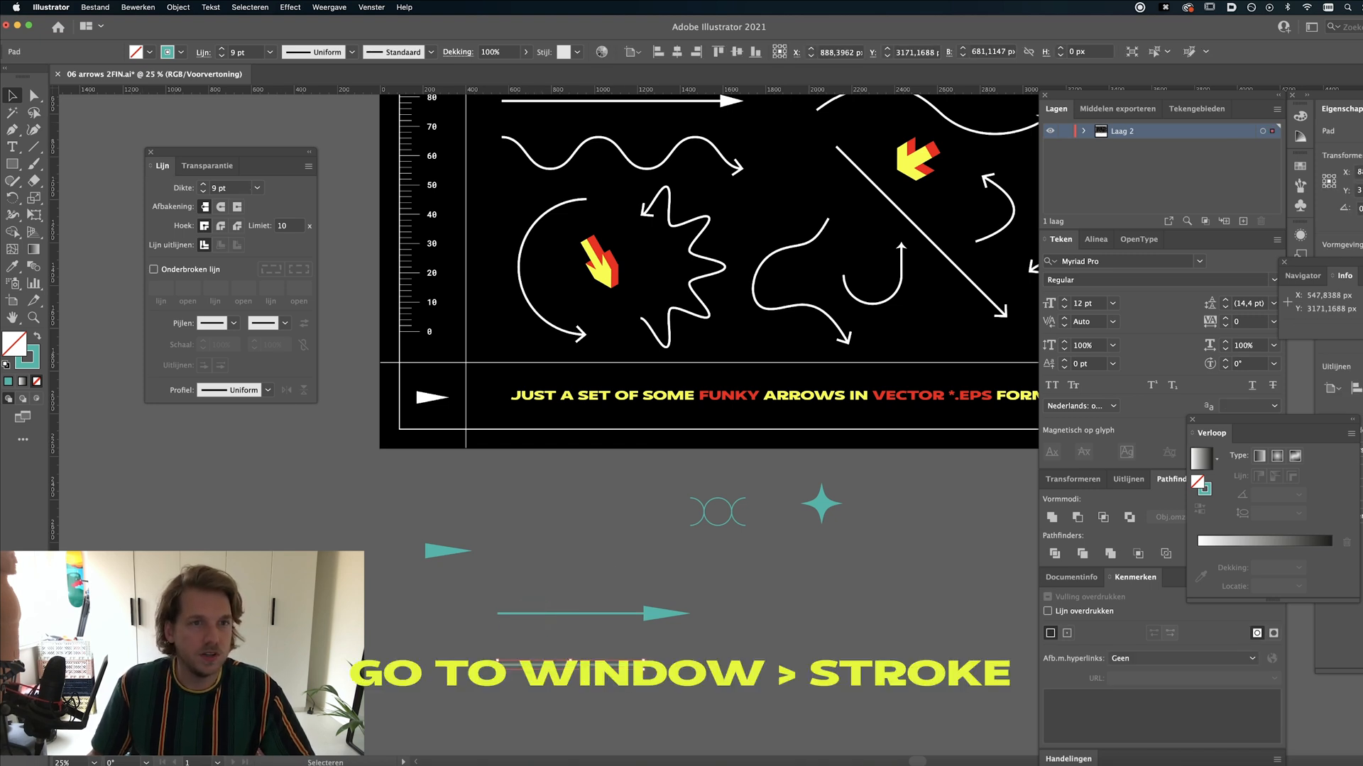
- Give the new teal line arrowheads at both its start and end in the Stroke panel
{"action": "left_click", "coordinate": [370, 8]}
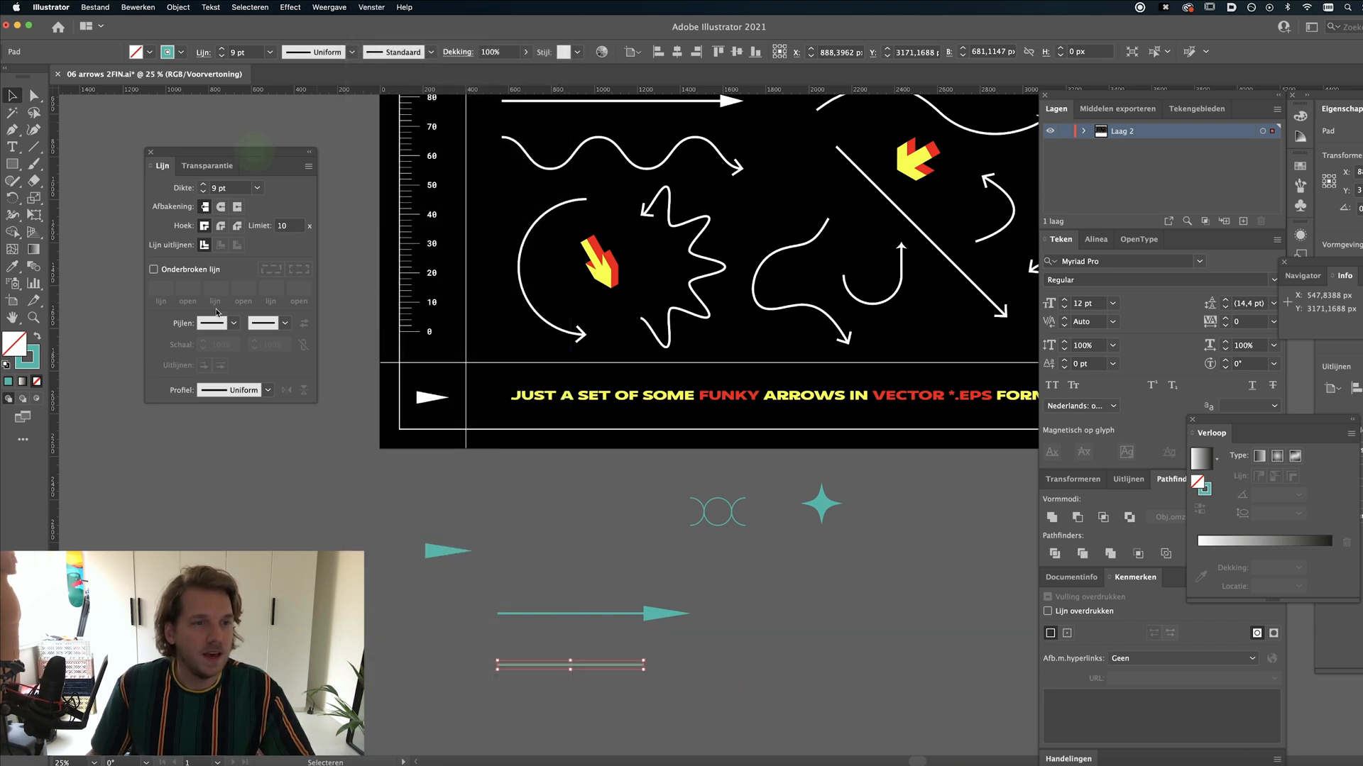
{"action": "left_click", "coordinate": [212, 324]}
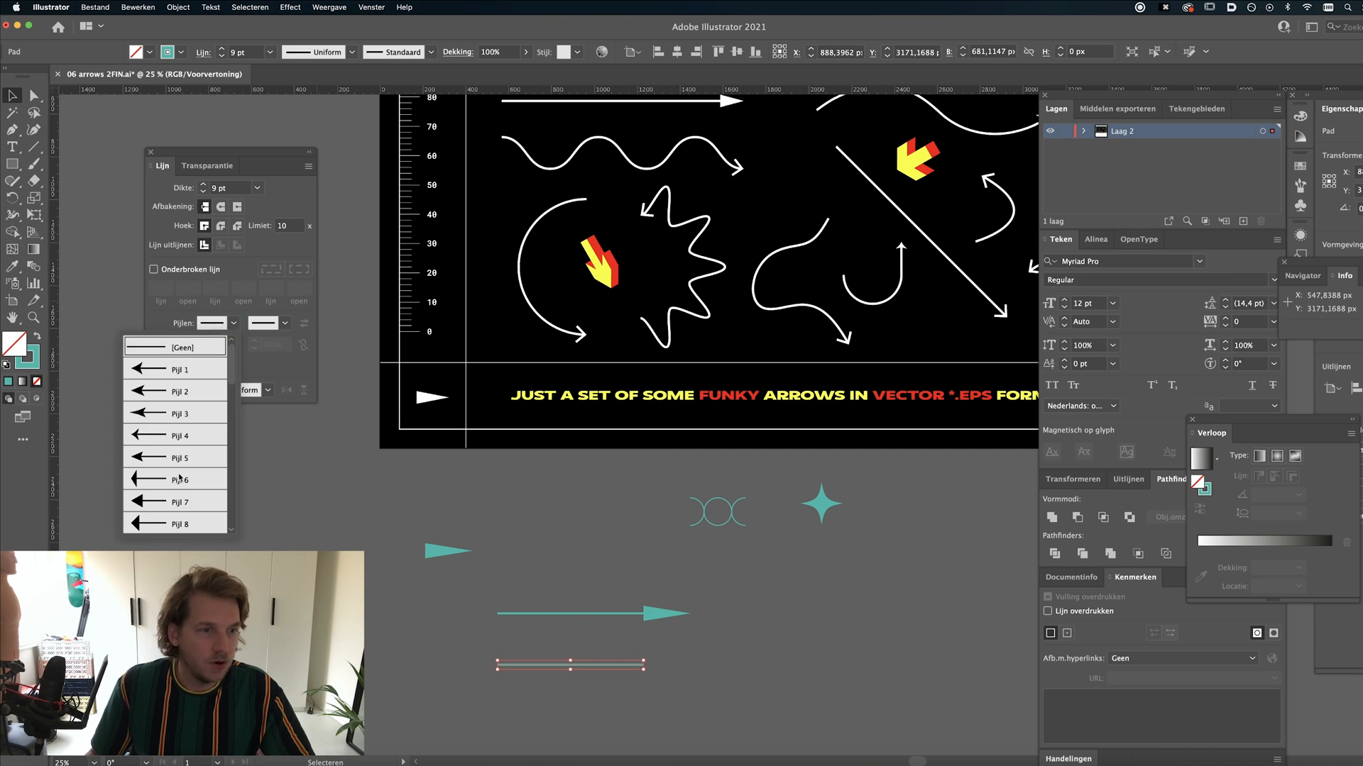
{"action": "left_click", "coordinate": [181, 369]}
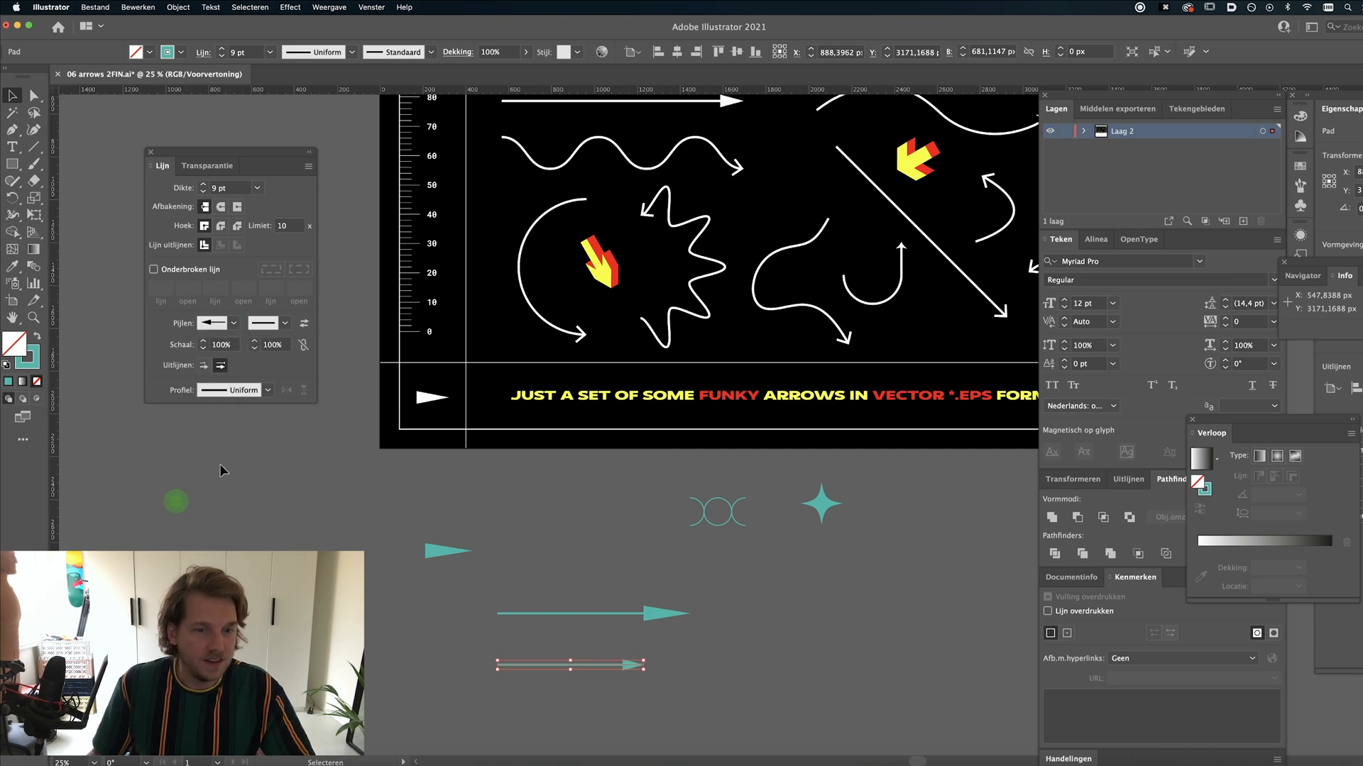
{"action": "left_click", "coordinate": [285, 322]}
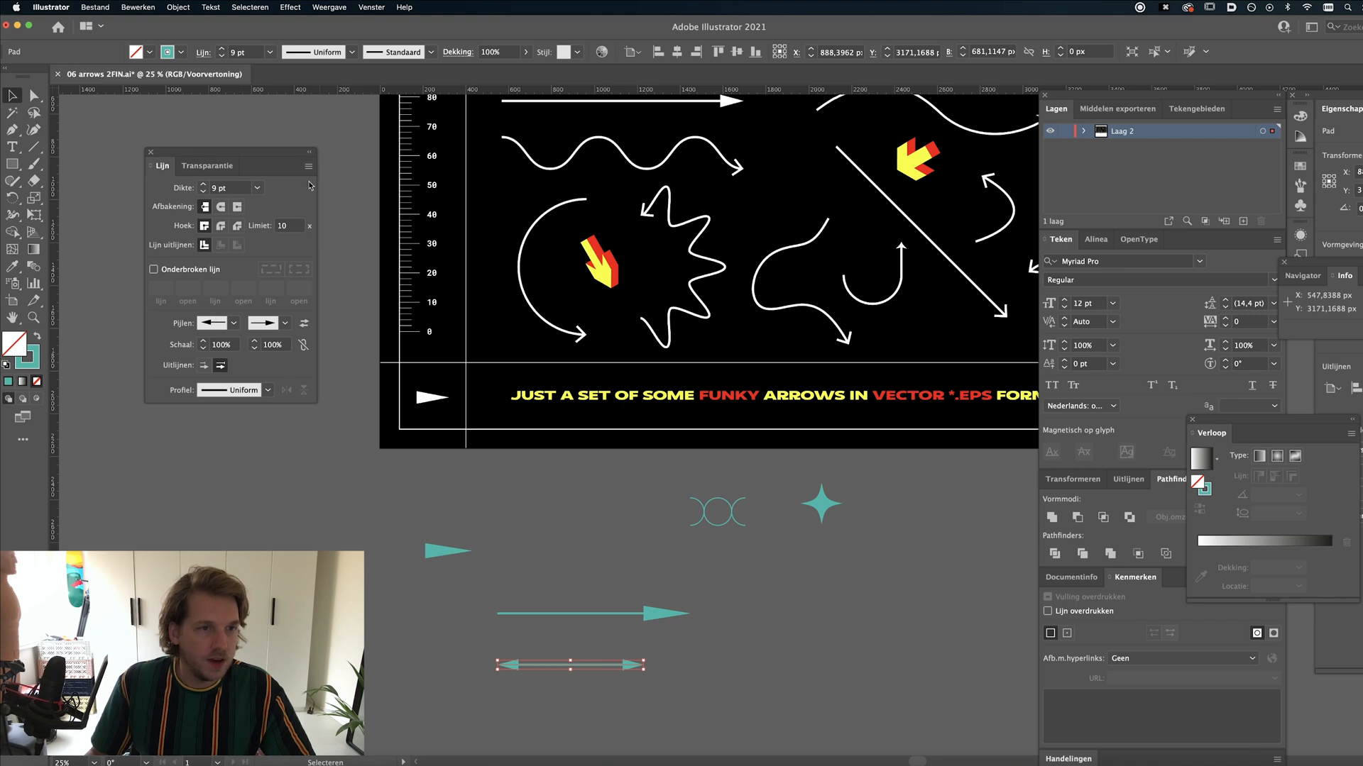
{"action": "left_click", "coordinate": [308, 165]}
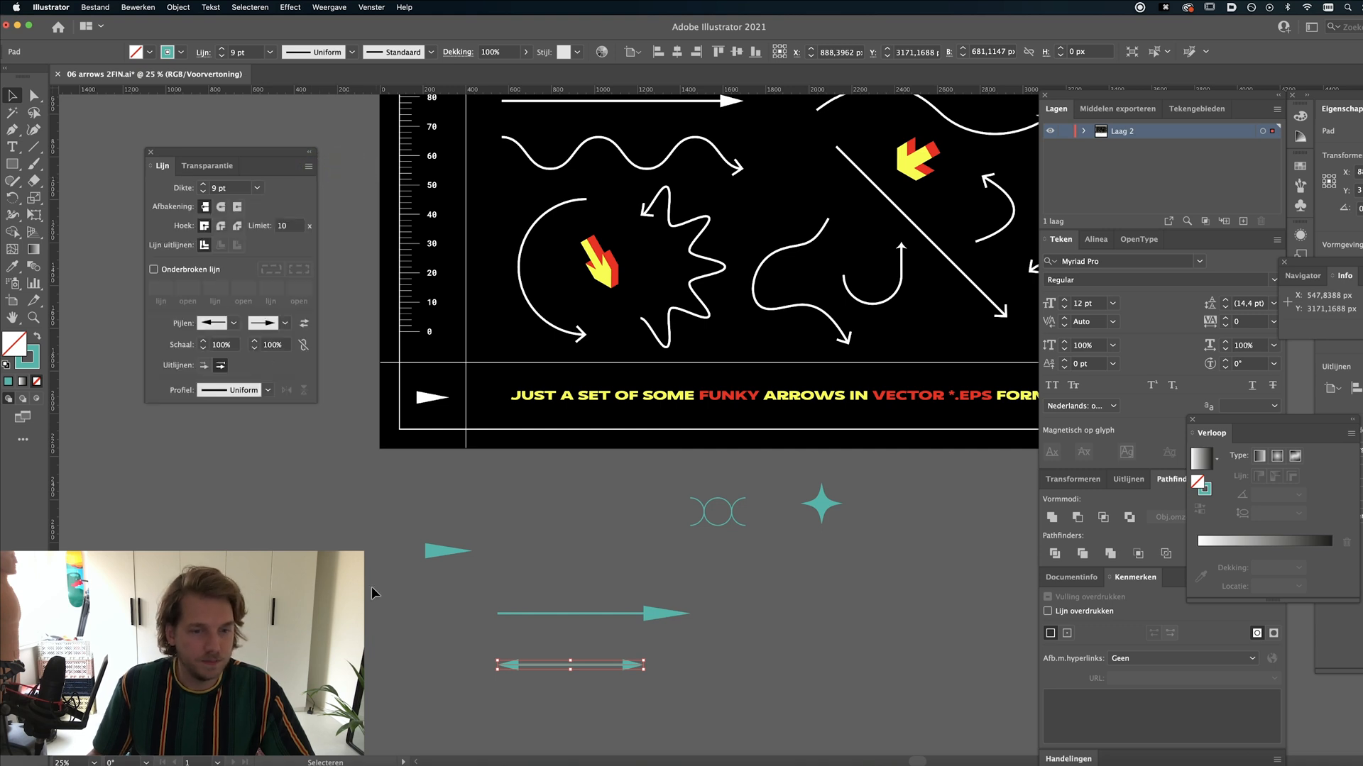
- Browse the end arrowhead choices and preview the double-headed teal arrow
{"action": "left_click", "coordinate": [285, 324]}
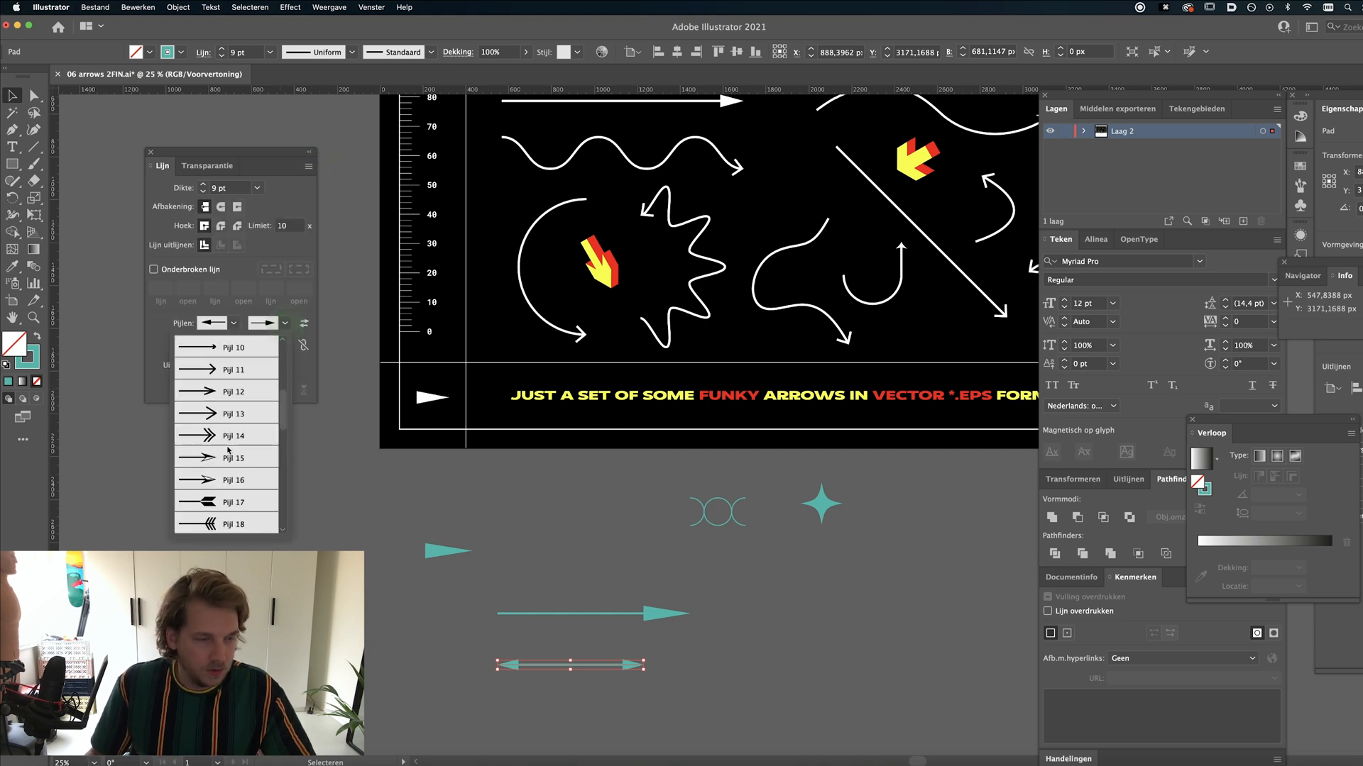
{"action": "scroll", "scroll_direction": "up", "scroll_amount": 3}
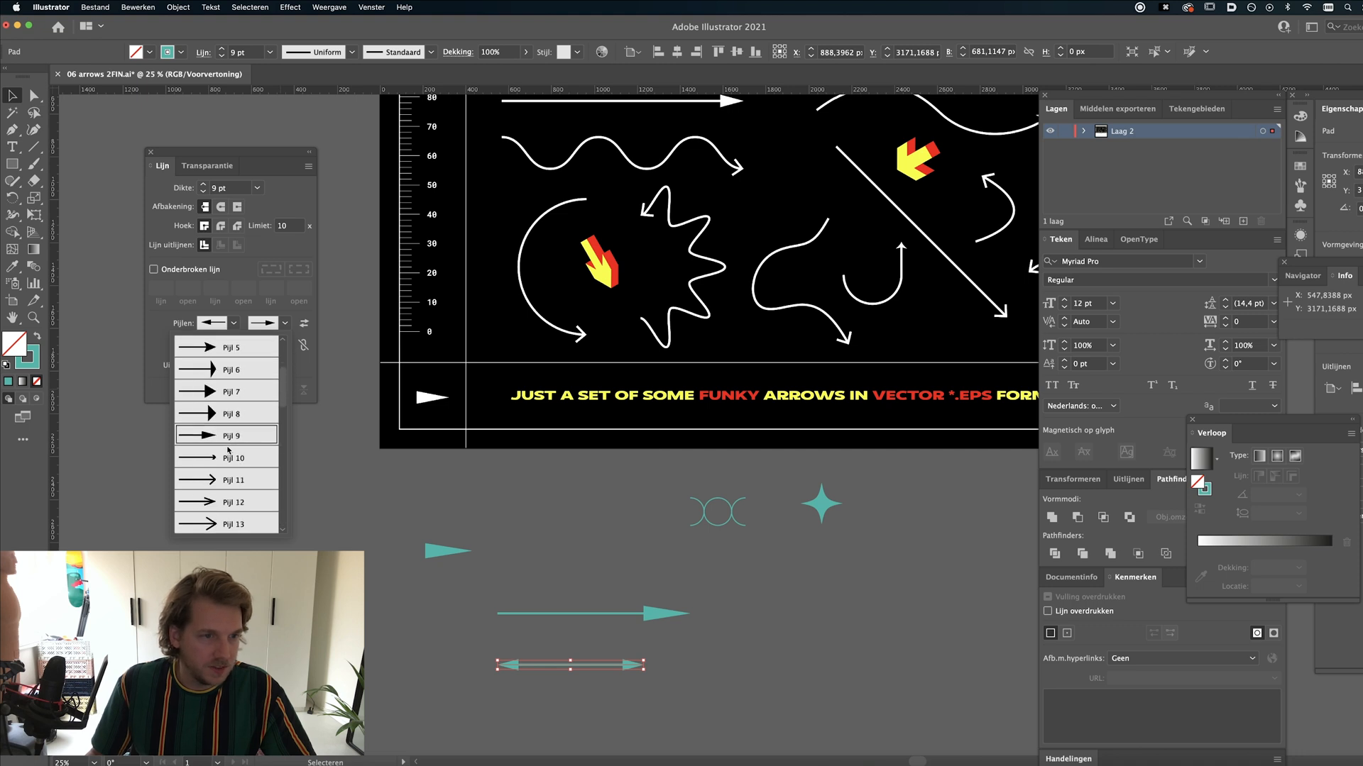
{"action": "scroll", "scroll_direction": "up", "scroll_amount": 3}
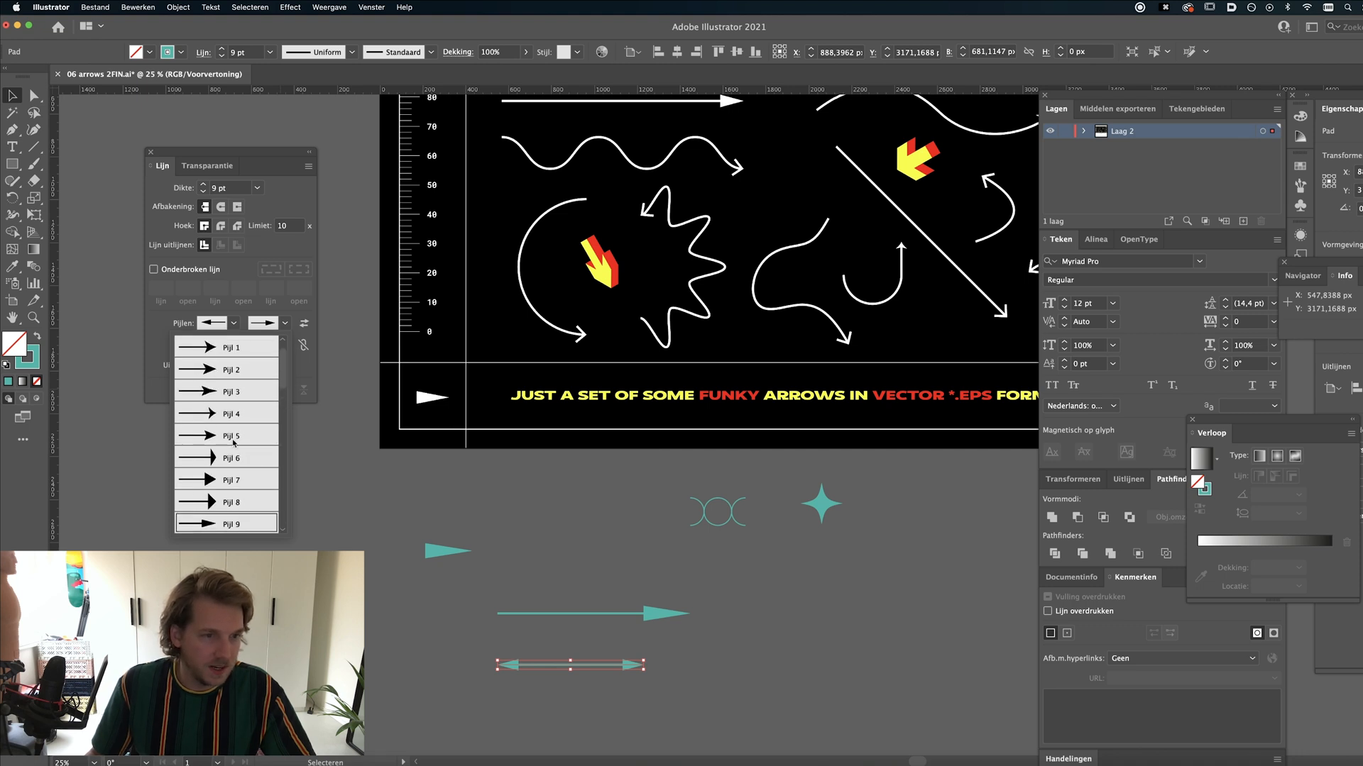
{"action": "scroll", "scroll_direction": "down", "scroll_amount": 3}
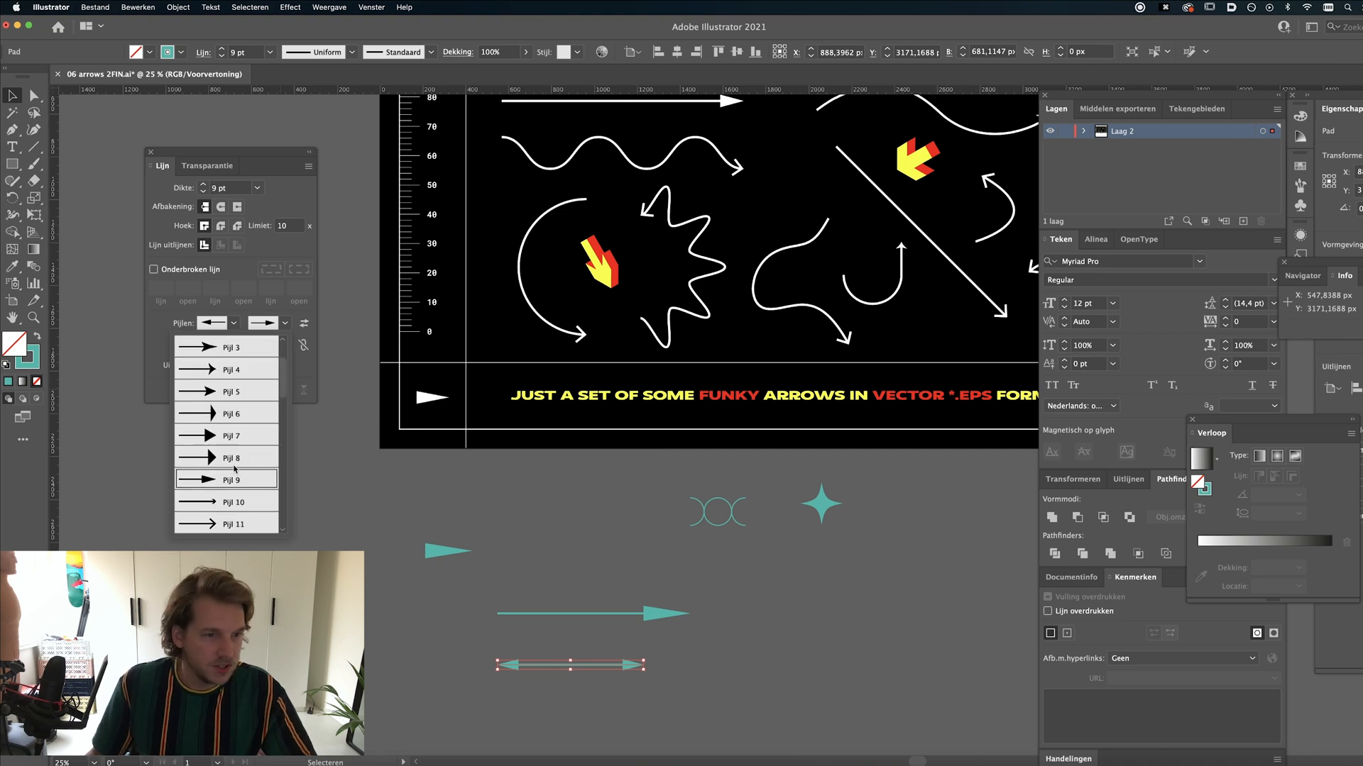
{"action": "scroll", "scroll_direction": "down", "scroll_amount": 3}
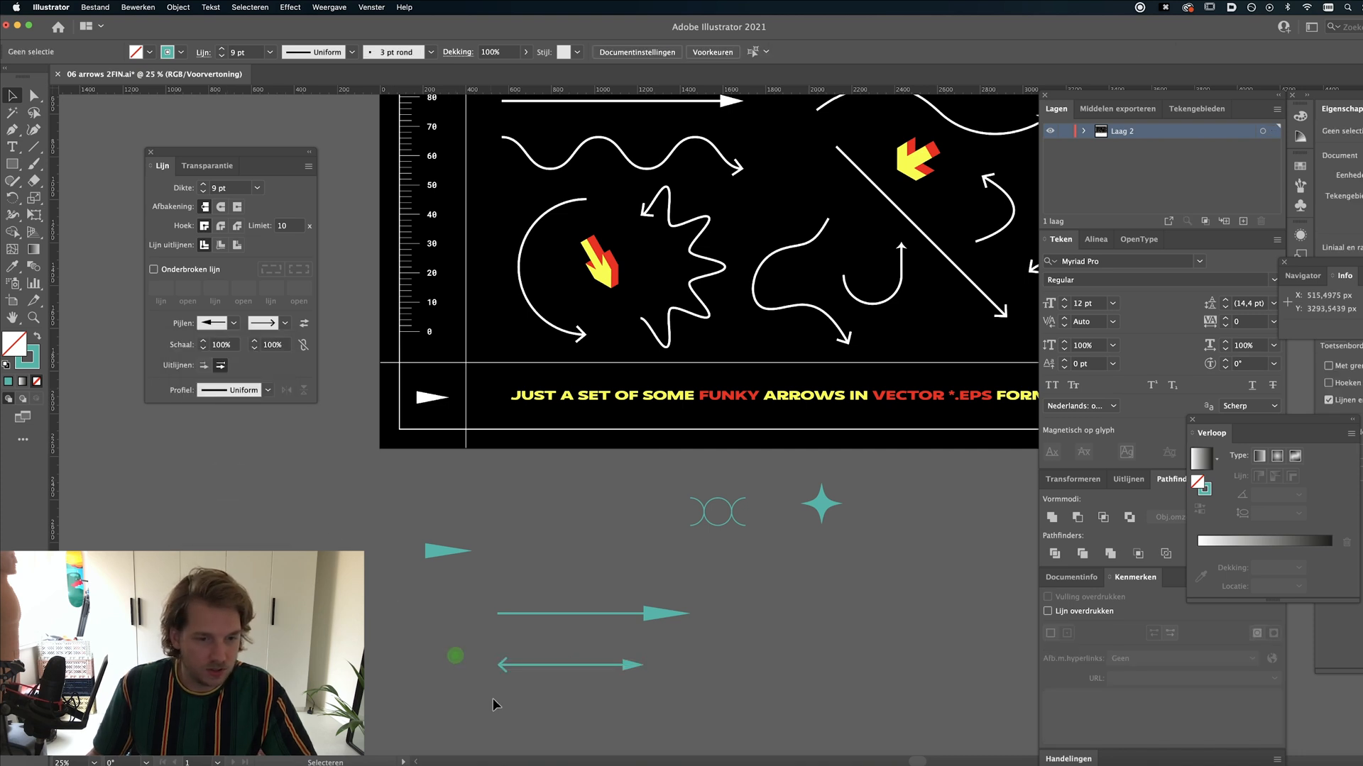
{"action": "left_click", "coordinate": [569, 665]}
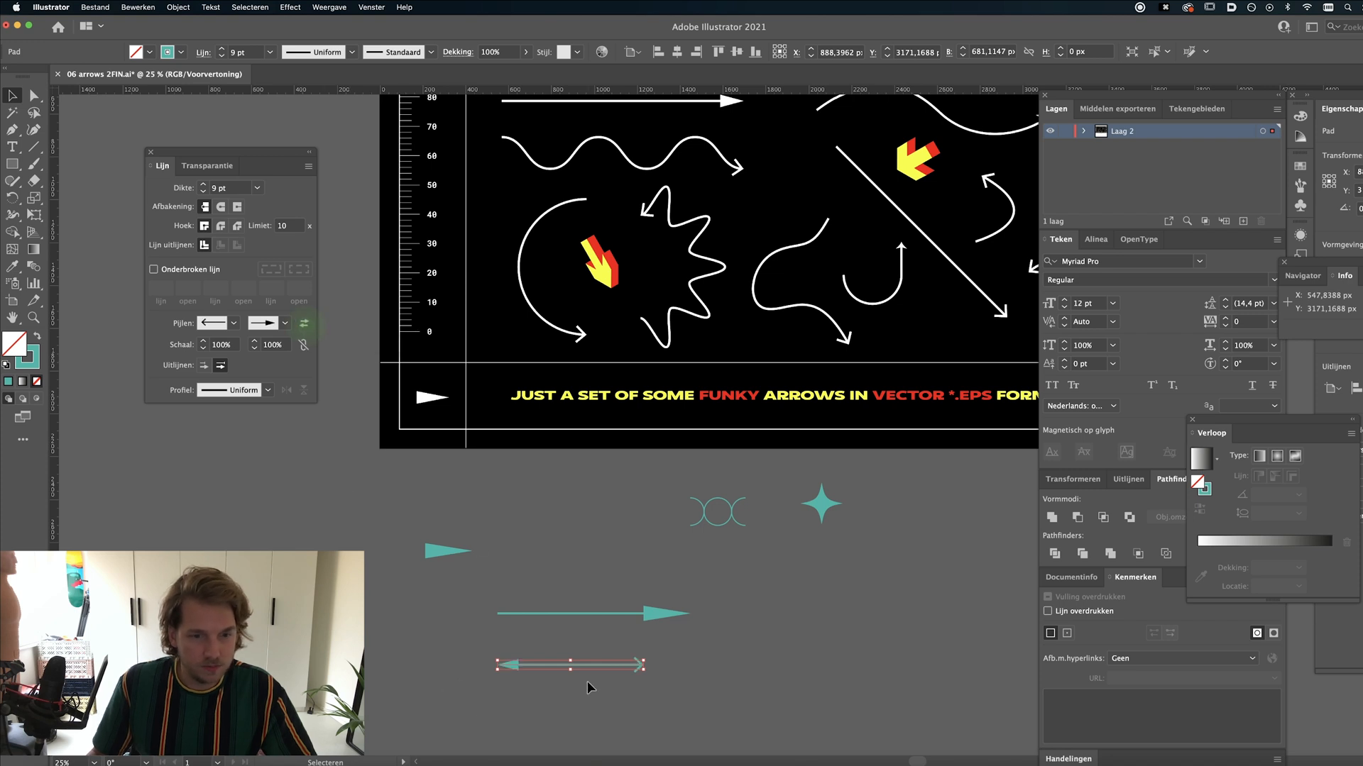
{"action": "left_click", "coordinate": [304, 322]}
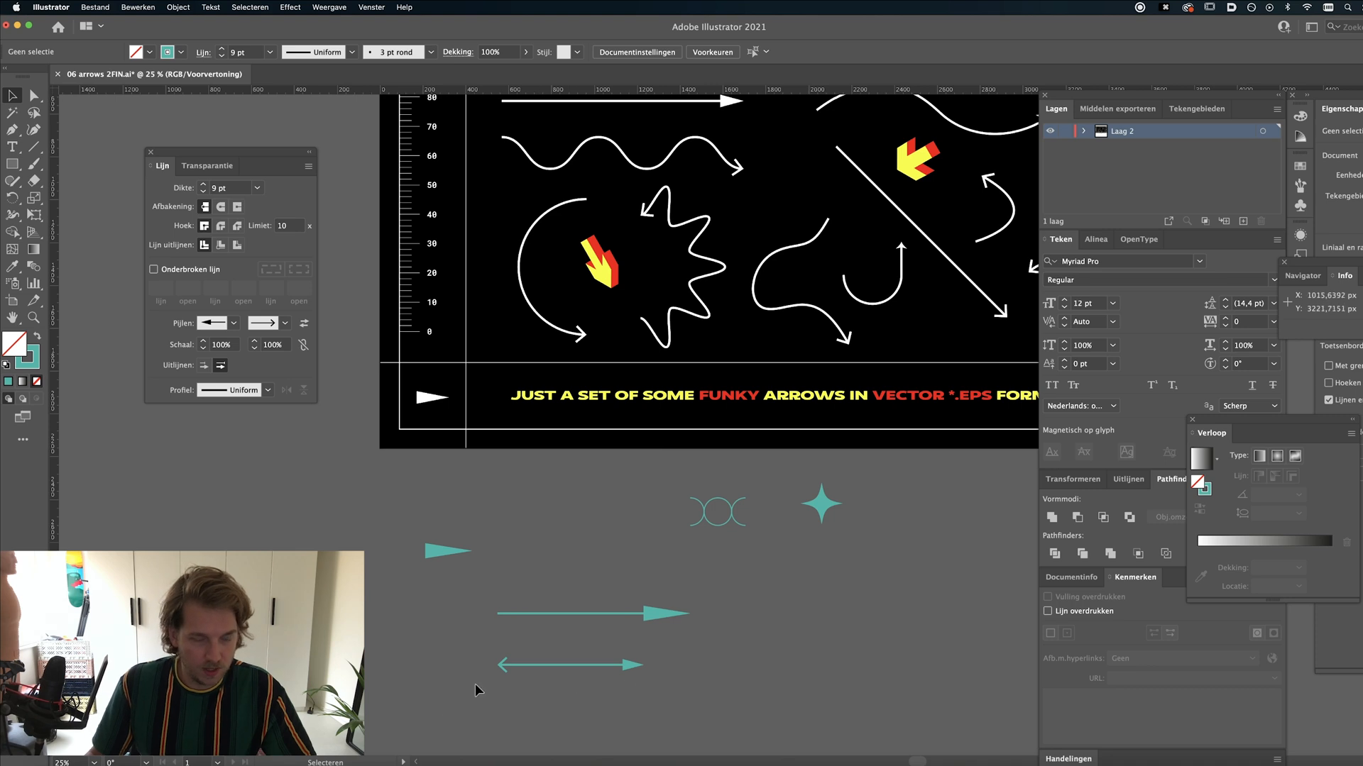
- Adjust the arrowhead Scale values on the double-headed arrow
{"action": "left_click", "coordinate": [569, 664]}
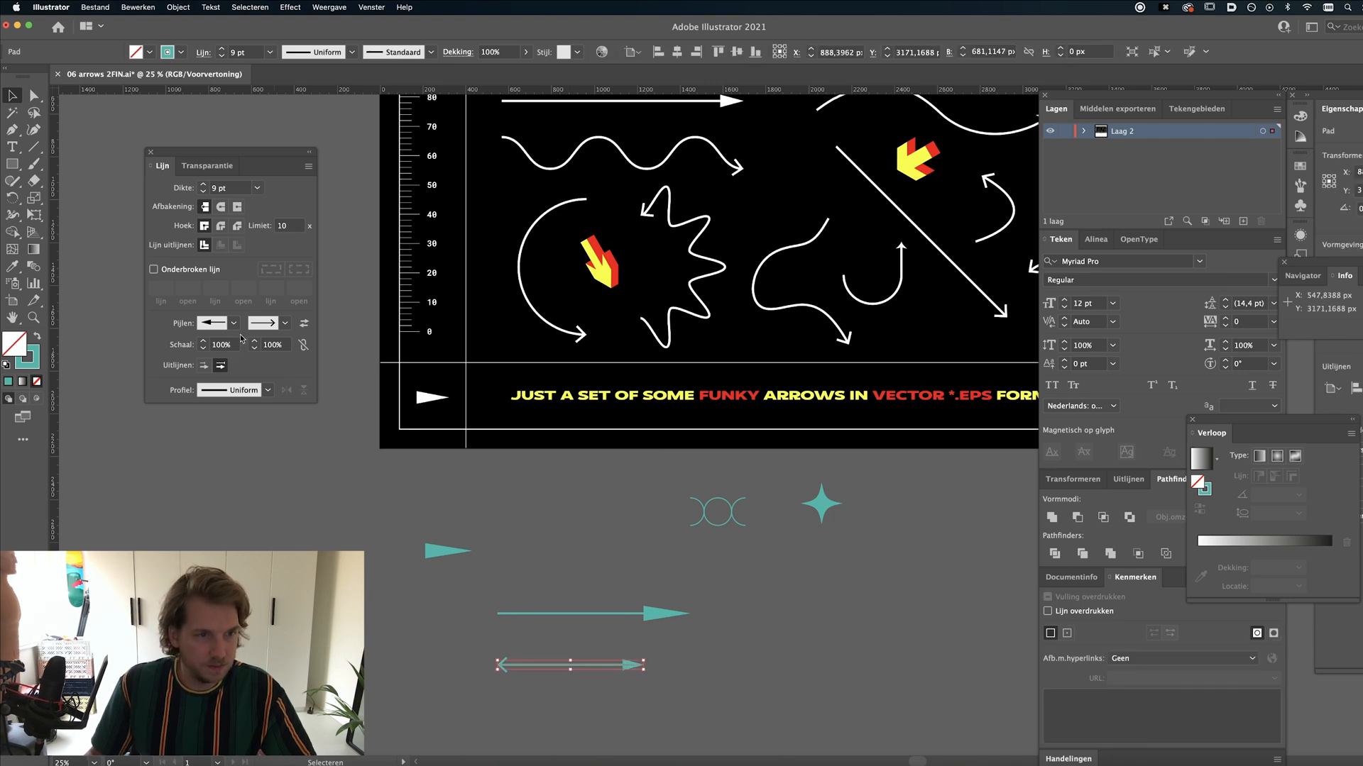
{"action": "left_click", "coordinate": [211, 322]}
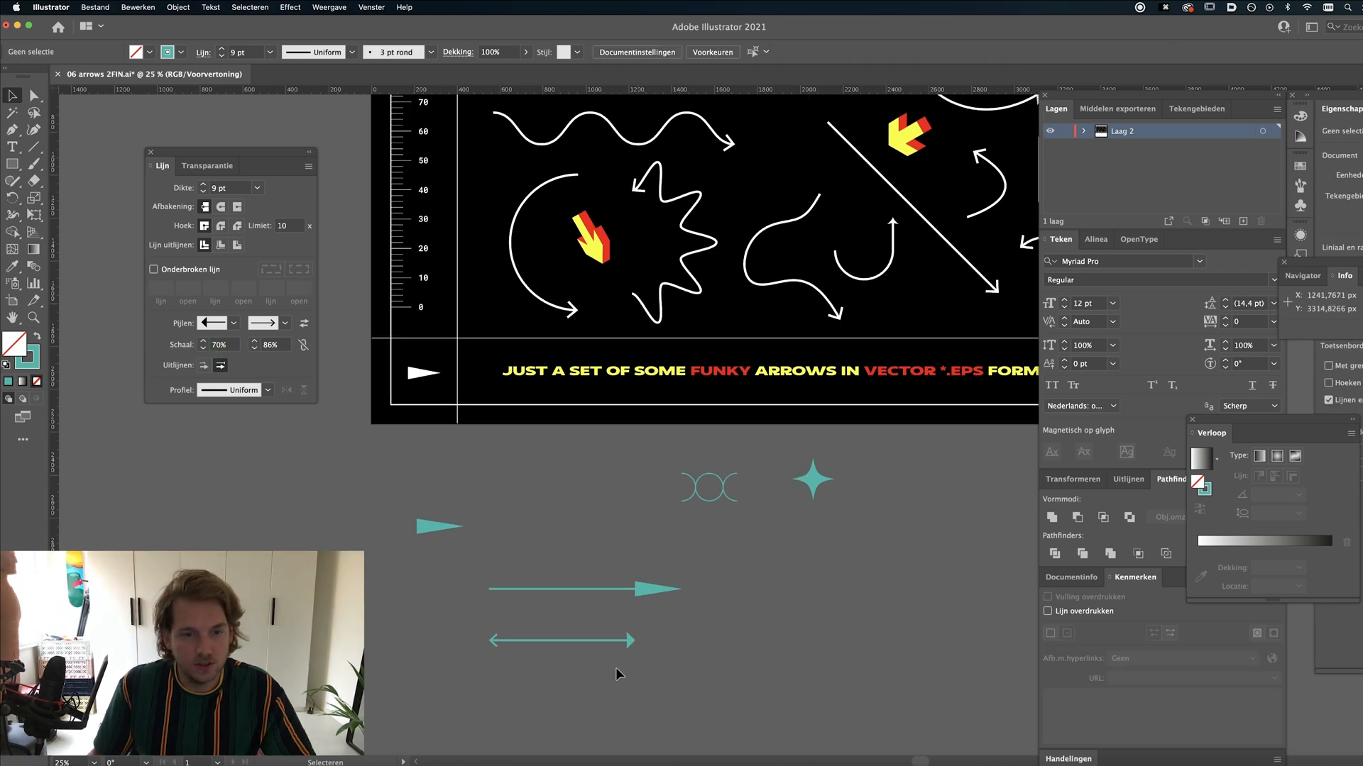
{"action": "left_click", "coordinate": [560, 640]}
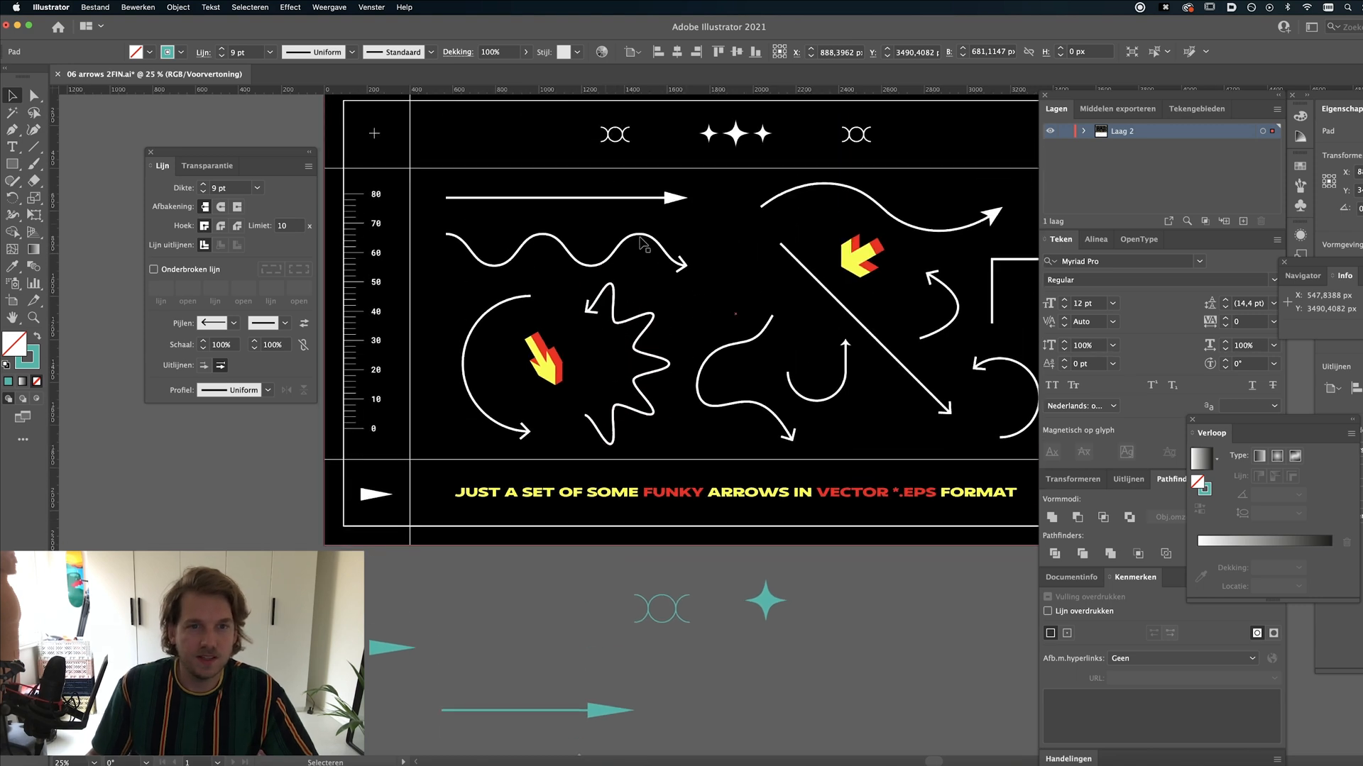
{"action": "scroll", "scroll_direction": "down", "scroll_amount": 3}
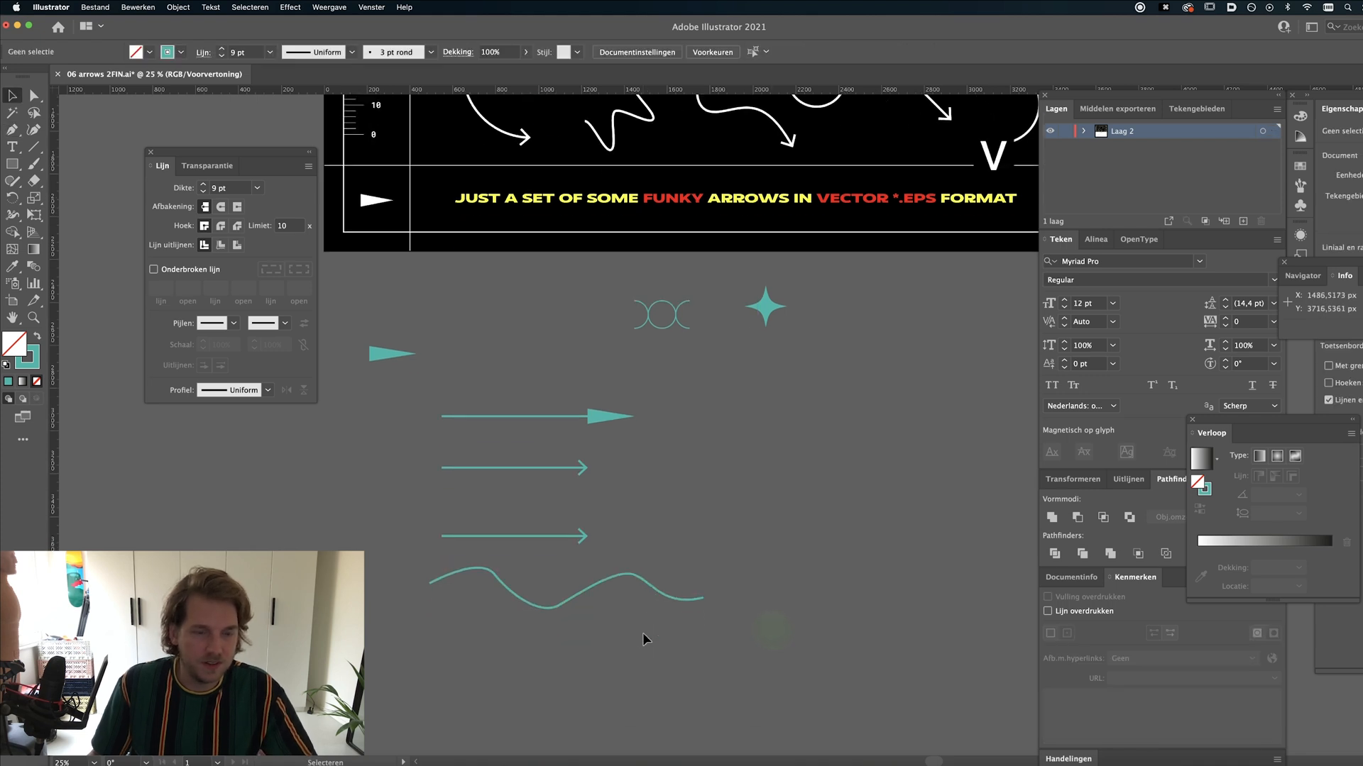
- Apply a Smooth Zigzag of size 51 px with 1 ridge to the third teal line
{"action": "left_click", "coordinate": [513, 536]}
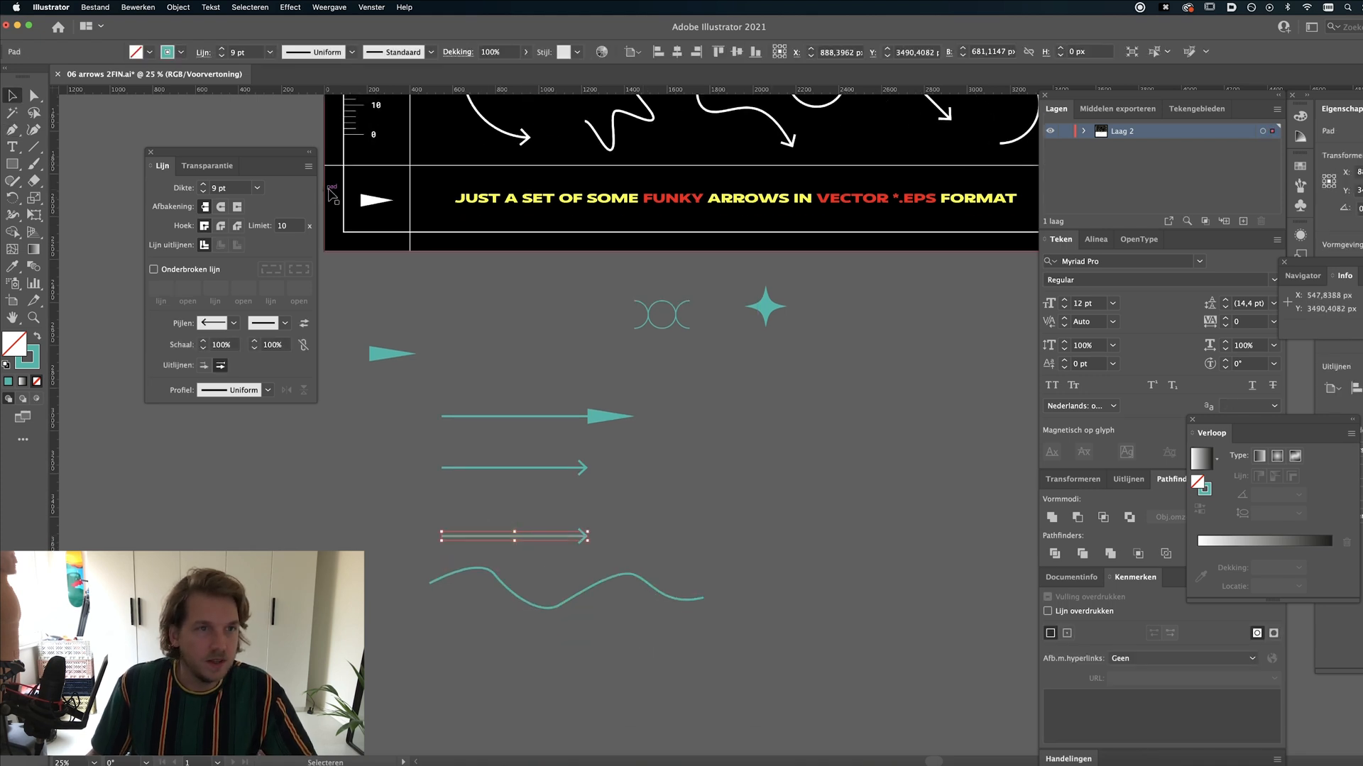
{"action": "left_click", "coordinate": [289, 7]}
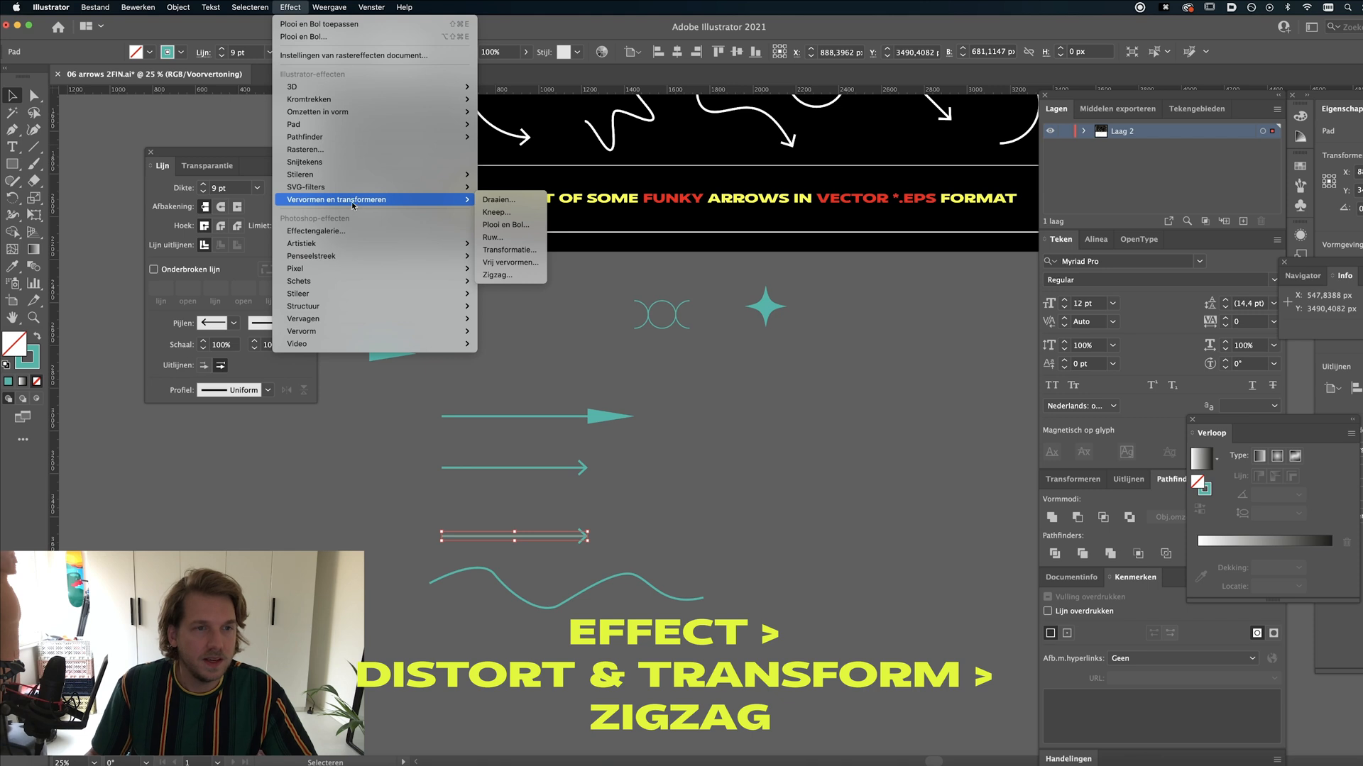
{"action": "mouse_move", "coordinate": [497, 274]}
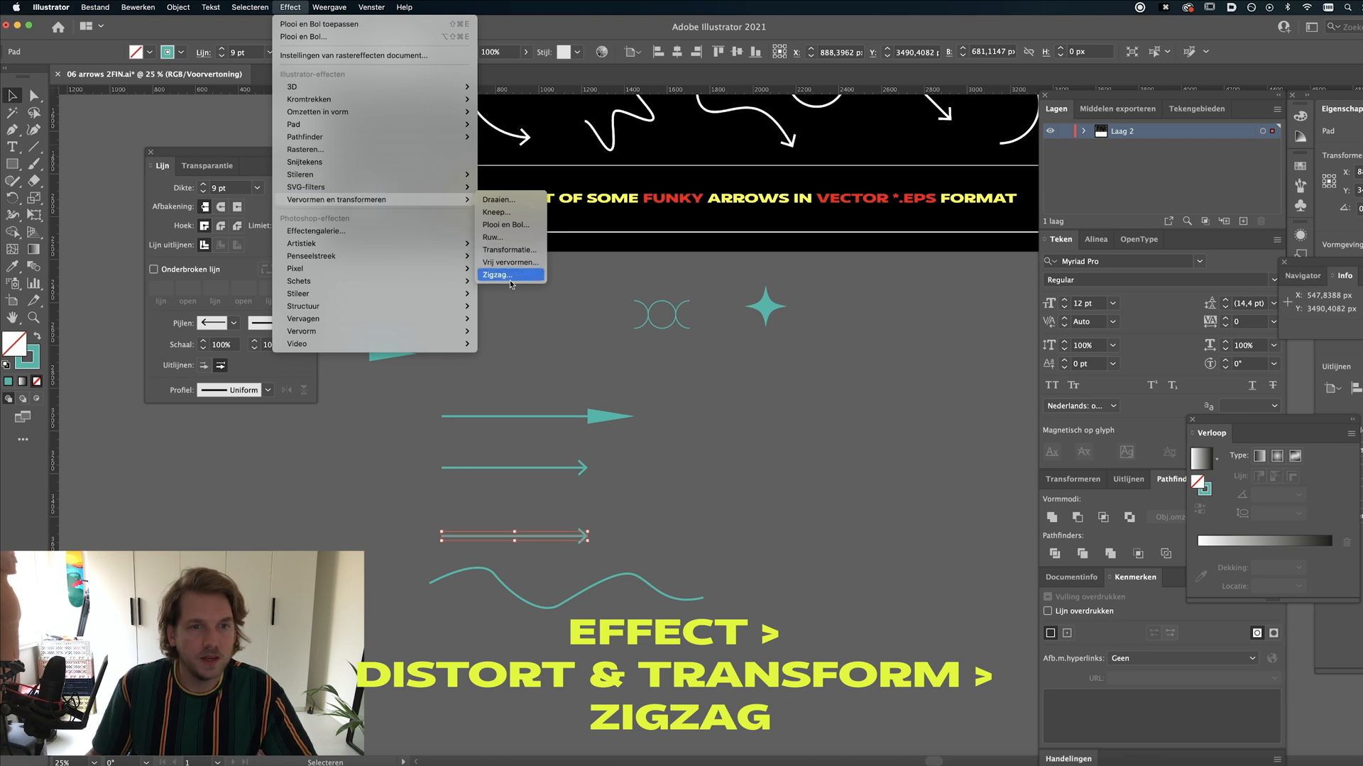
{"action": "left_click", "coordinate": [497, 274]}
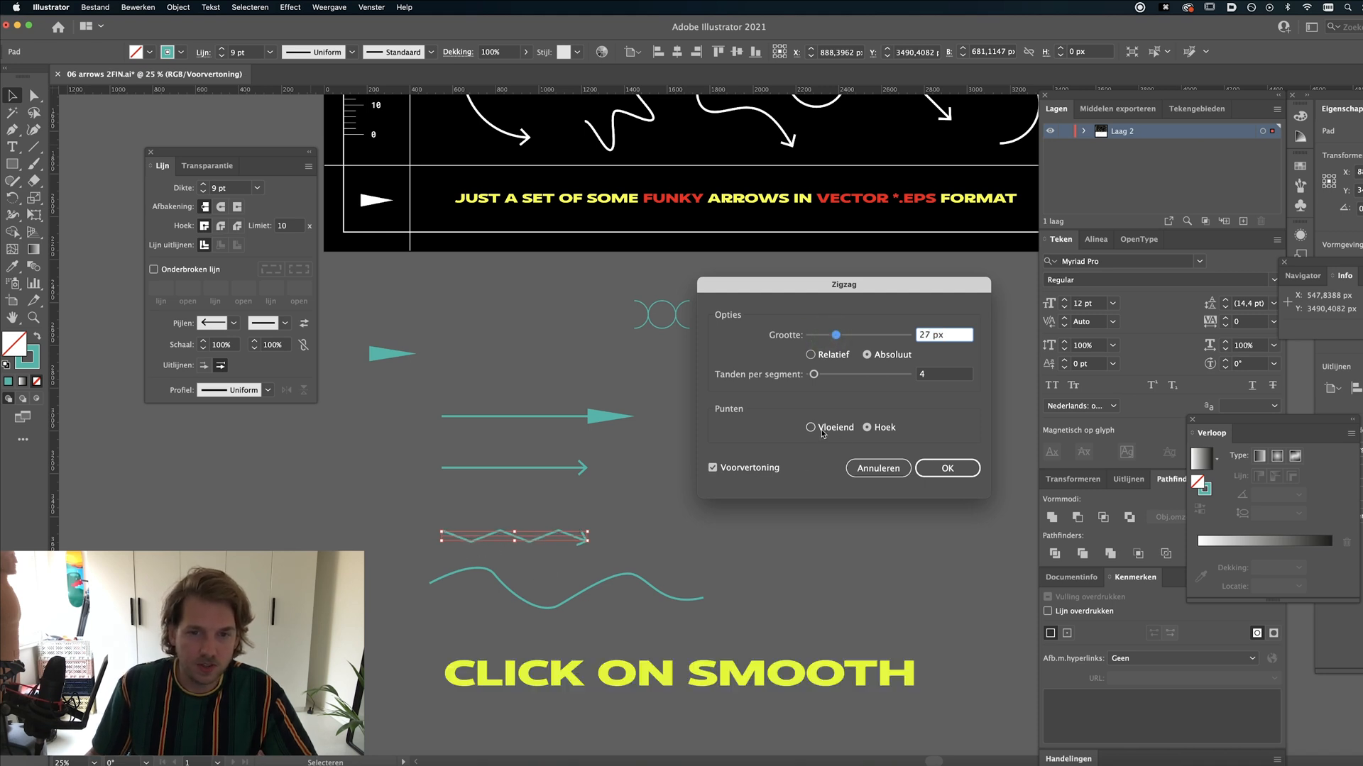
{"action": "left_click", "coordinate": [809, 428]}
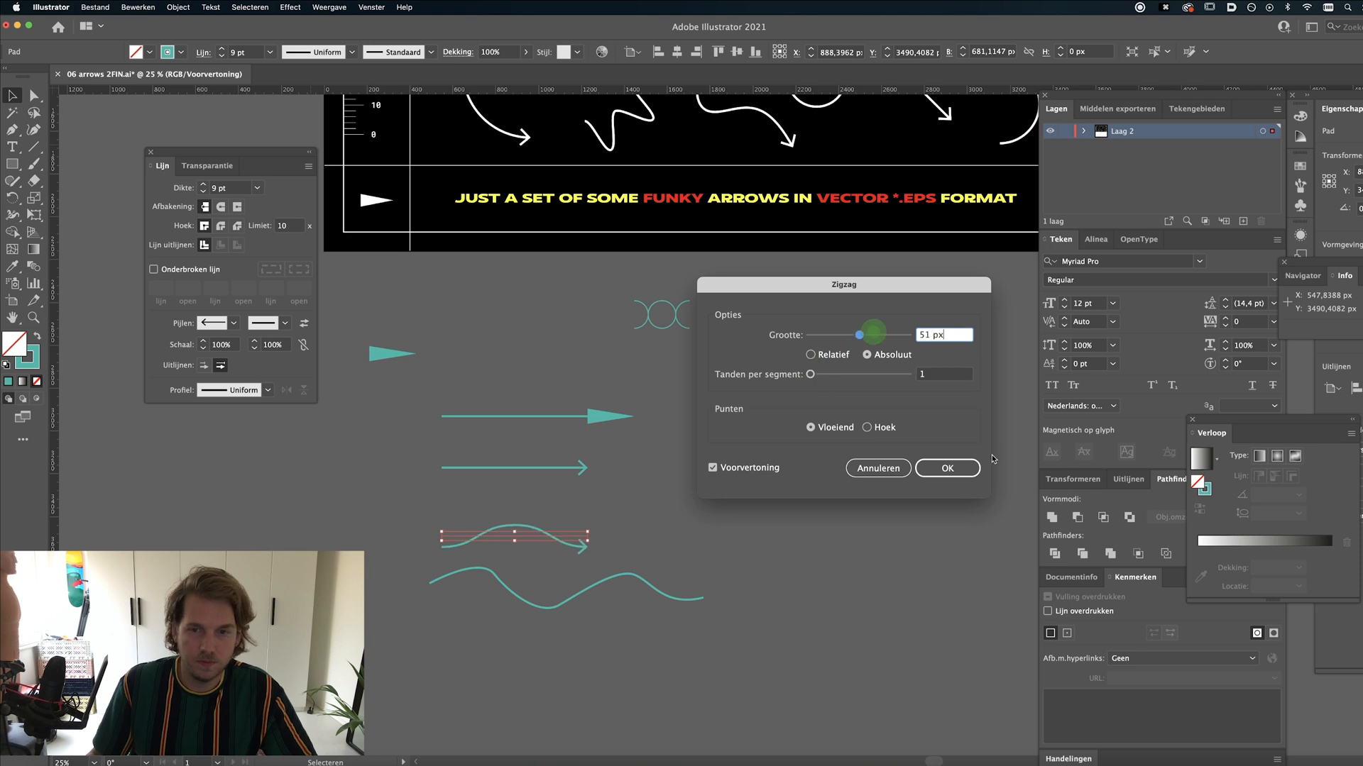
{"action": "left_click", "coordinate": [946, 467]}
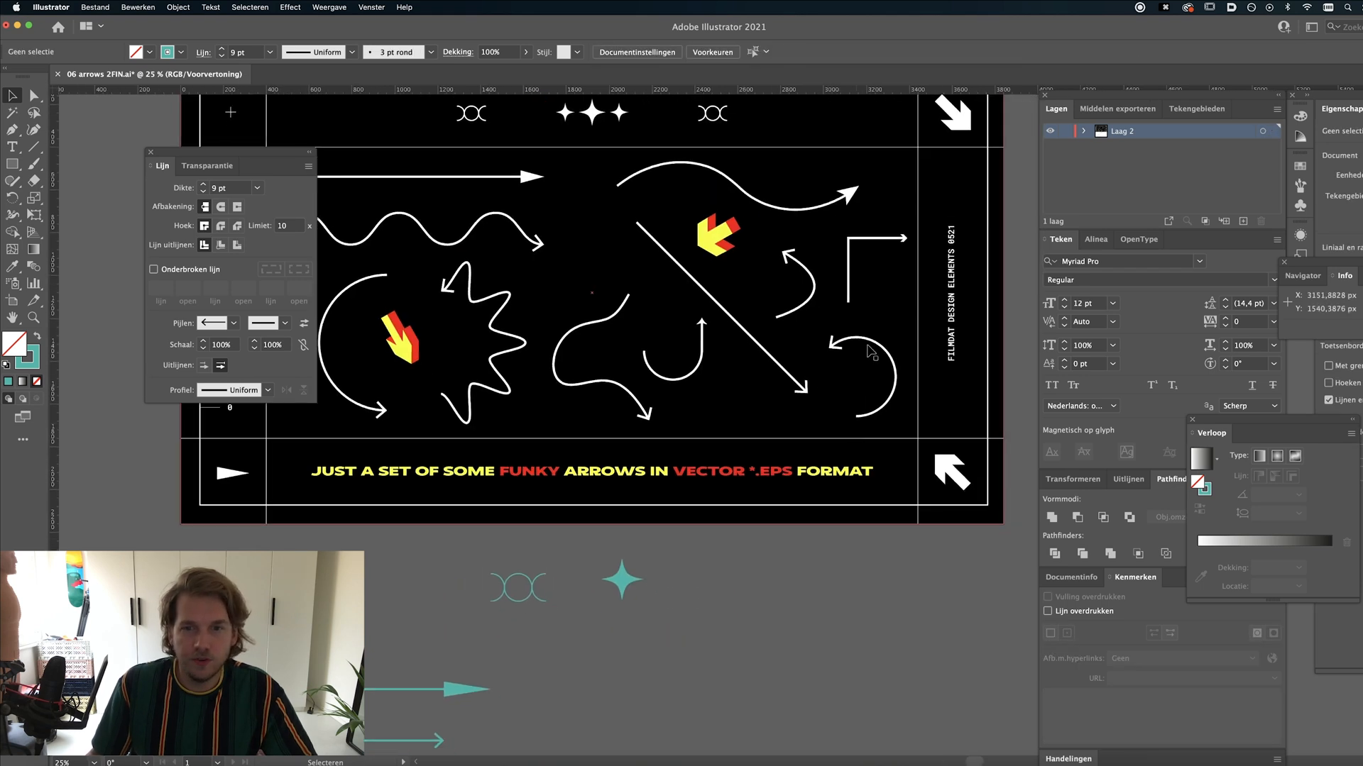
- Choose an arrowhead from the Stroke panel for the teal open circle
{"action": "scroll", "scroll_direction": "up", "scroll_amount": 3}
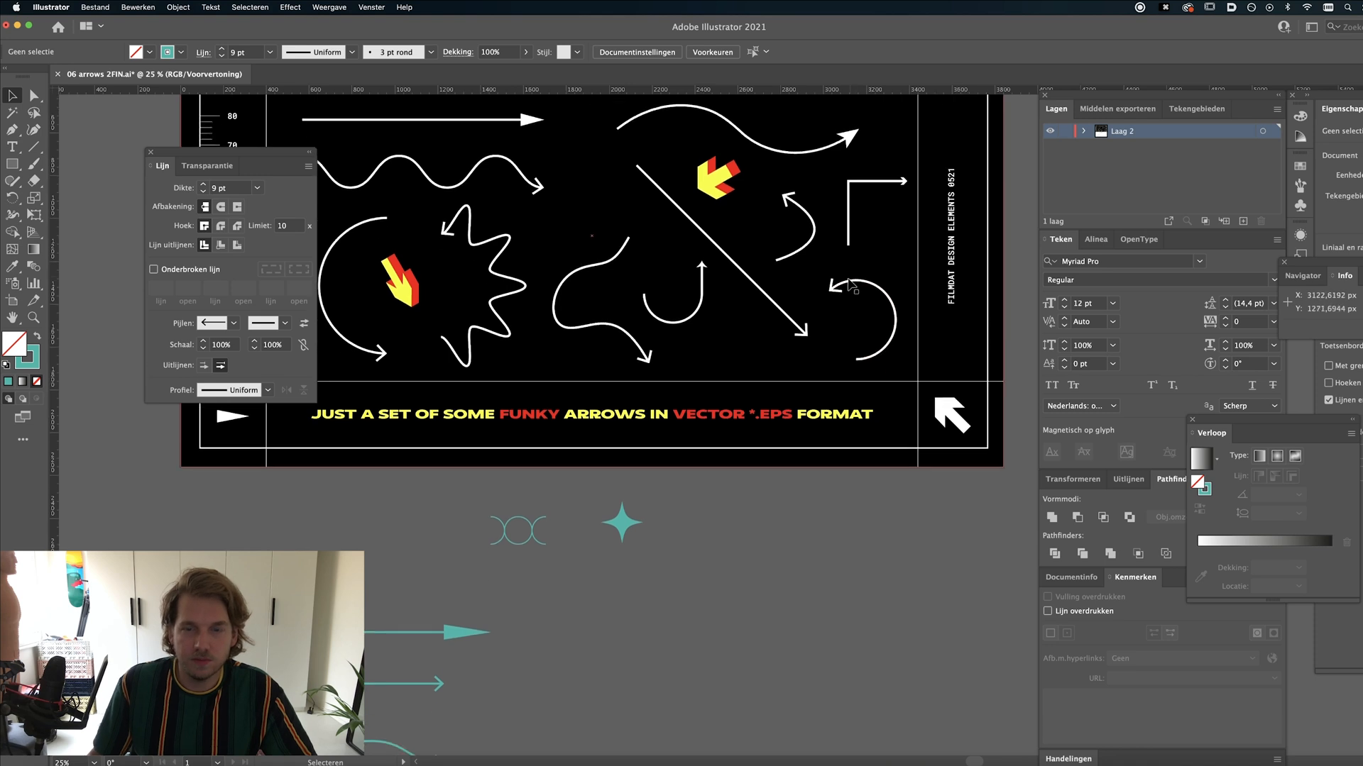
{"action": "mouse_move", "coordinate": [854, 356]}
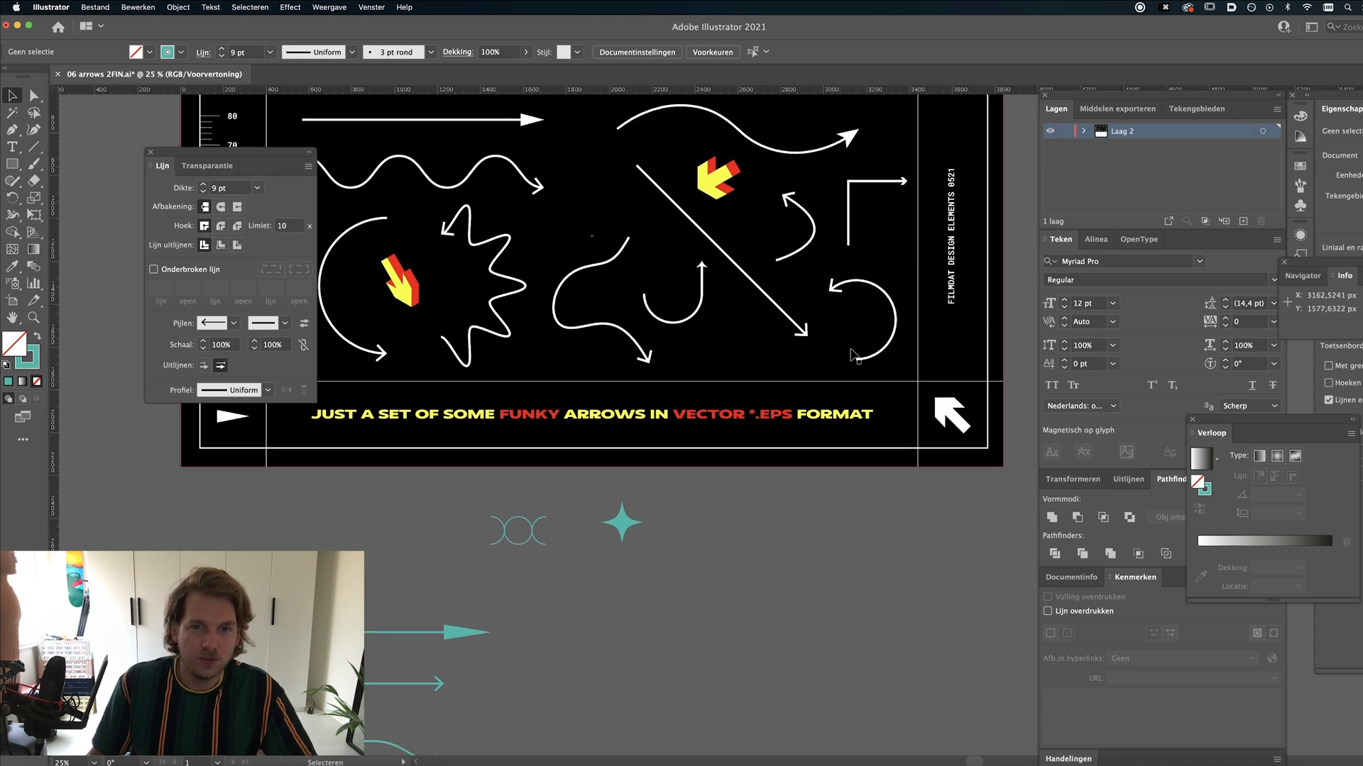
{"action": "mouse_move", "coordinate": [572, 446]}
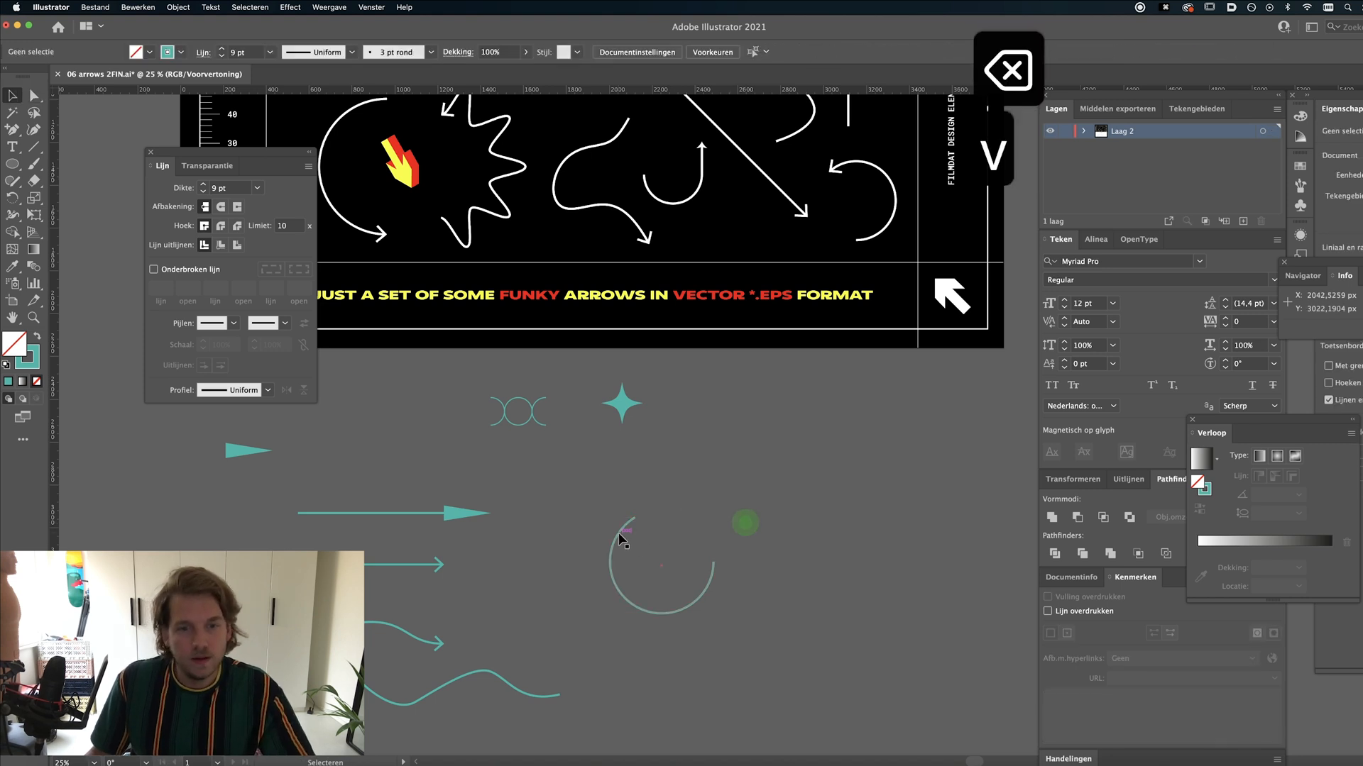
{"action": "left_click", "coordinate": [231, 322]}
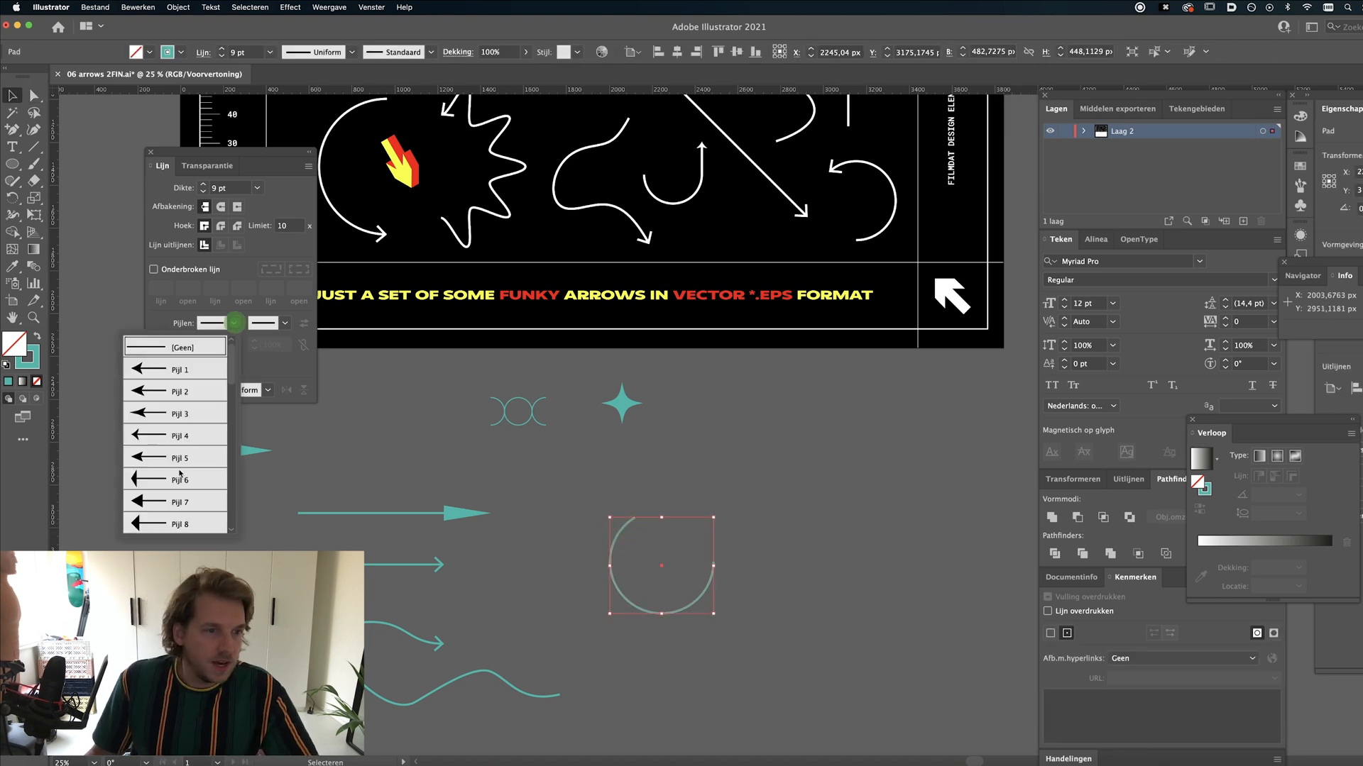
{"action": "scroll", "scroll_direction": "down", "scroll_amount": 3}
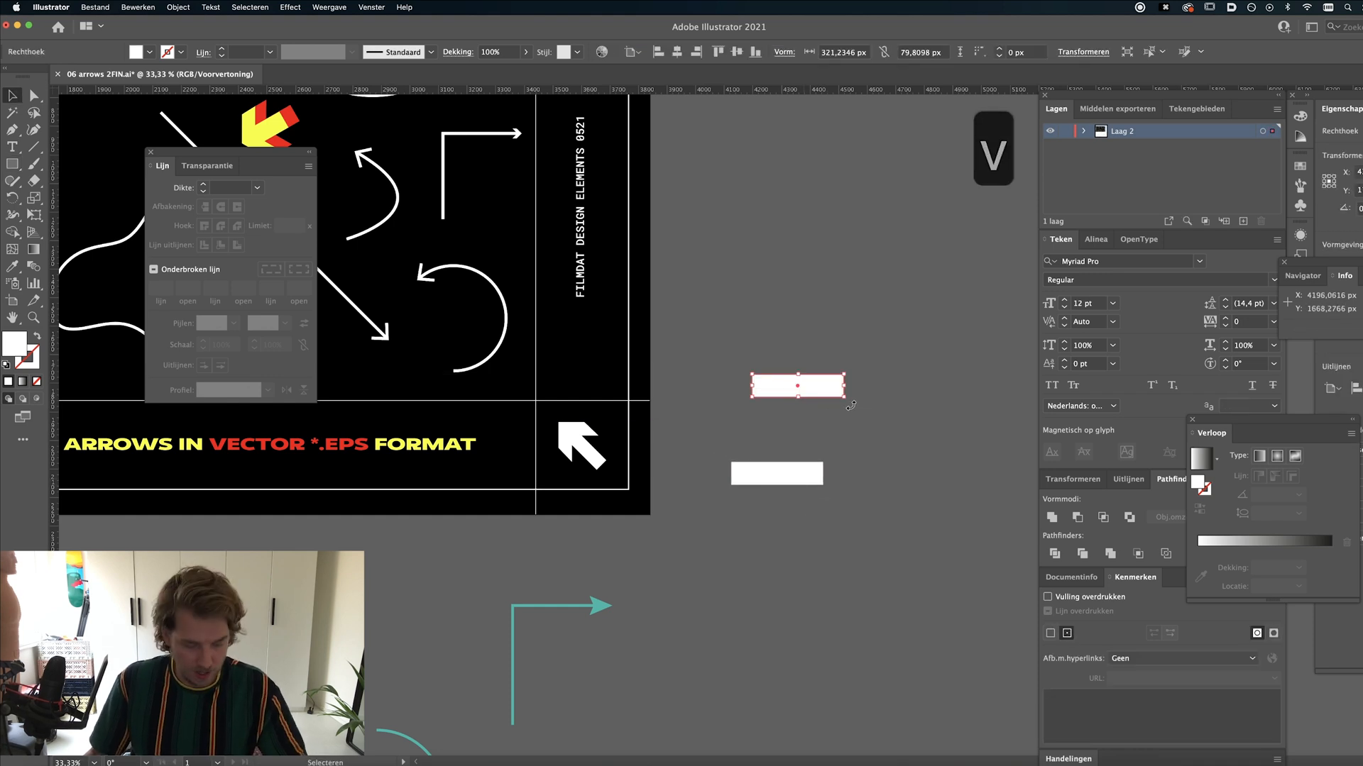
{"action": "mouse_move", "coordinate": [790, 414]}
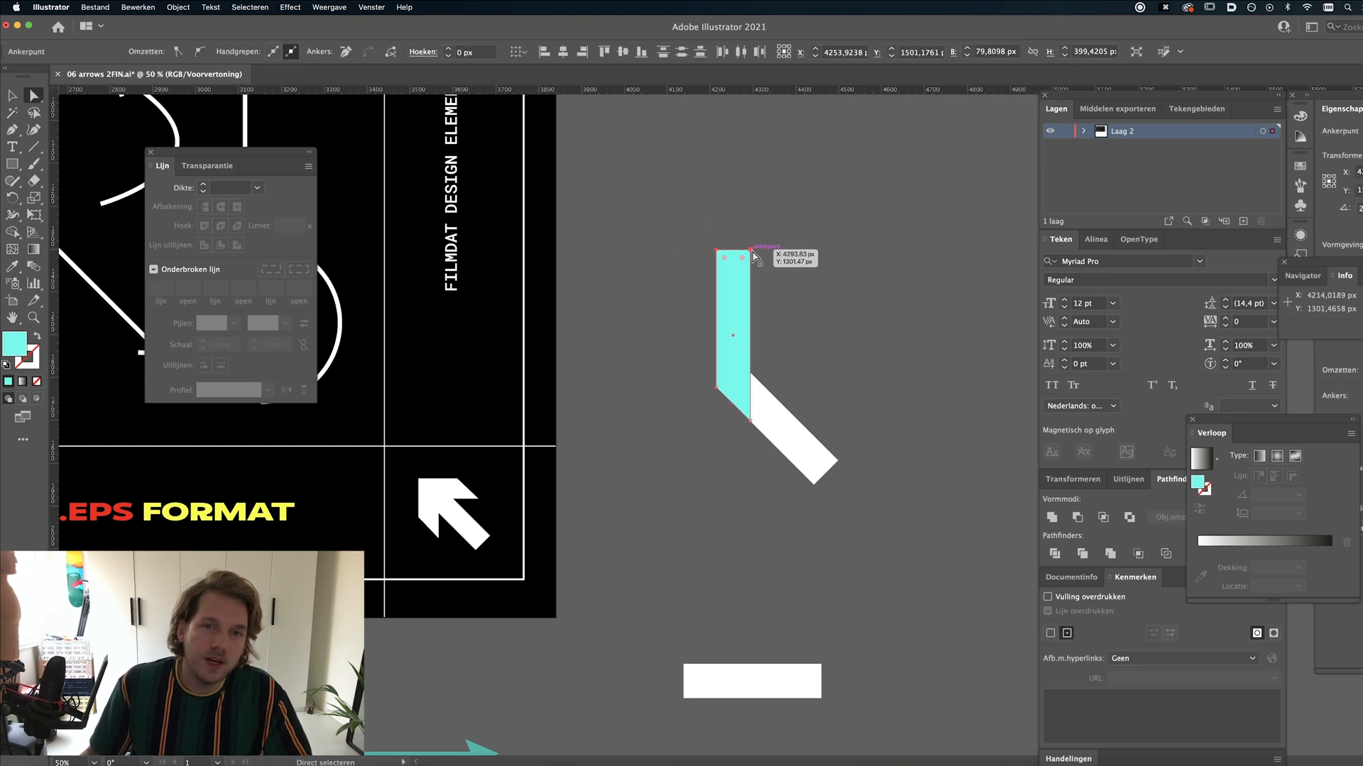
- Slant the teal bar's end, transform the piece into an arrowhead and fill the pieces white
{"action": "left_click_drag", "start_coordinate": [733, 257], "coordinate": [733, 355]}
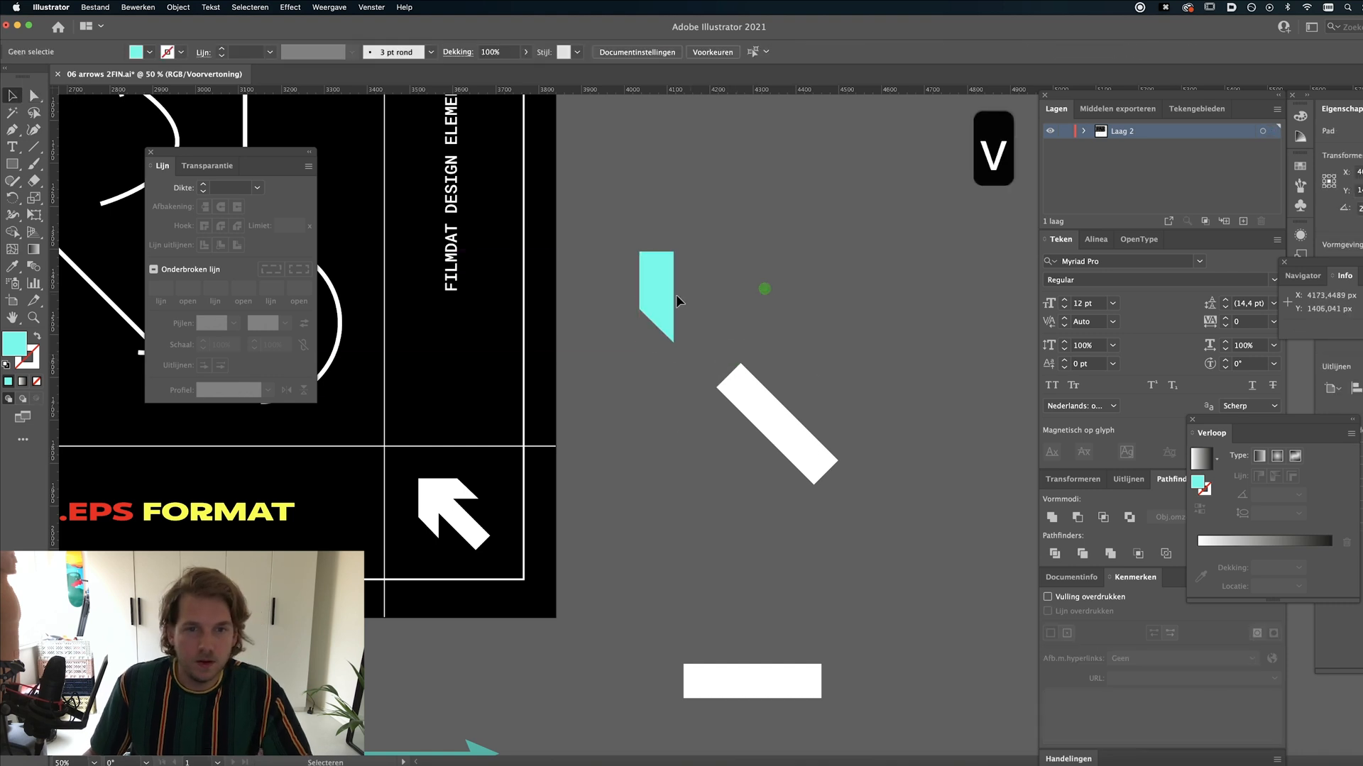
{"action": "left_click", "coordinate": [656, 295]}
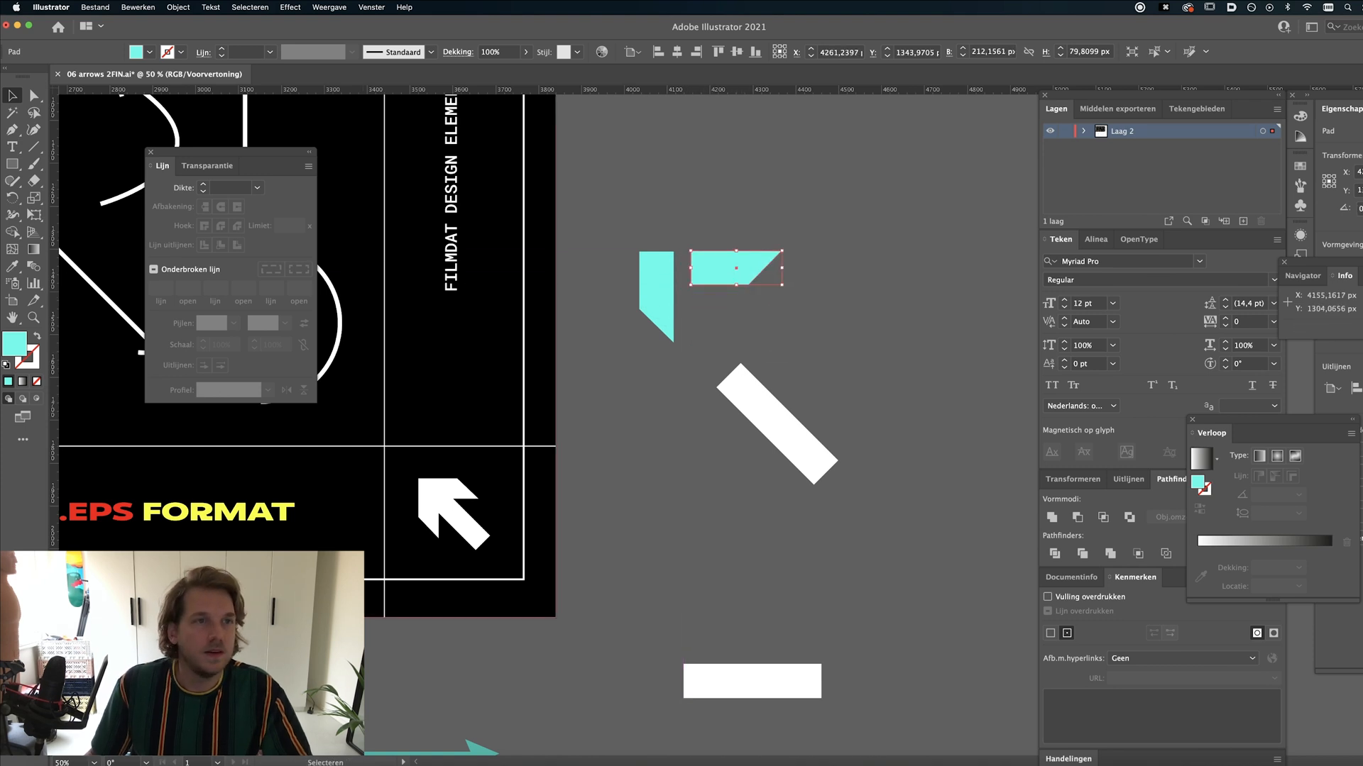
{"action": "left_click", "coordinate": [177, 7]}
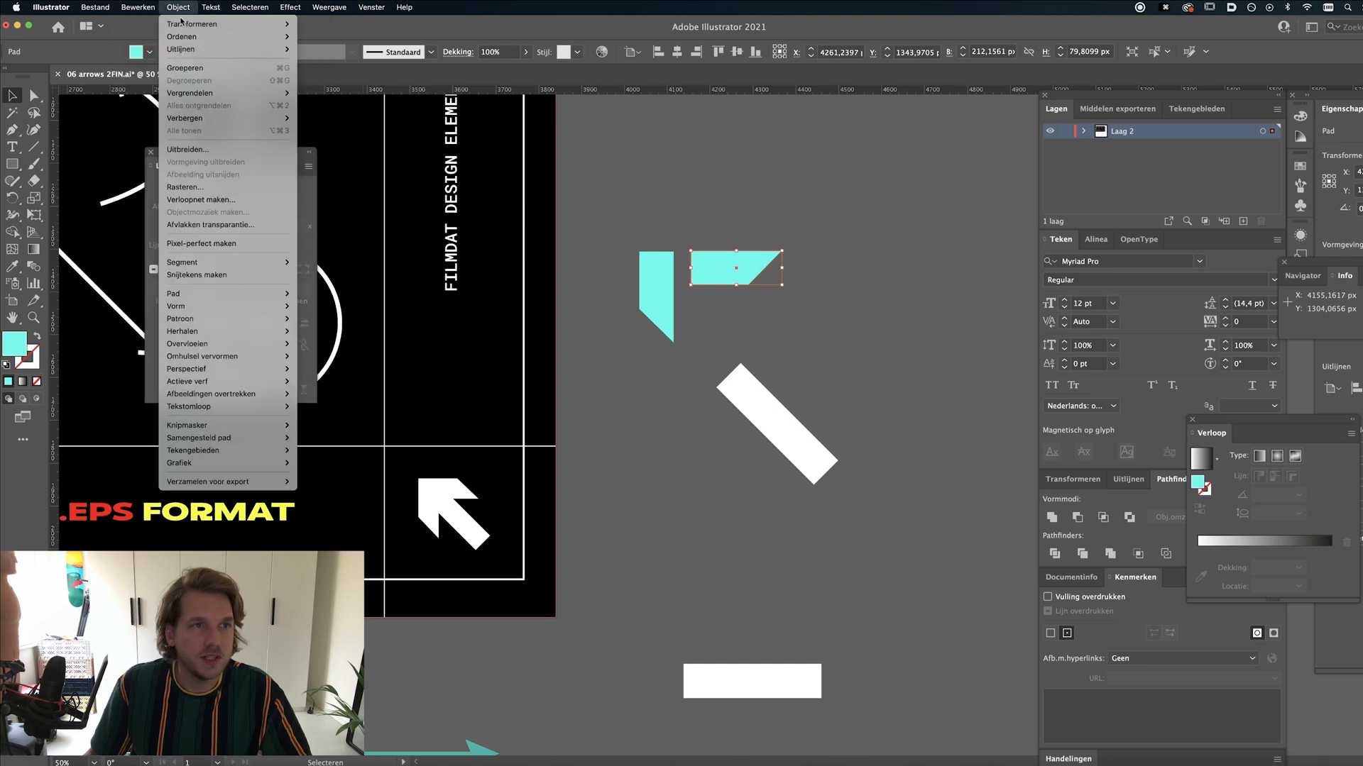
{"action": "left_click", "coordinate": [189, 24]}
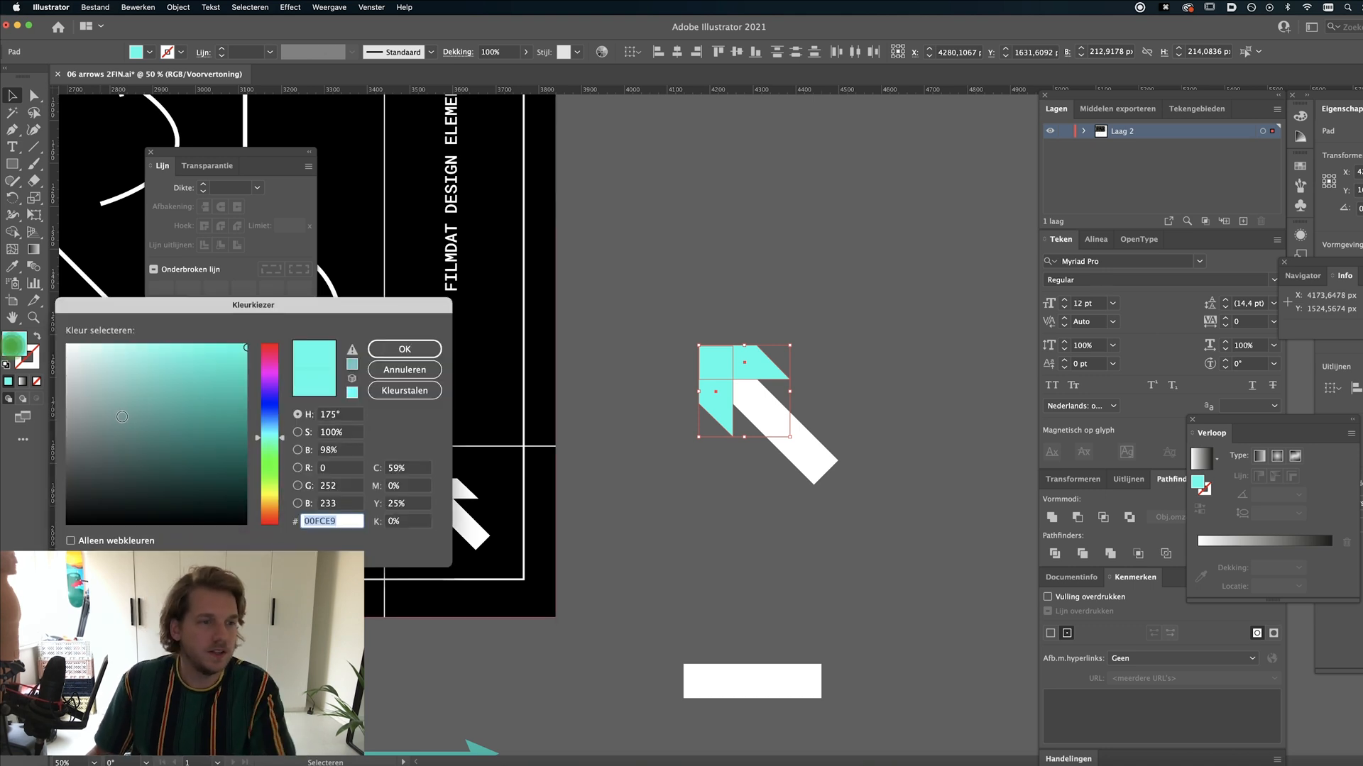
{"action": "left_click", "coordinate": [403, 350]}
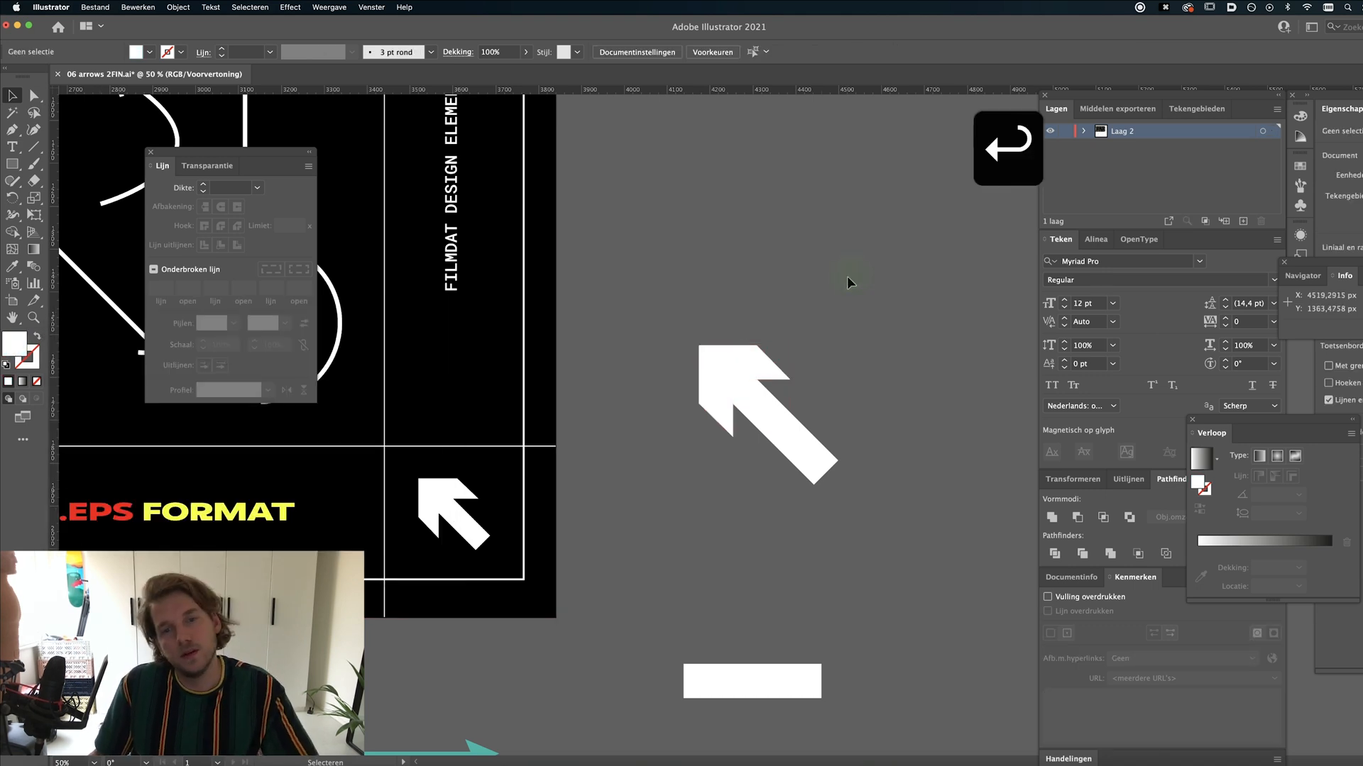
- Unite the white arrow pieces into one shape with Pathfinder and stack duplicate arrows
{"action": "left_click", "coordinate": [765, 413]}
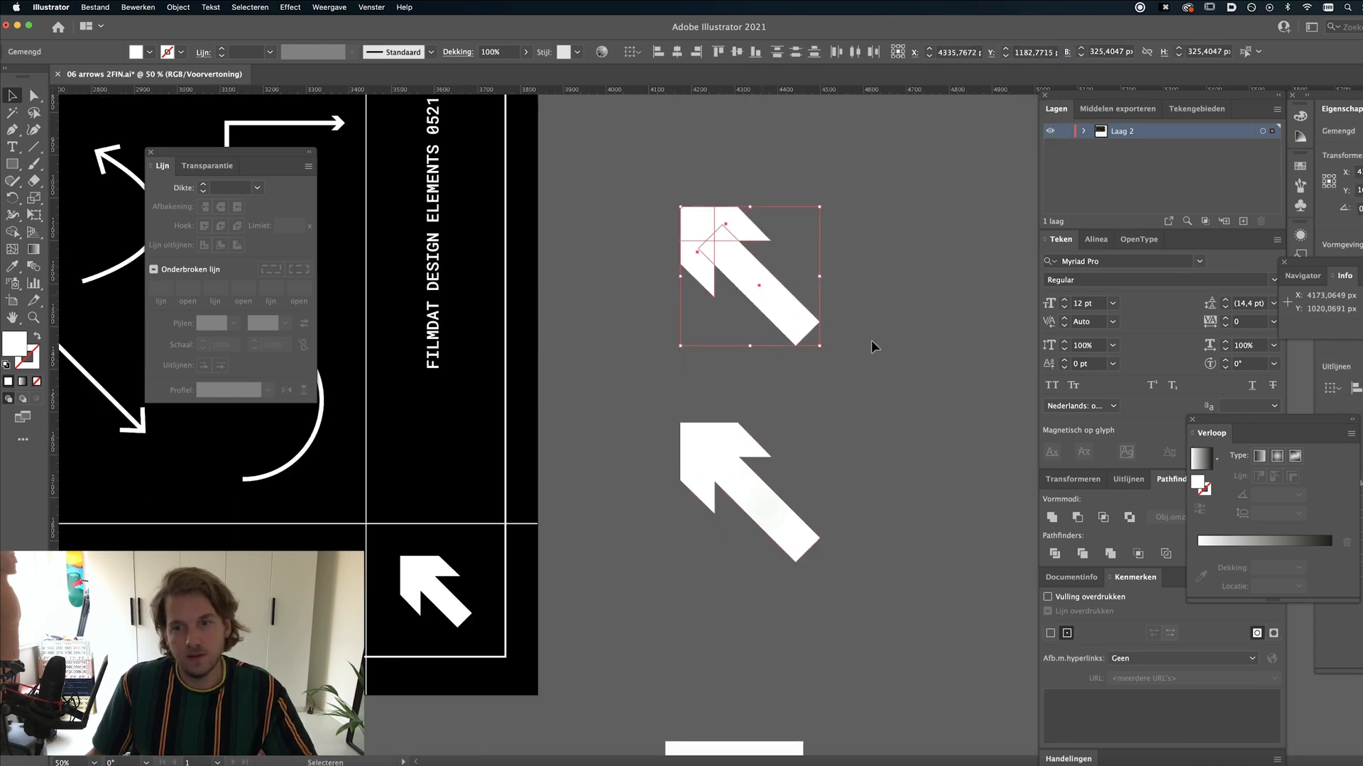
{"action": "mouse_move", "coordinate": [1053, 516]}
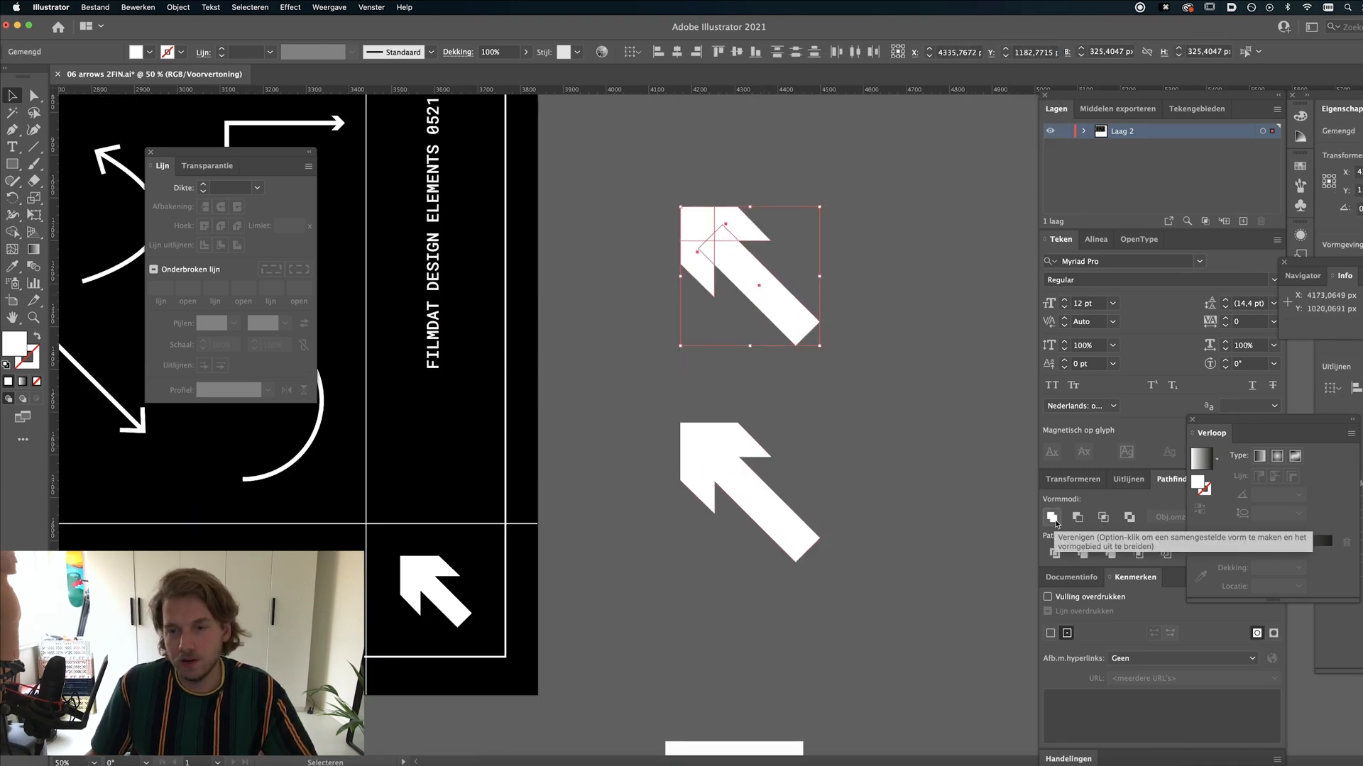
{"action": "left_click", "coordinate": [1053, 516]}
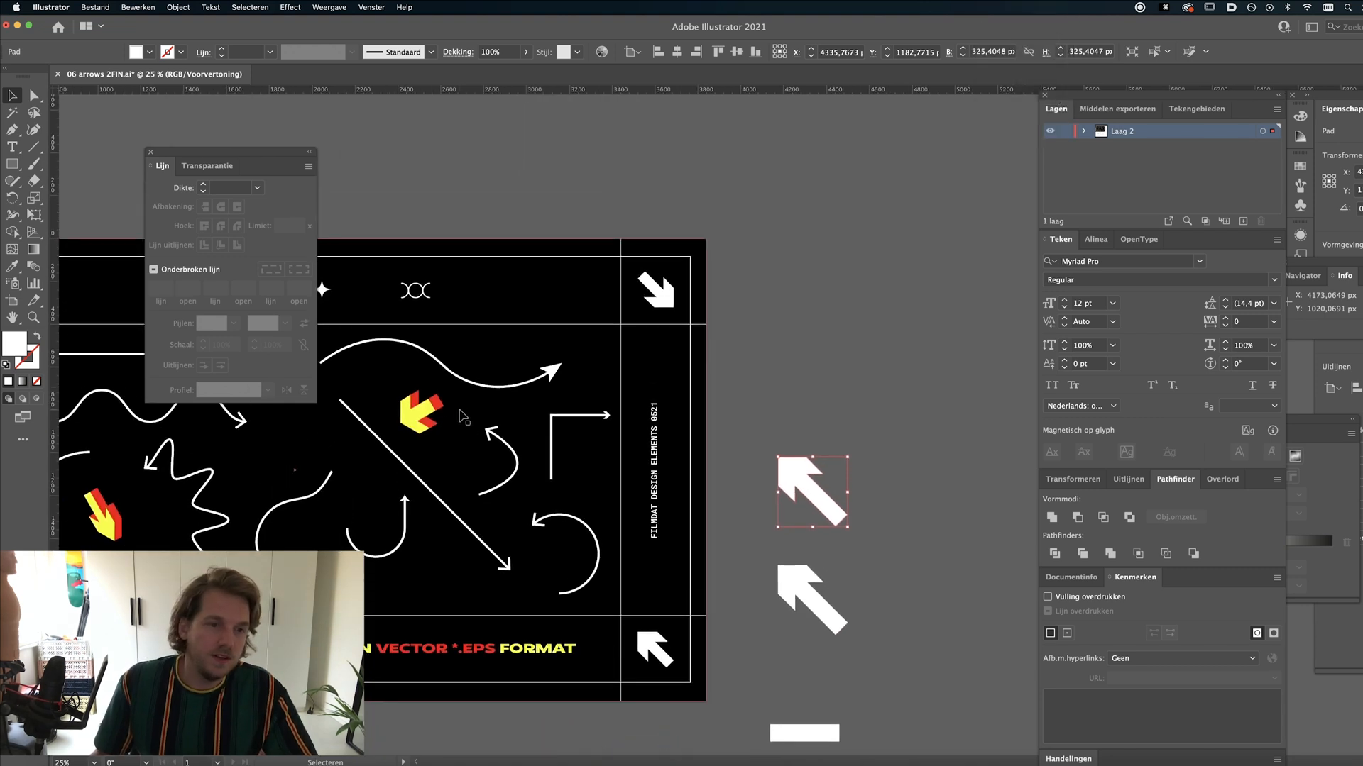
{"action": "scroll", "scroll_direction": "down", "scroll_amount": 3}
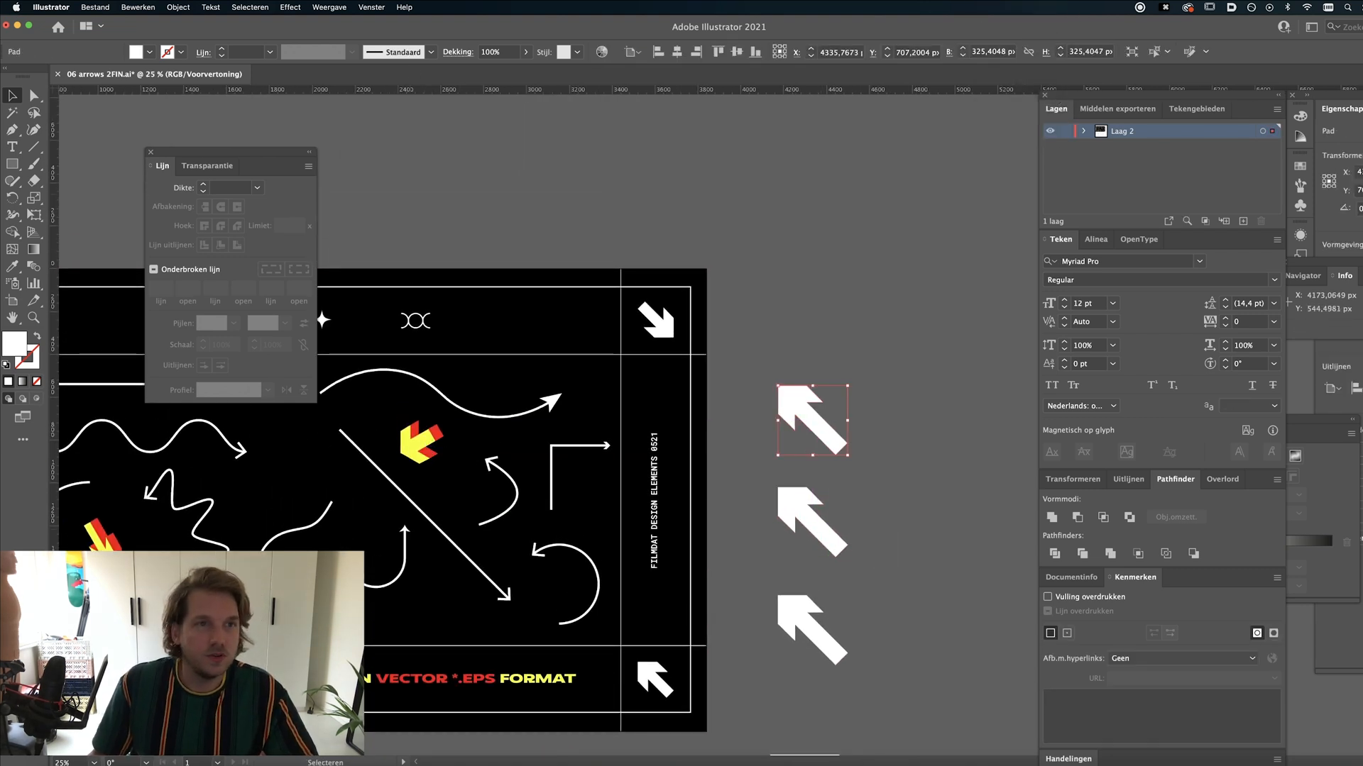
- Apply 3D Extrude & Bevel at Isometric Left to the top arrow and duplicate it
{"action": "left_click", "coordinate": [289, 8]}
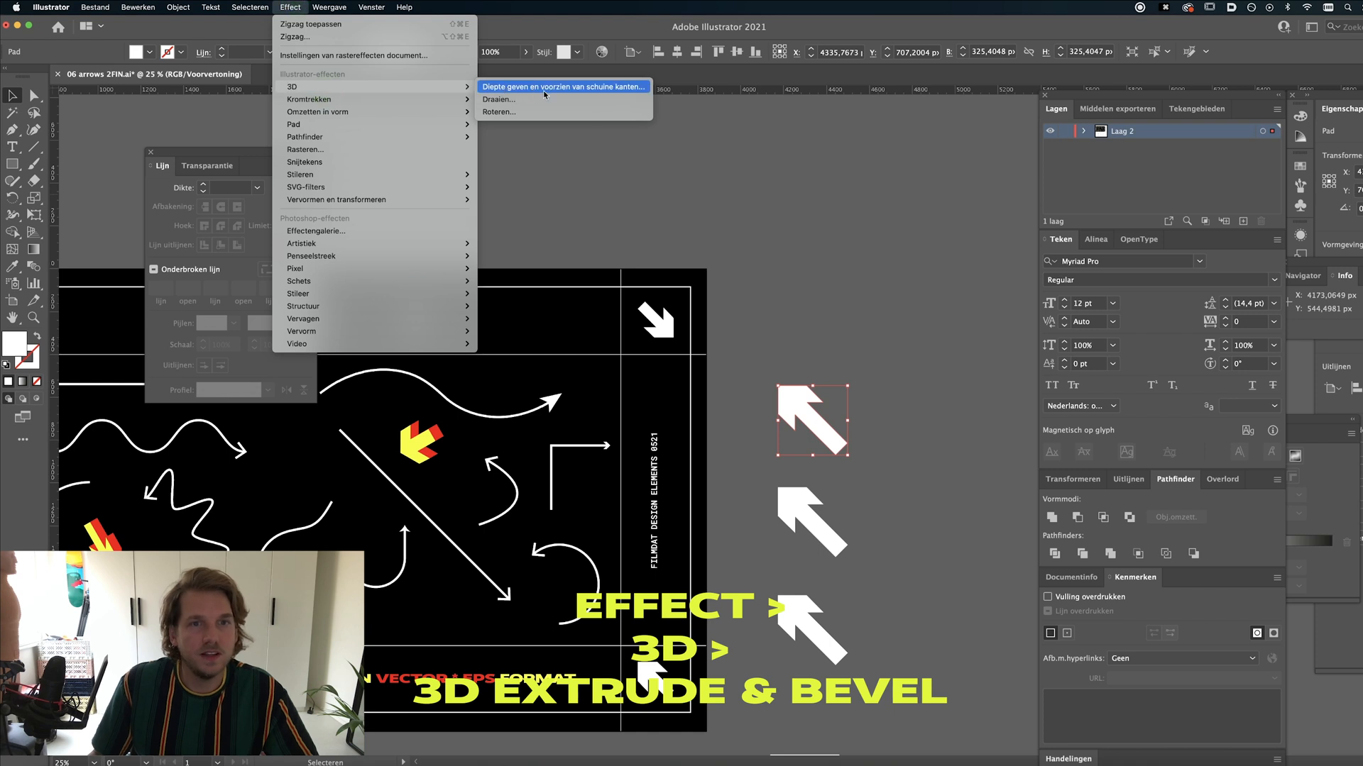
{"action": "left_click", "coordinate": [563, 87]}
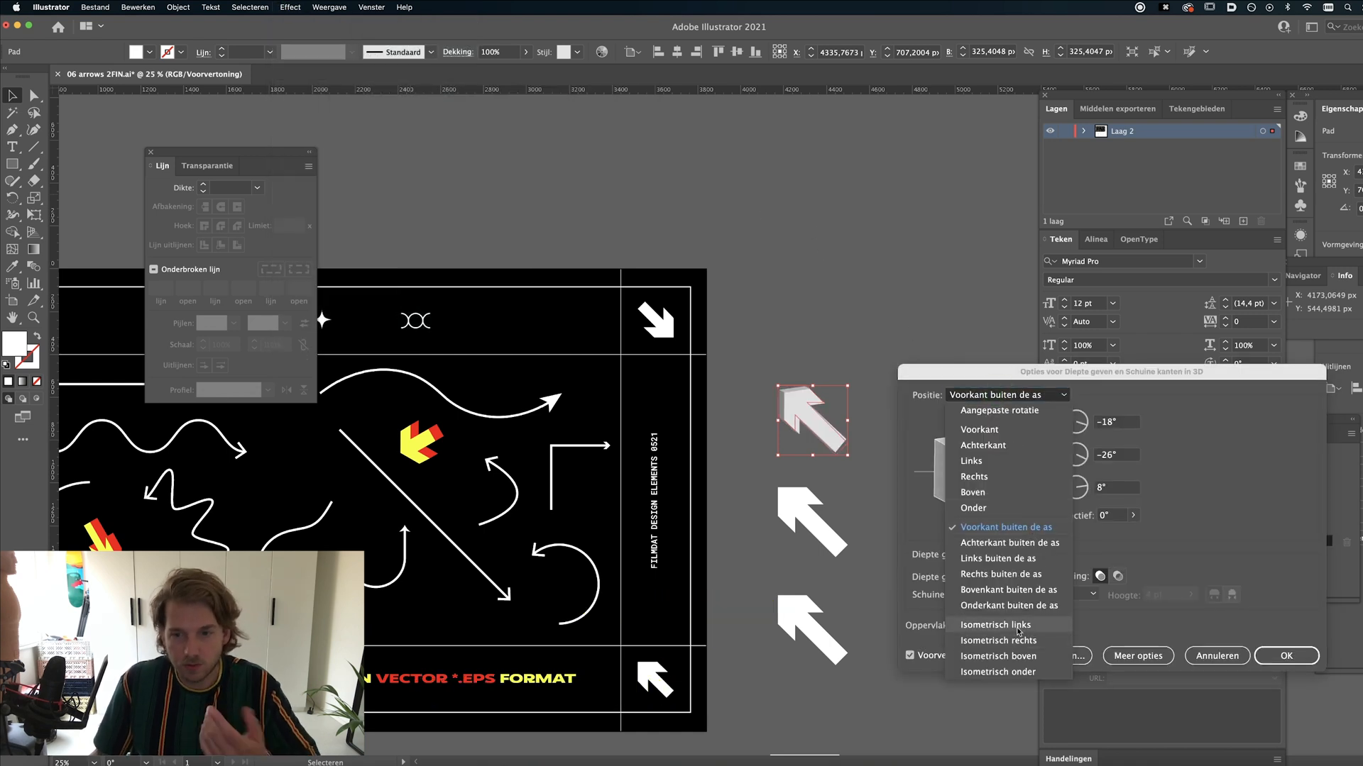
{"action": "left_click", "coordinate": [995, 625]}
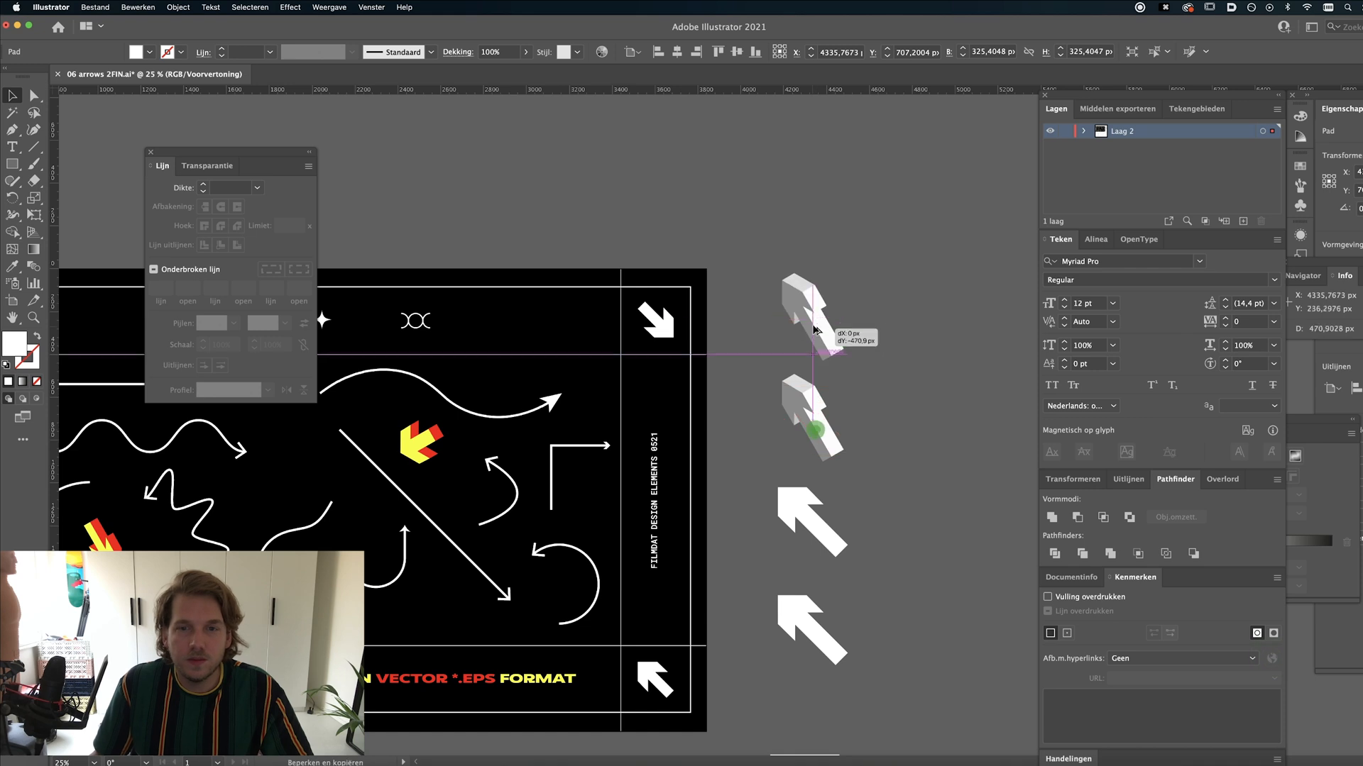
{"action": "left_click", "coordinate": [179, 7]}
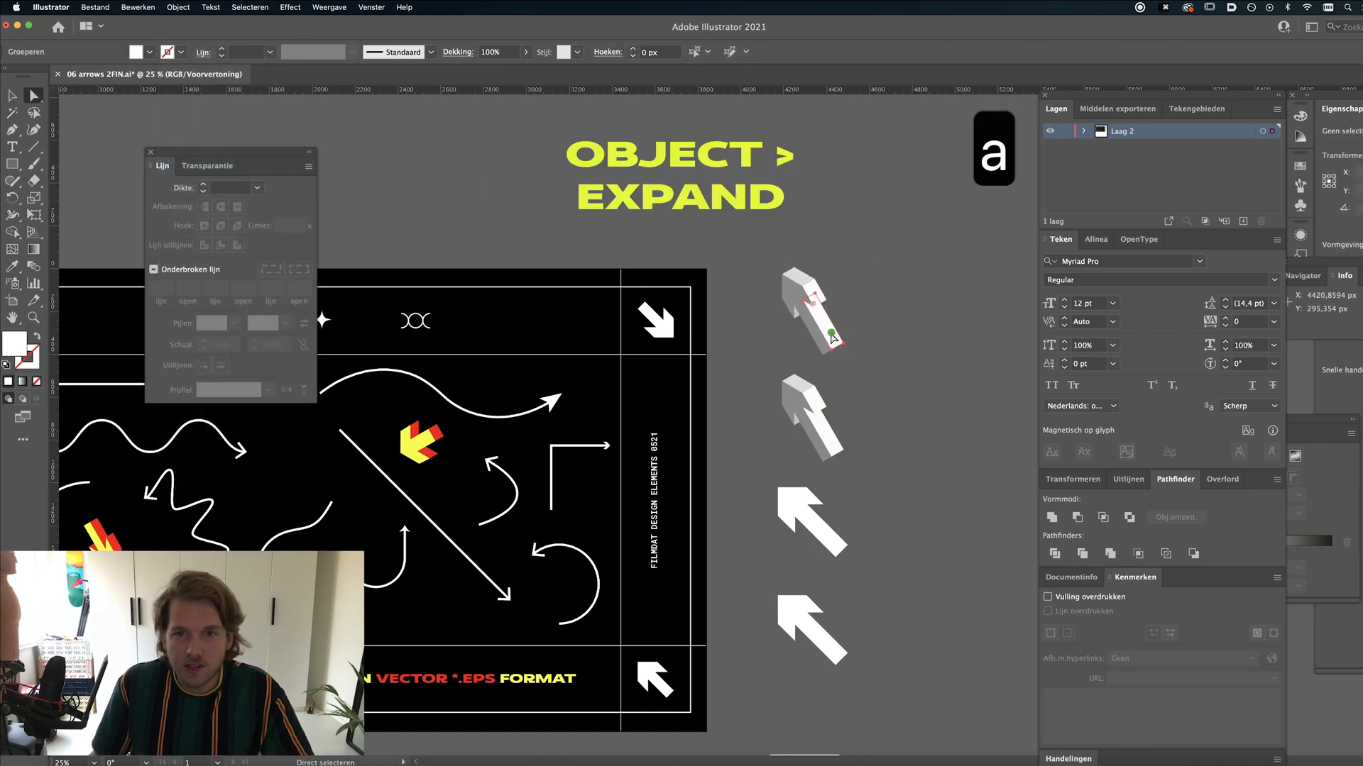
- Fill the expanded 3D arrow's front face red and its side faces yellow
{"action": "left_click", "coordinate": [812, 313]}
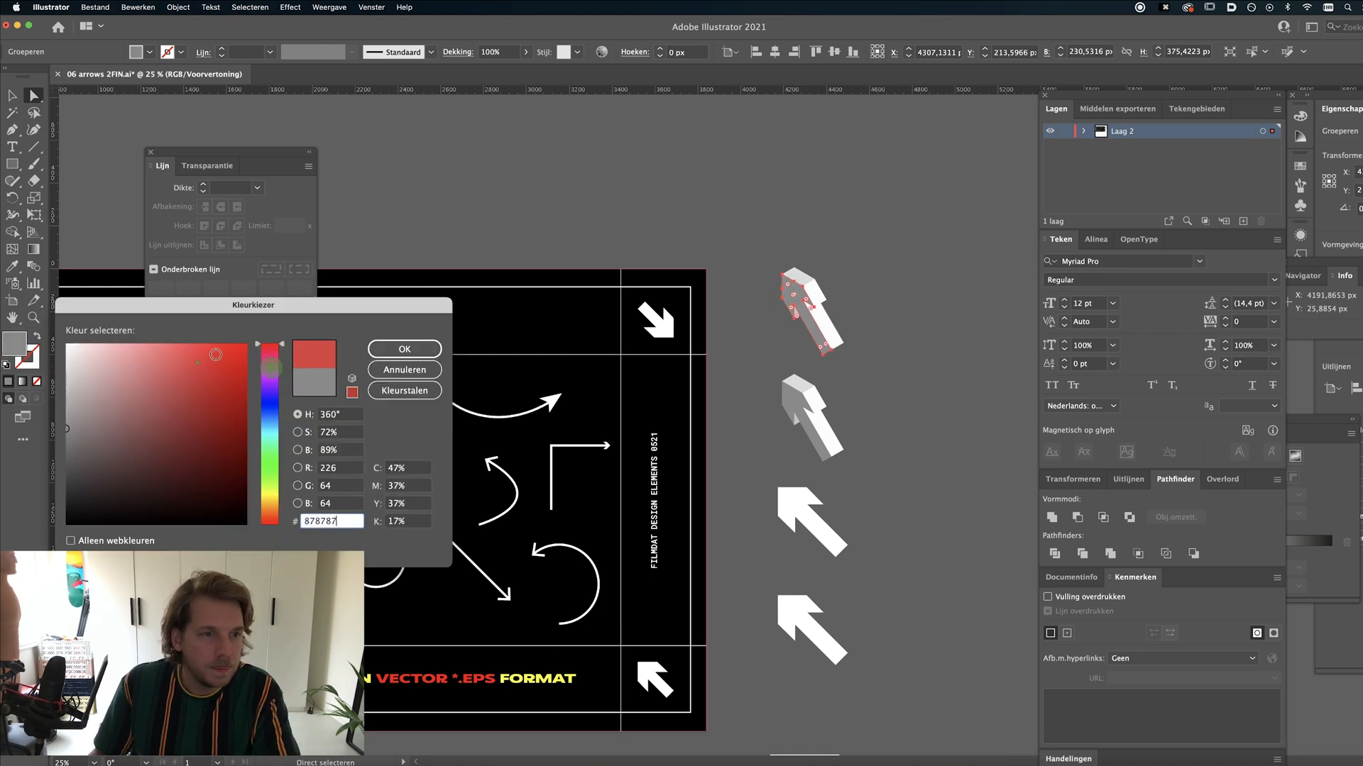
{"action": "left_click", "coordinate": [403, 349]}
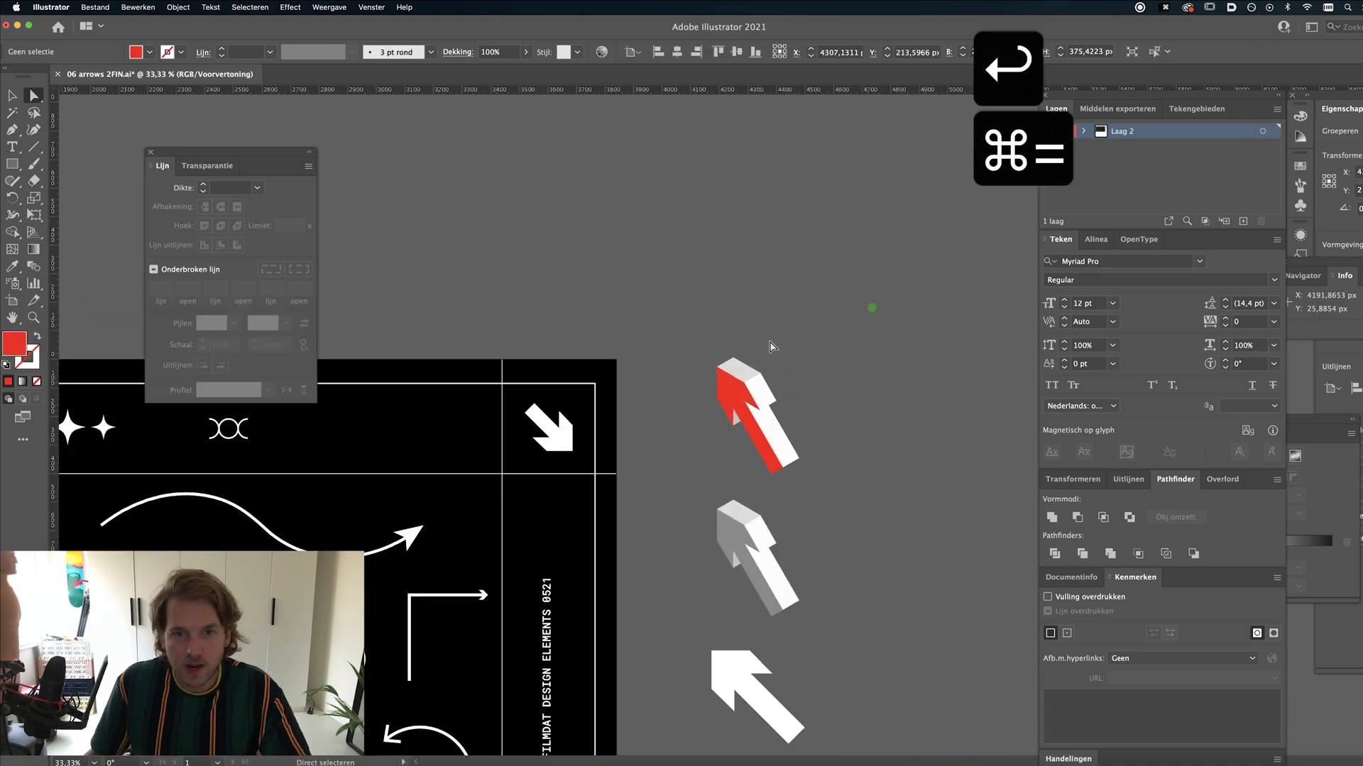
{"action": "left_click", "coordinate": [738, 386]}
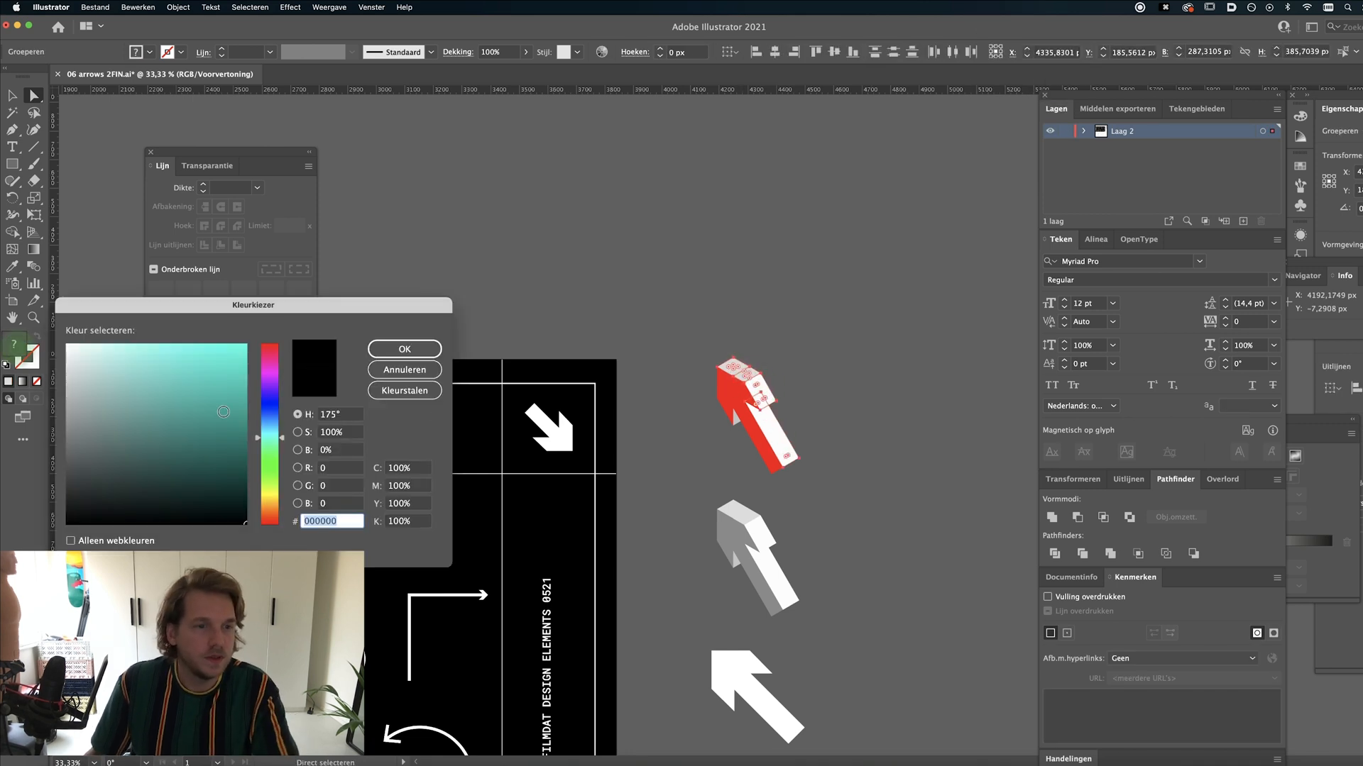
{"action": "left_click", "coordinate": [403, 350]}
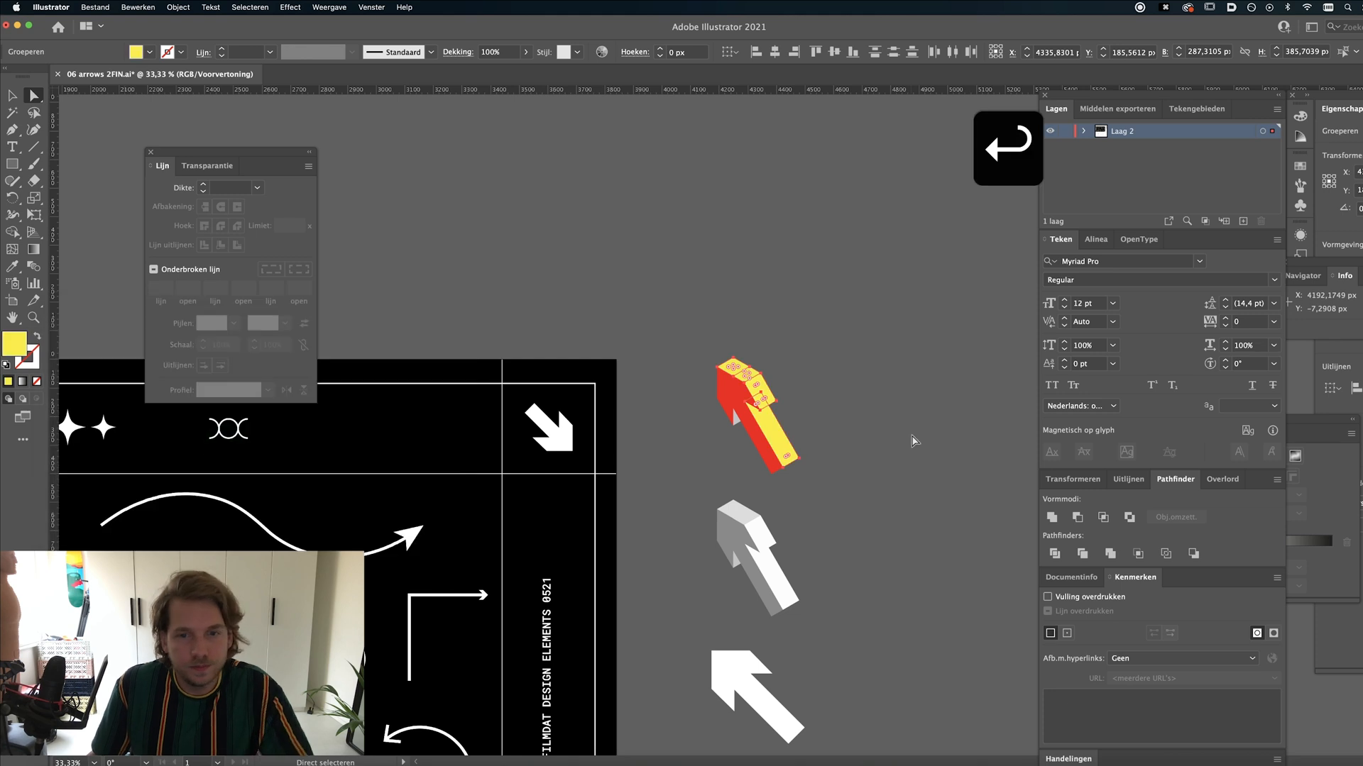